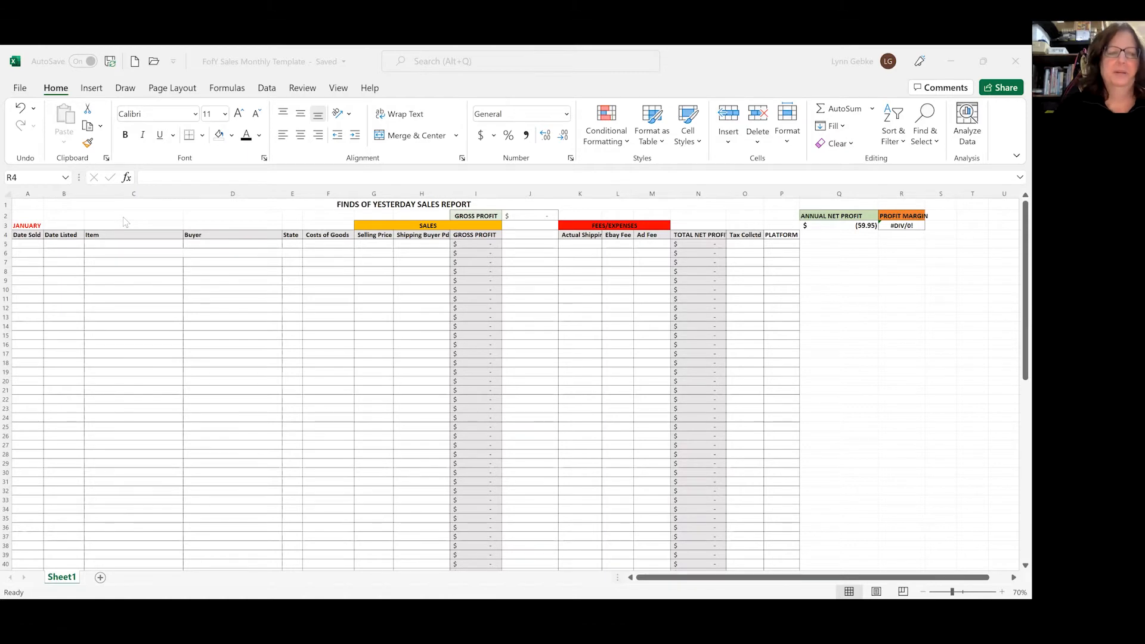
{"action": "mouse_move", "coordinate": [55, 222]}
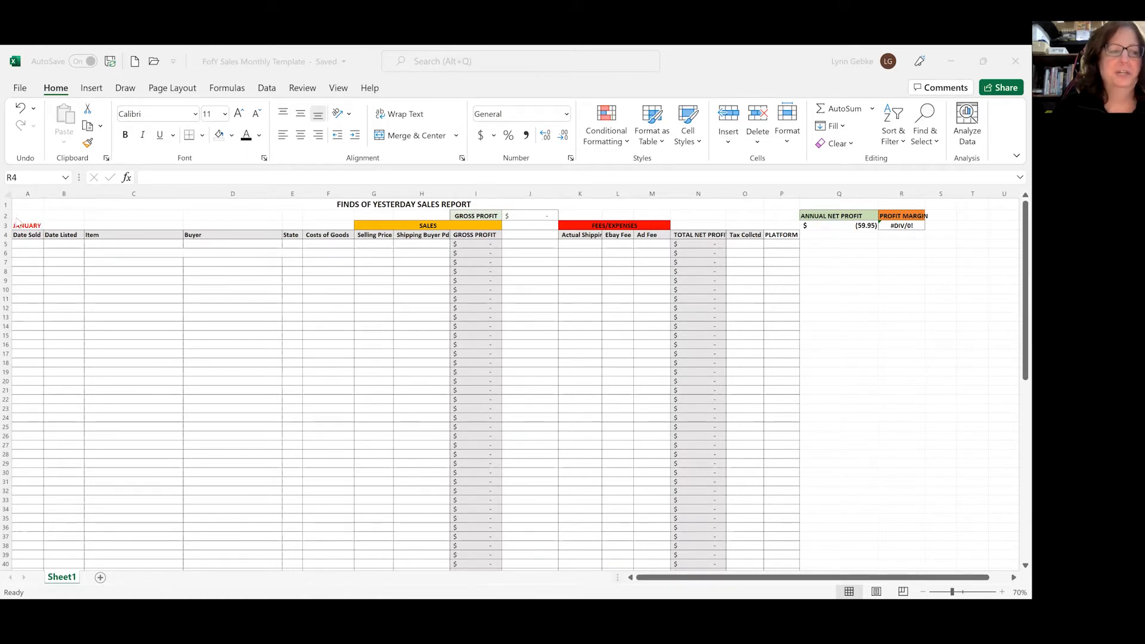
{"action": "mouse_move", "coordinate": [78, 328]}
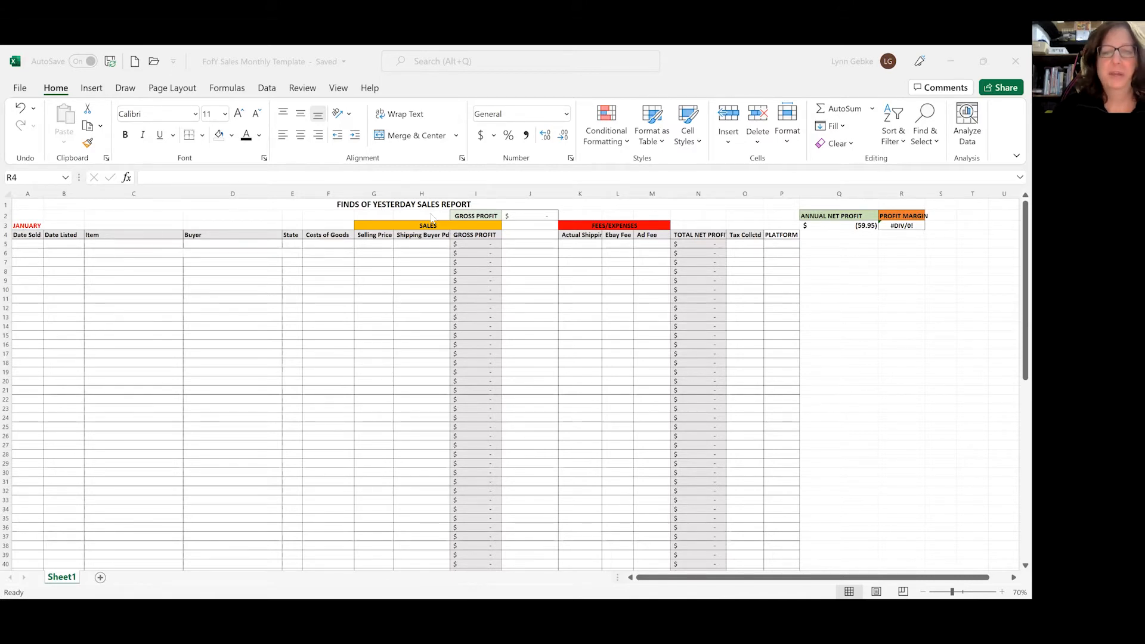
{"action": "mouse_move", "coordinate": [535, 214]}
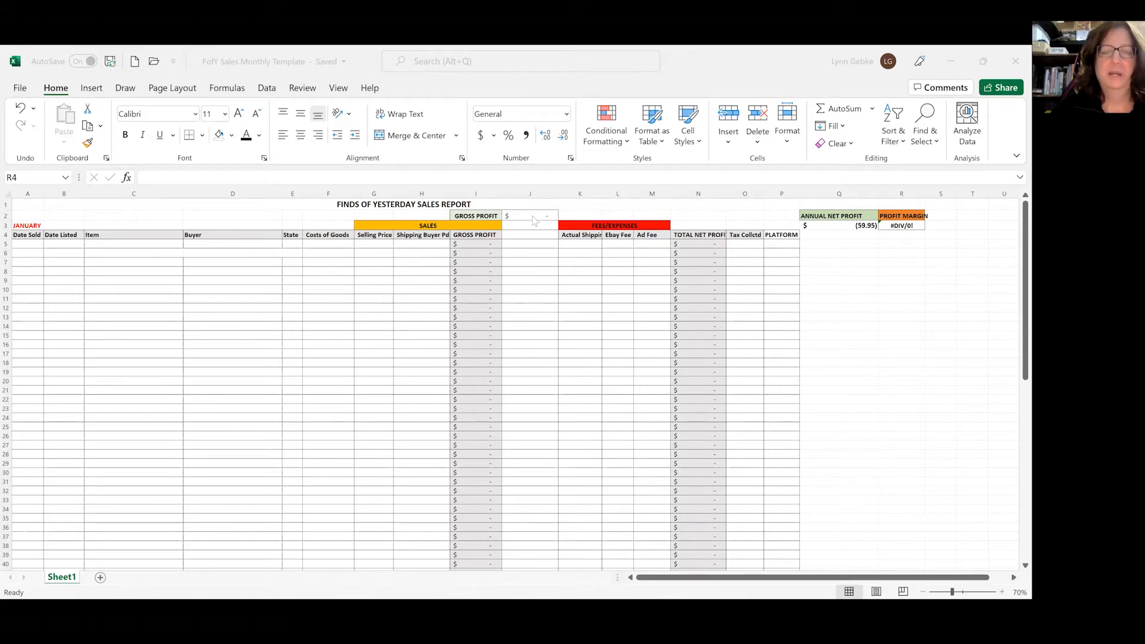
{"action": "mouse_move", "coordinate": [675, 216]}
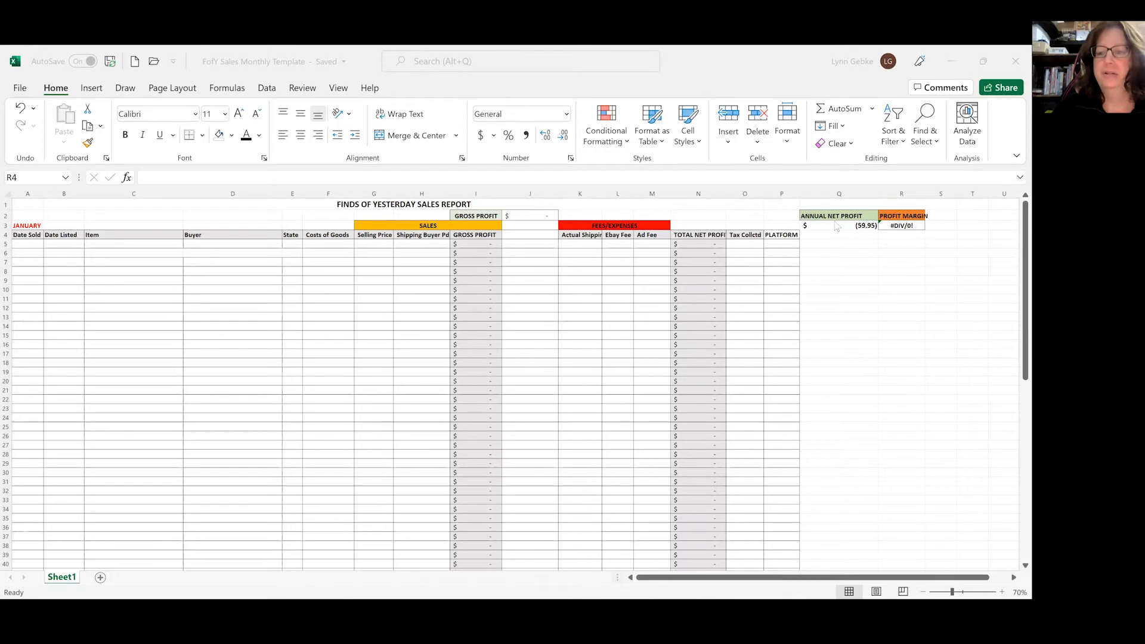
{"action": "mouse_move", "coordinate": [845, 234]}
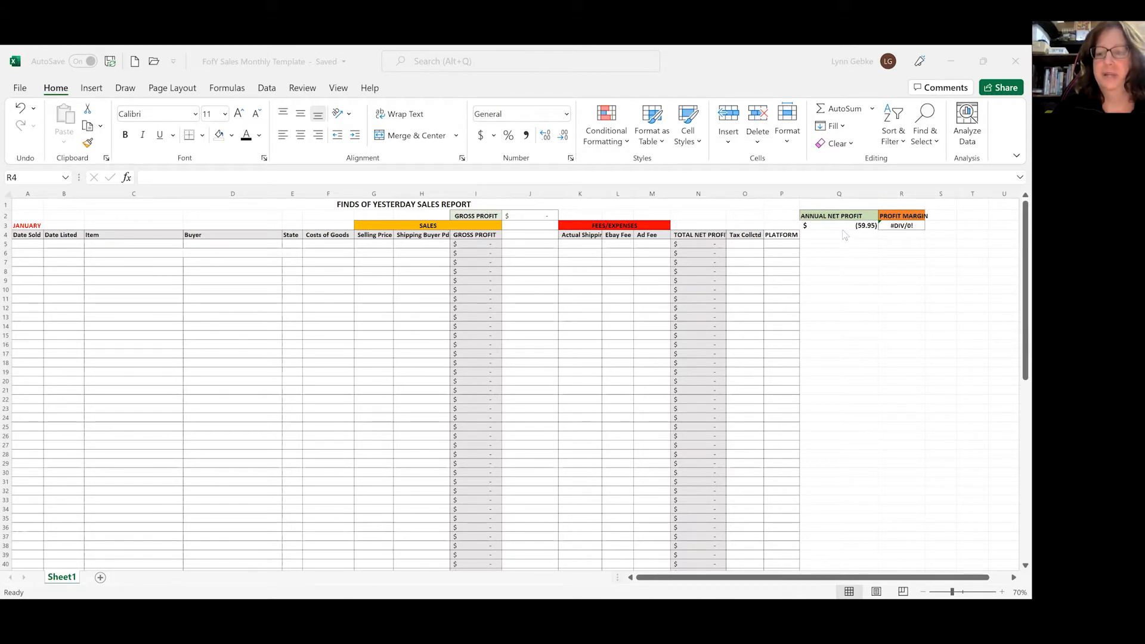
{"action": "mouse_move", "coordinate": [845, 234]}
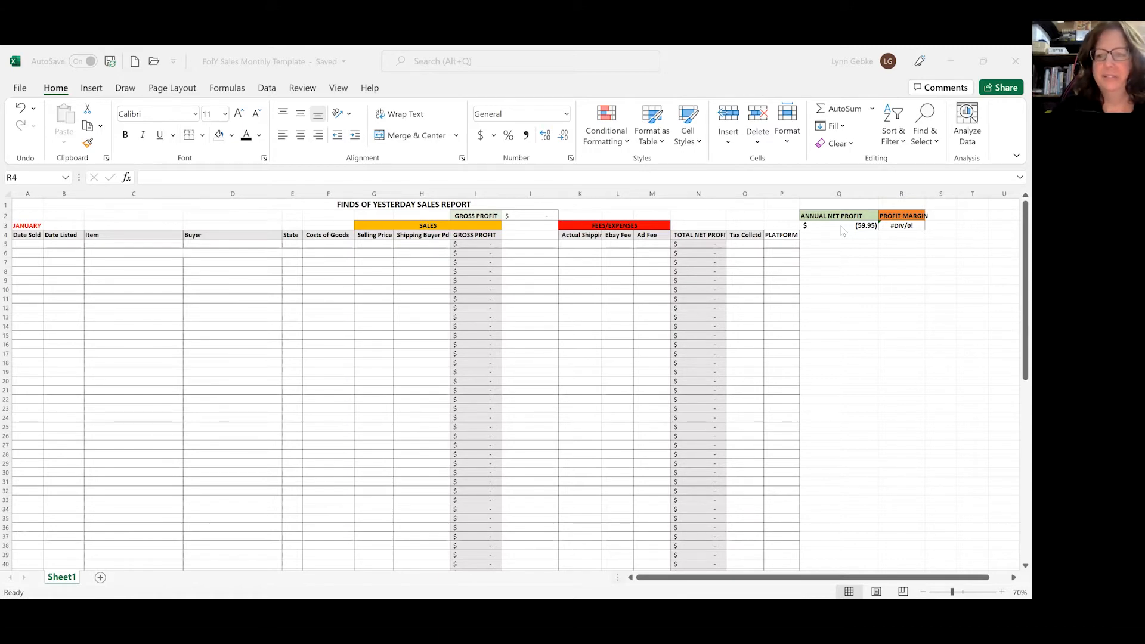
{"action": "mouse_move", "coordinate": [816, 227]}
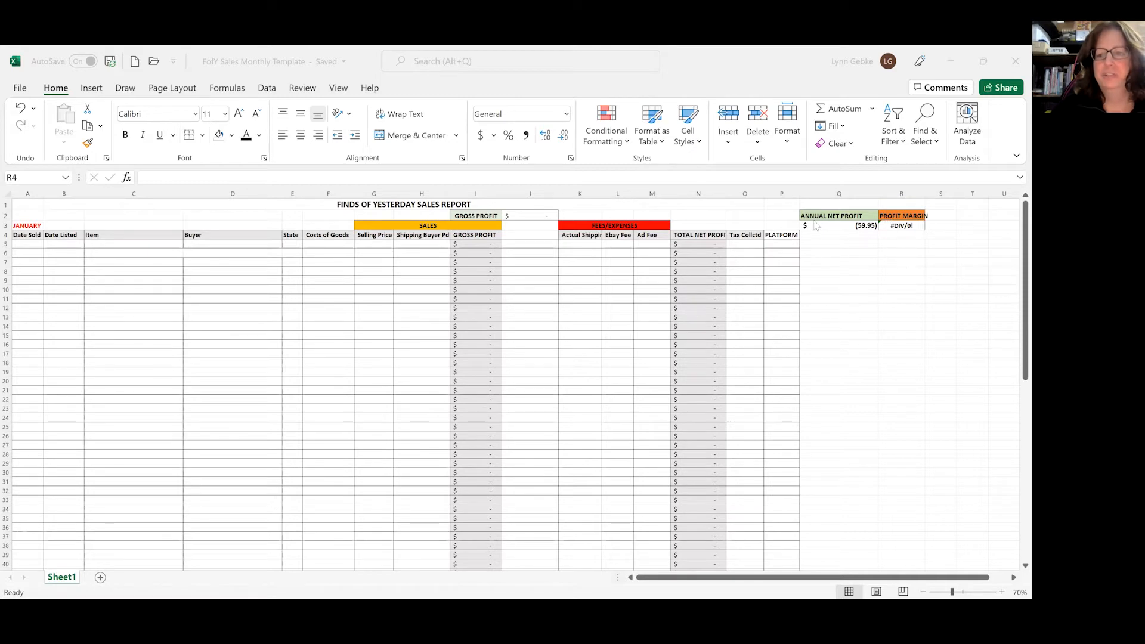
{"action": "mouse_move", "coordinate": [851, 350]}
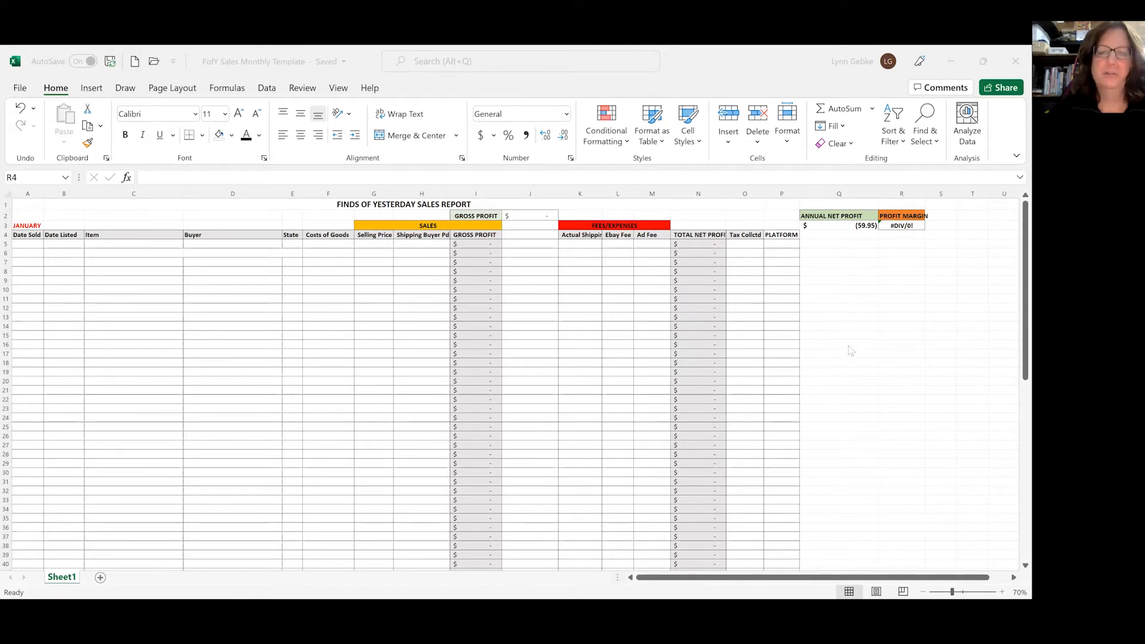
{"action": "mouse_move", "coordinate": [28, 262]}
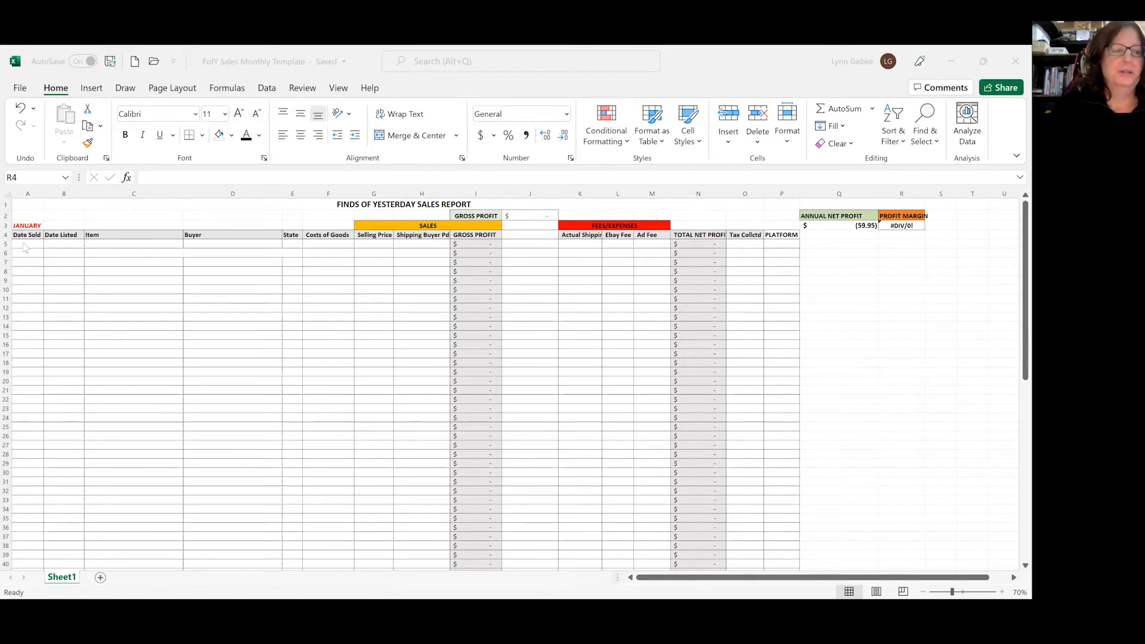
{"action": "mouse_move", "coordinate": [101, 250]}
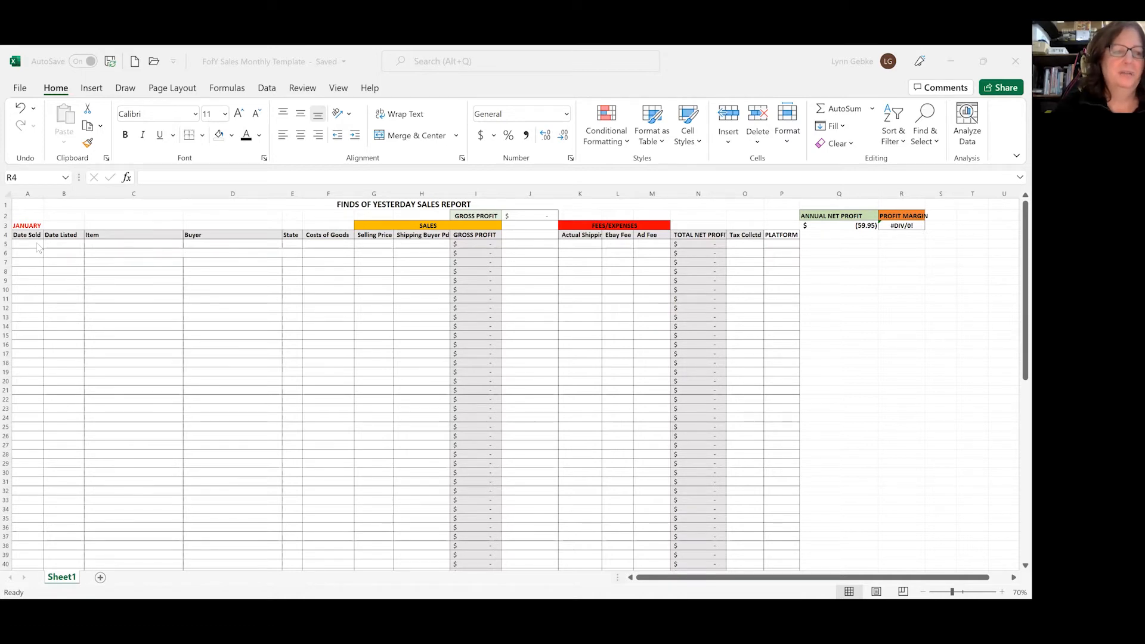
- Enter sold date 1/2/2022 and listed date 10/28/2021 for the first January sale row
{"action": "left_click", "coordinate": [28, 243]}
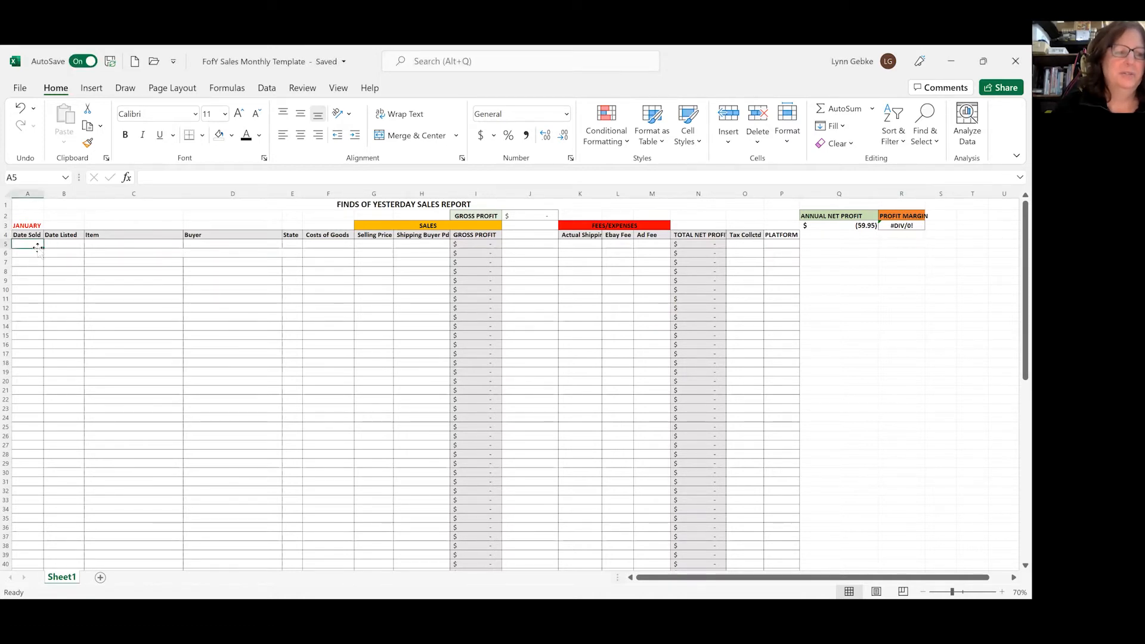
{"action": "type", "text": "1/"}
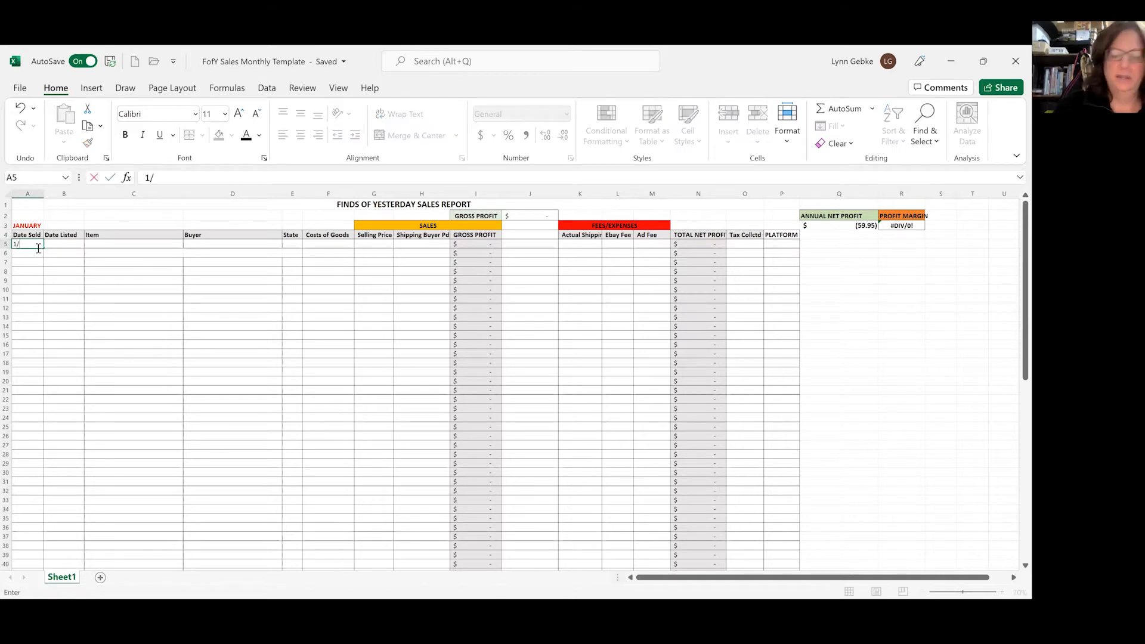
{"action": "type", "text": "2/2"}
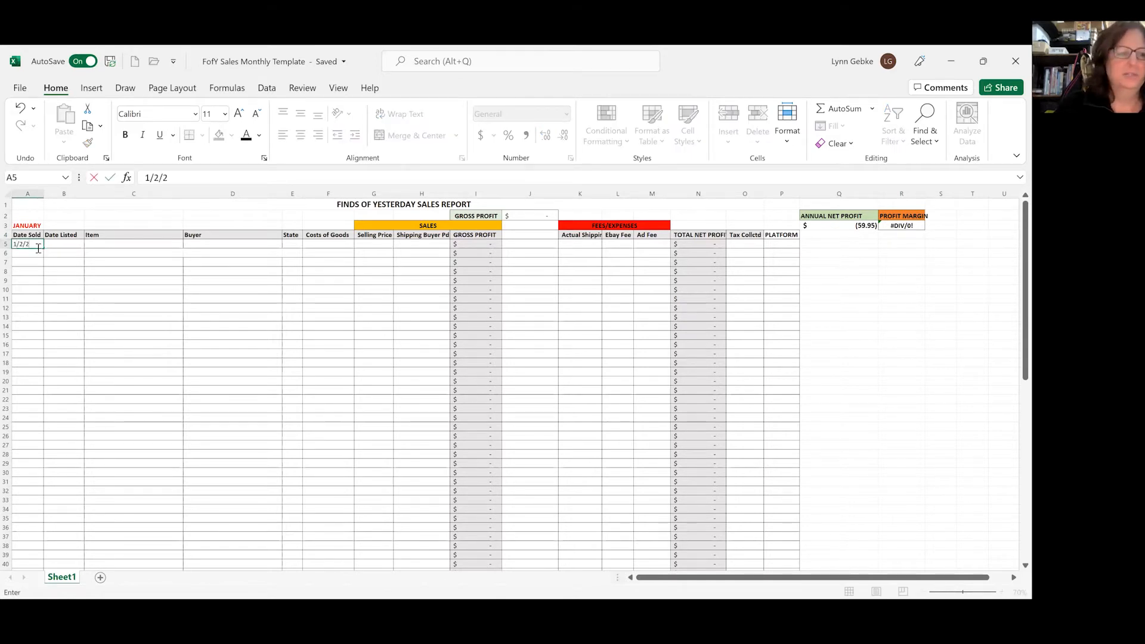
{"action": "type", "text": "022"}
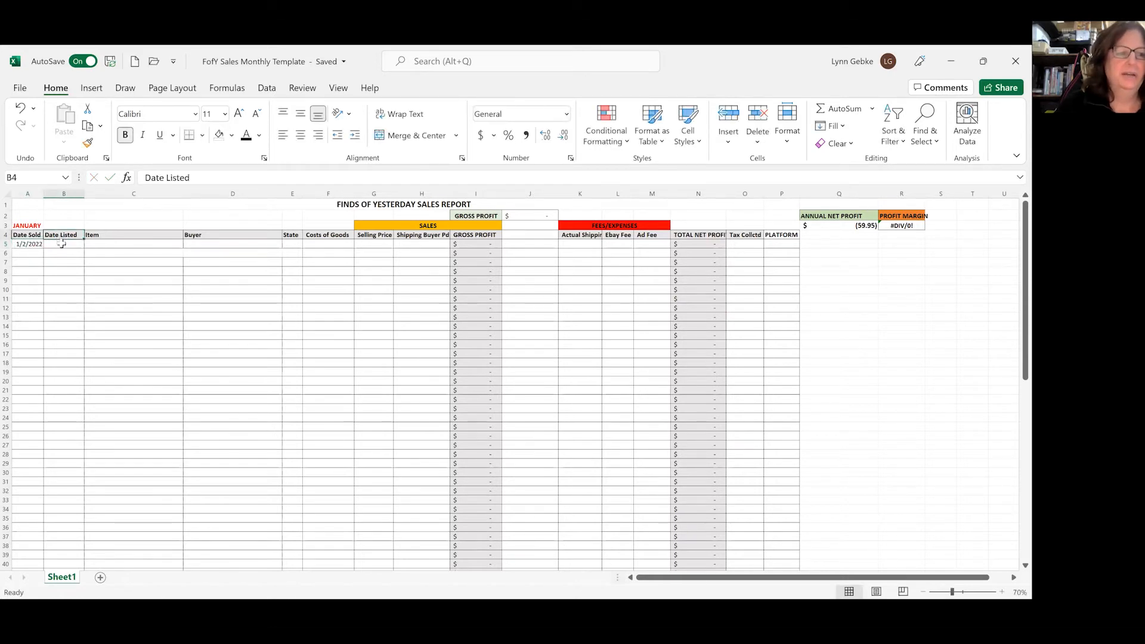
{"action": "key", "text": "Return"}
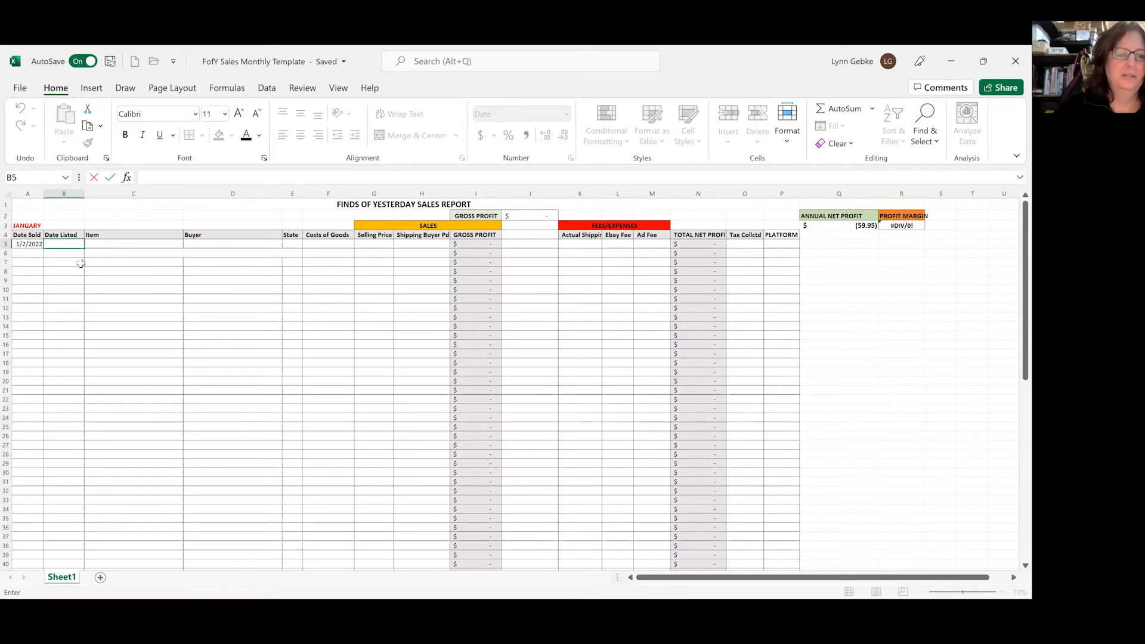
{"action": "type", "text": "10/"}
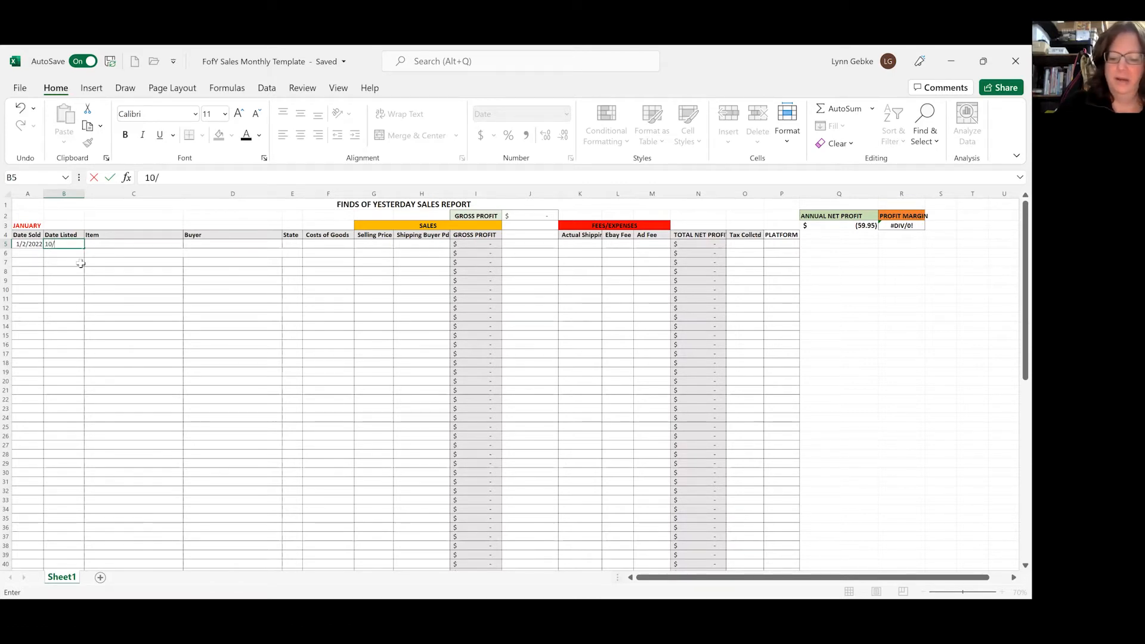
{"action": "type", "text": "28/2"}
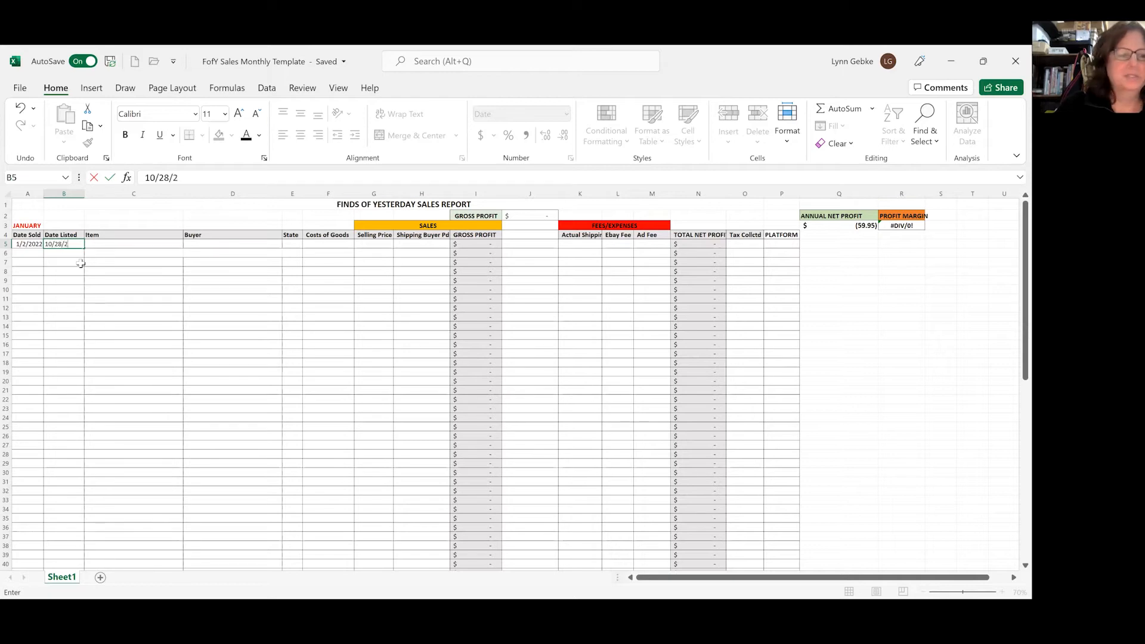
{"action": "type", "text": "021"}
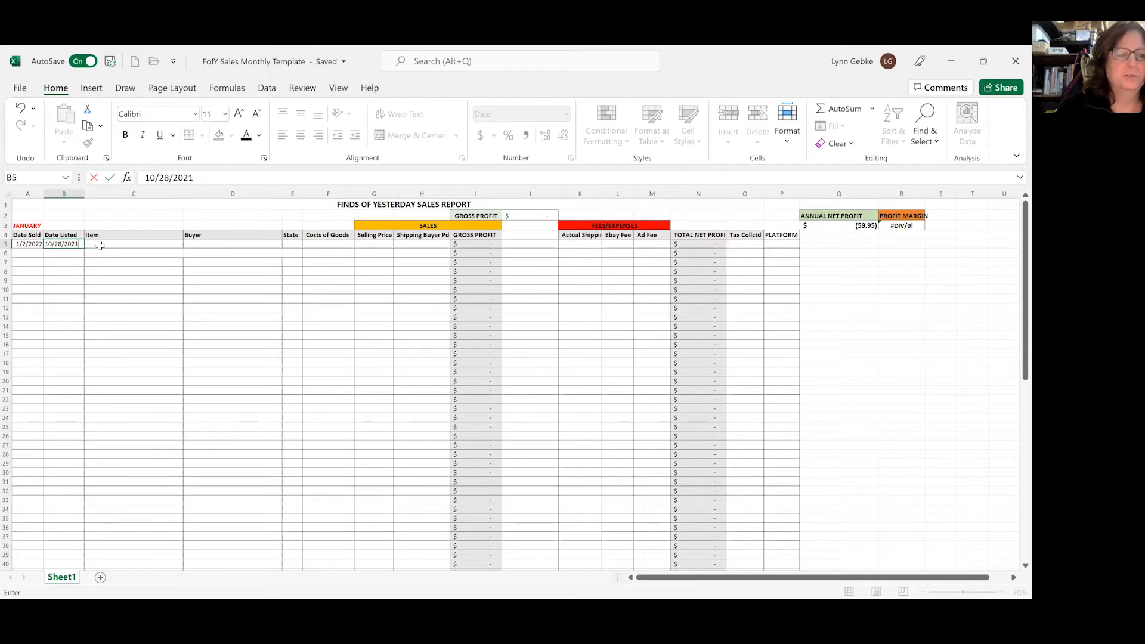
{"action": "left_click", "coordinate": [132, 244]}
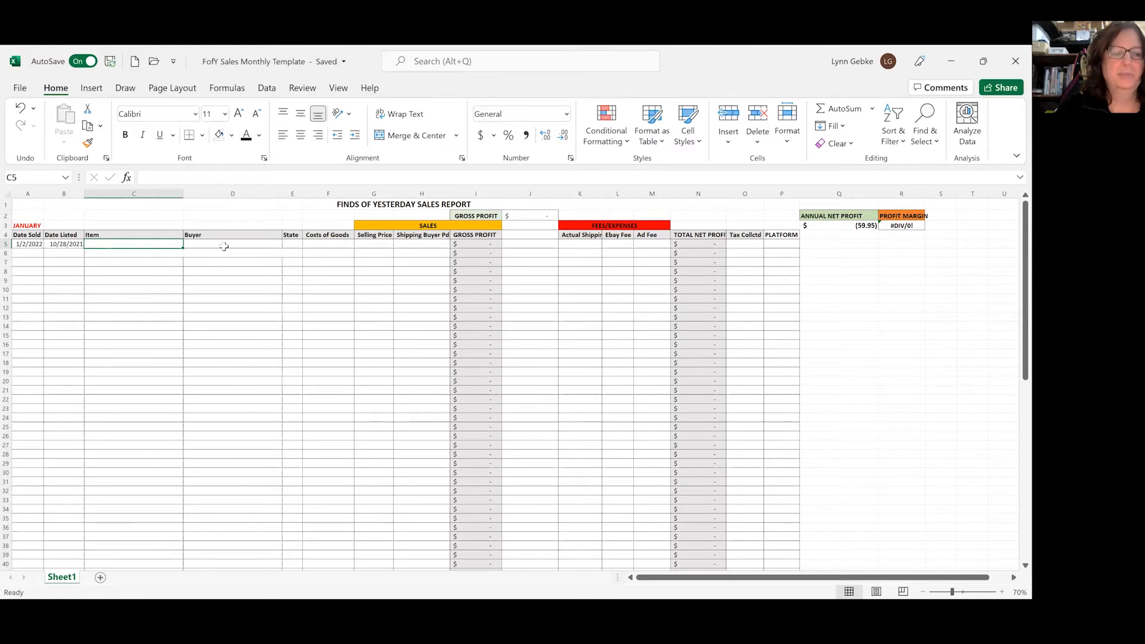
{"action": "mouse_move", "coordinate": [296, 233]}
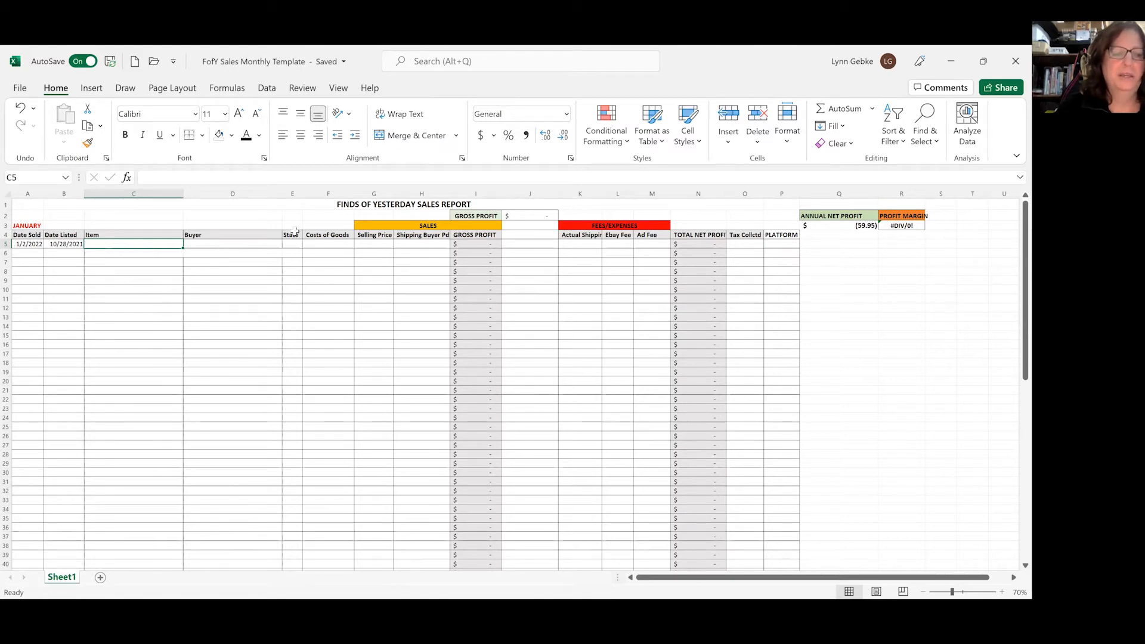
{"action": "mouse_move", "coordinate": [251, 273]}
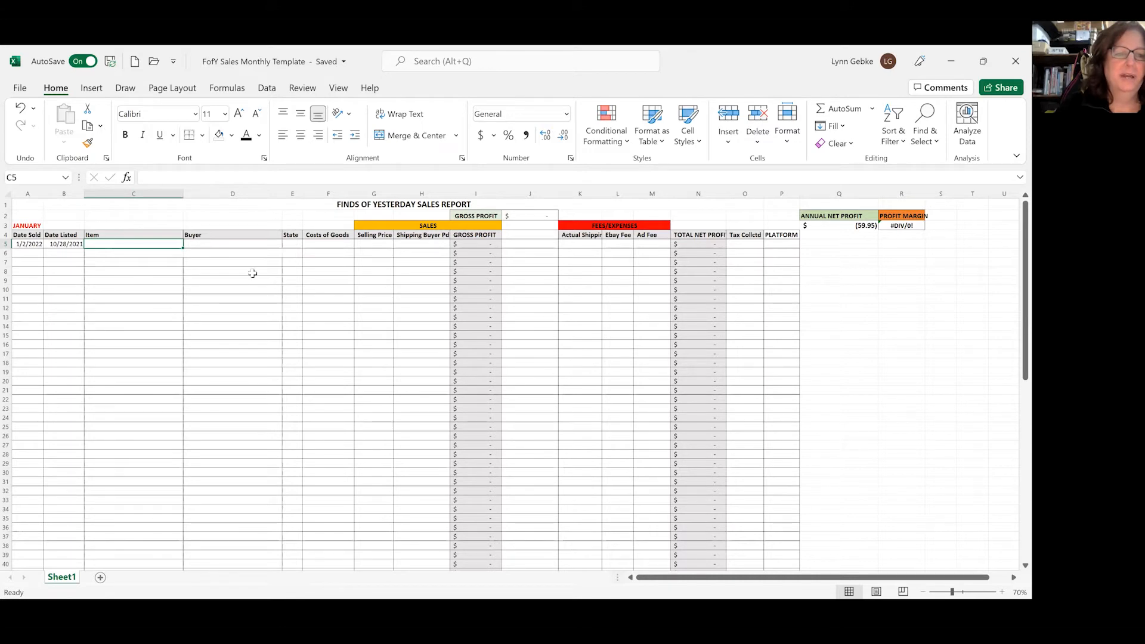
{"action": "mouse_move", "coordinate": [274, 264]}
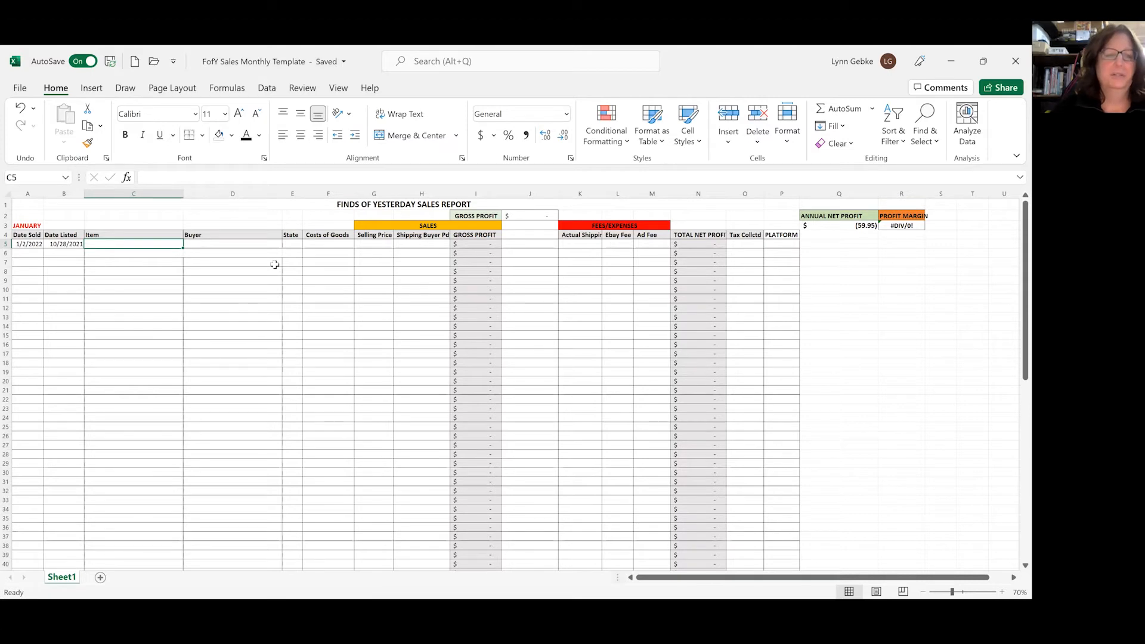
{"action": "mouse_move", "coordinate": [324, 253]}
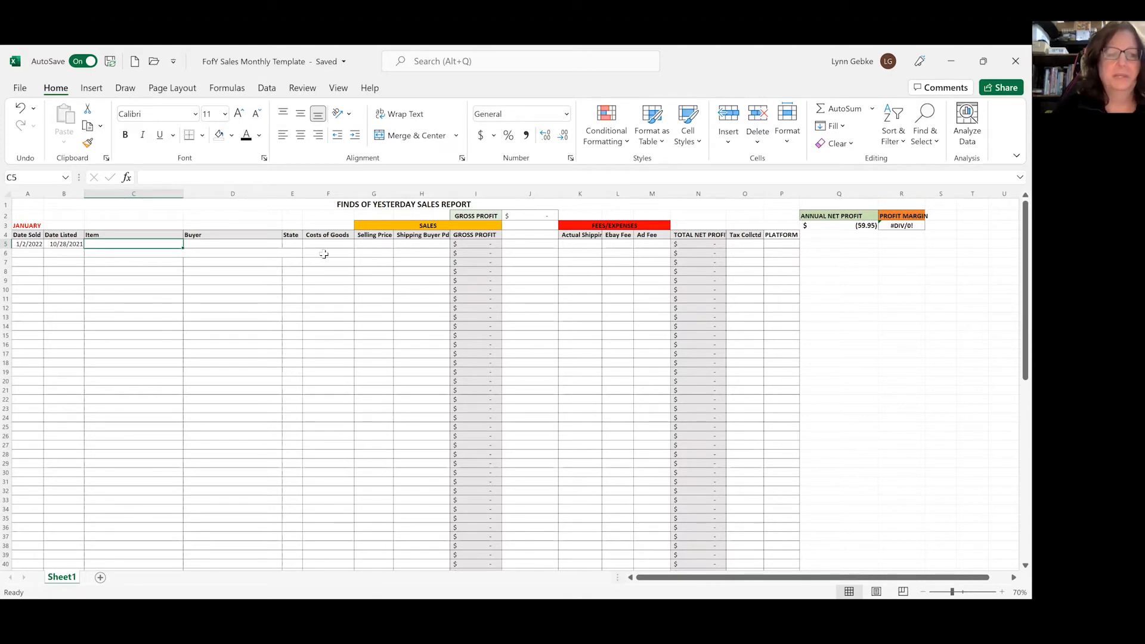
- Enter cost 1.00 and selling price 14.99 for the first January sale
{"action": "left_click", "coordinate": [327, 244]}
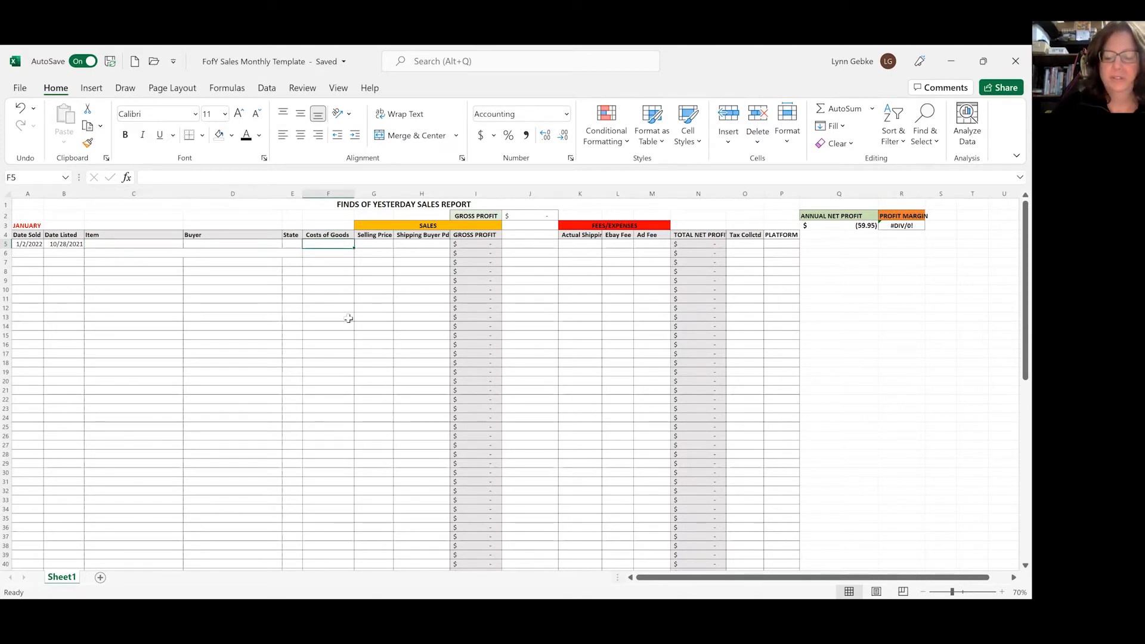
{"action": "type", "text": "1/"}
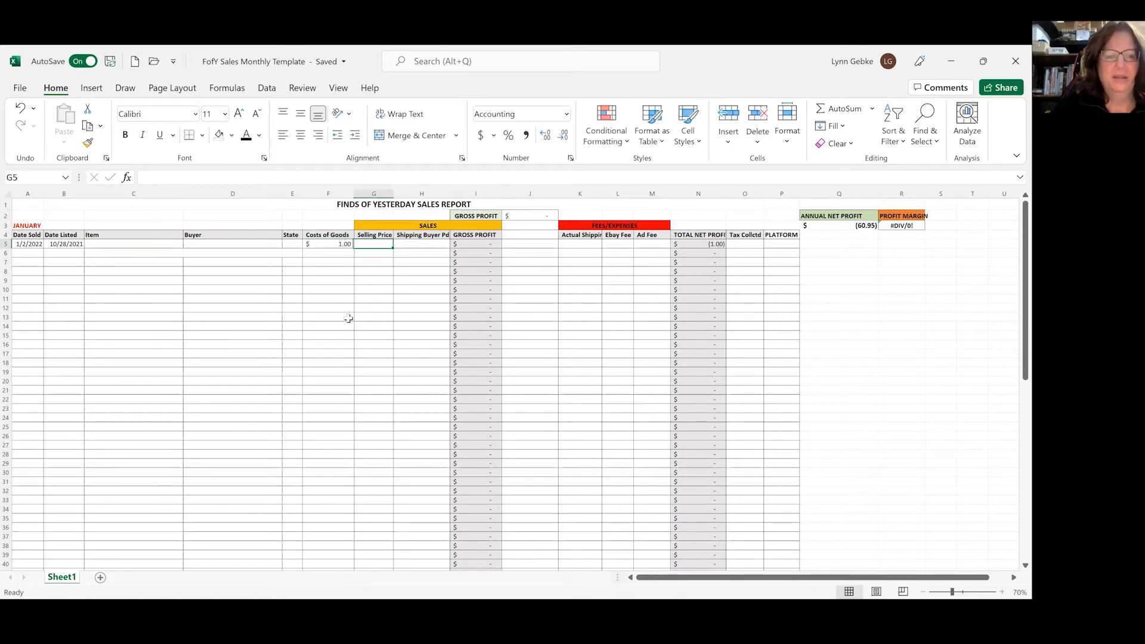
{"action": "type", "text": "14.99"}
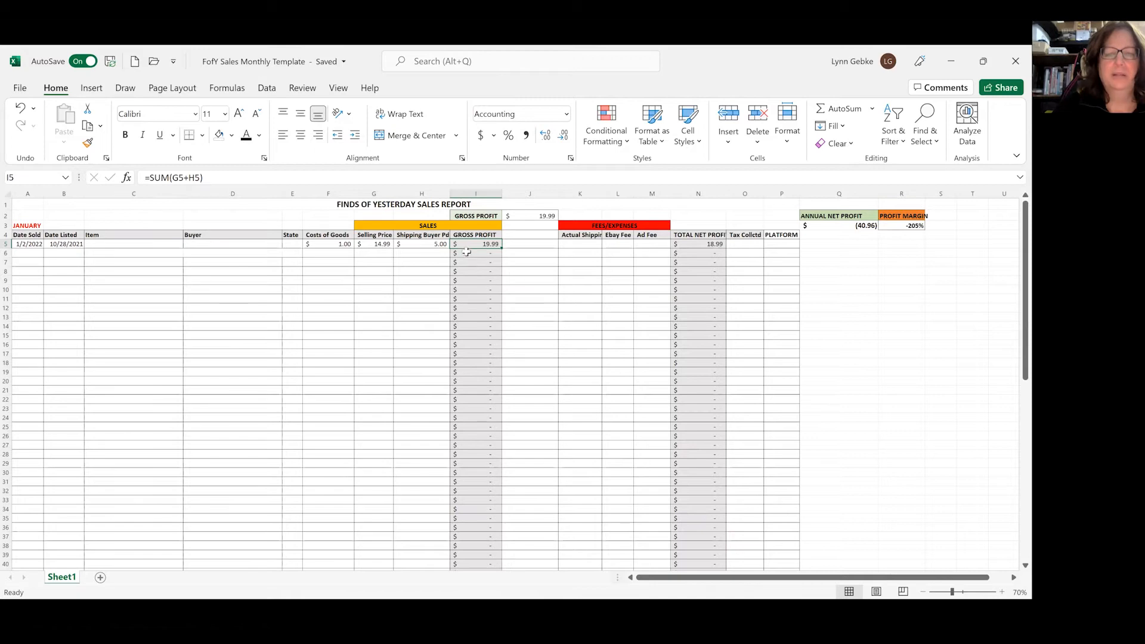
- Review the row 5 Gross Profit formula adding selling price and shipping, giving 19.99
{"action": "left_click", "coordinate": [475, 253]}
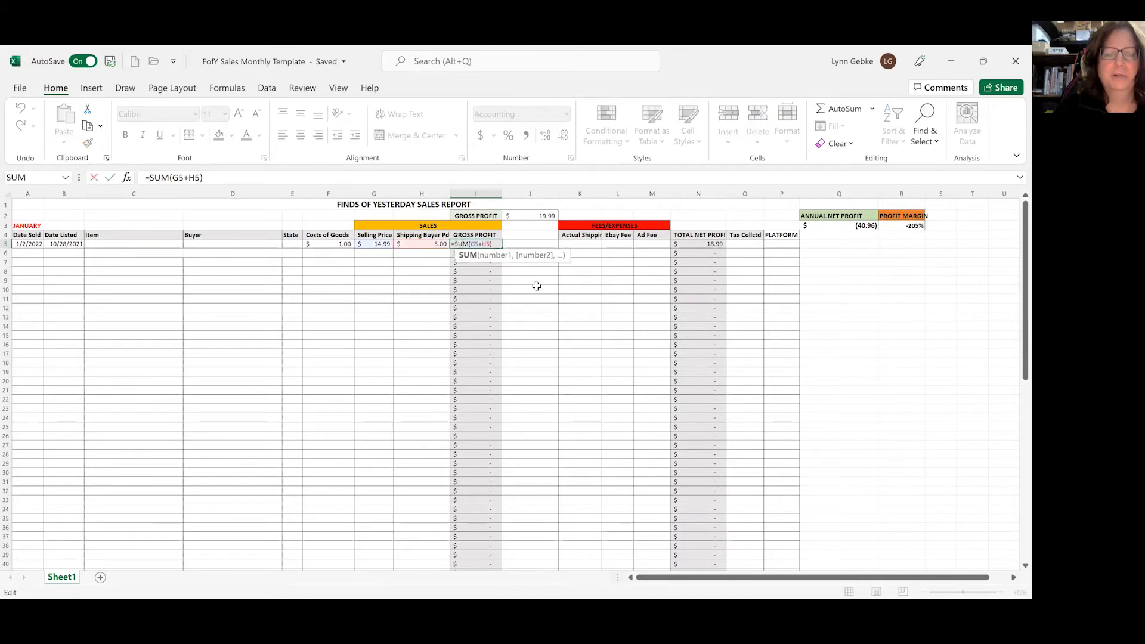
{"action": "mouse_move", "coordinate": [531, 284]}
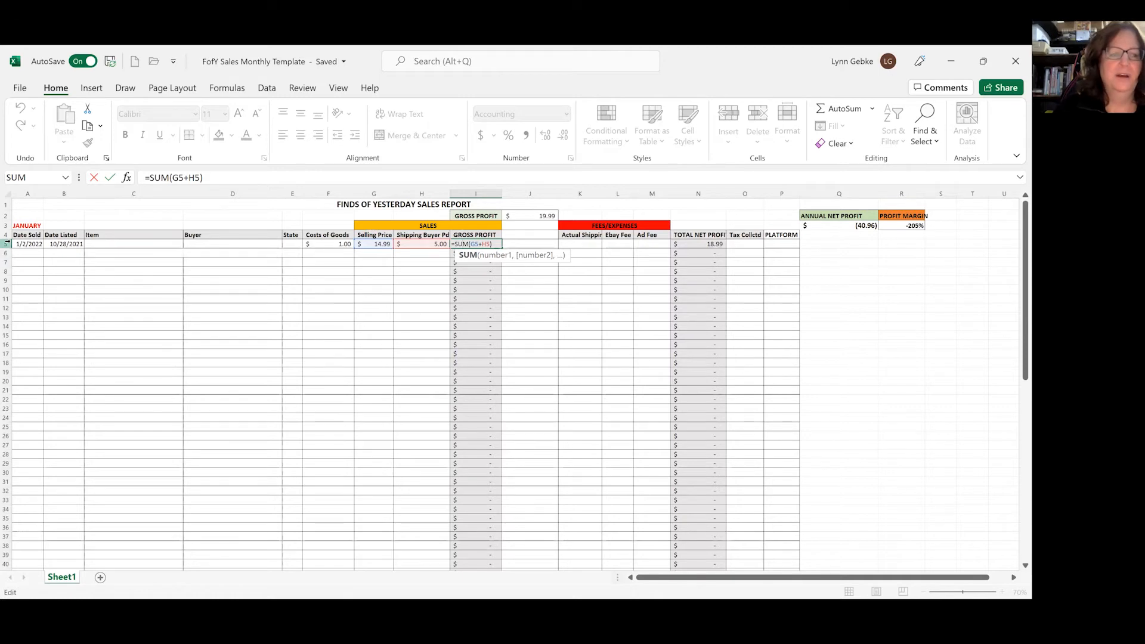
{"action": "mouse_move", "coordinate": [383, 257]}
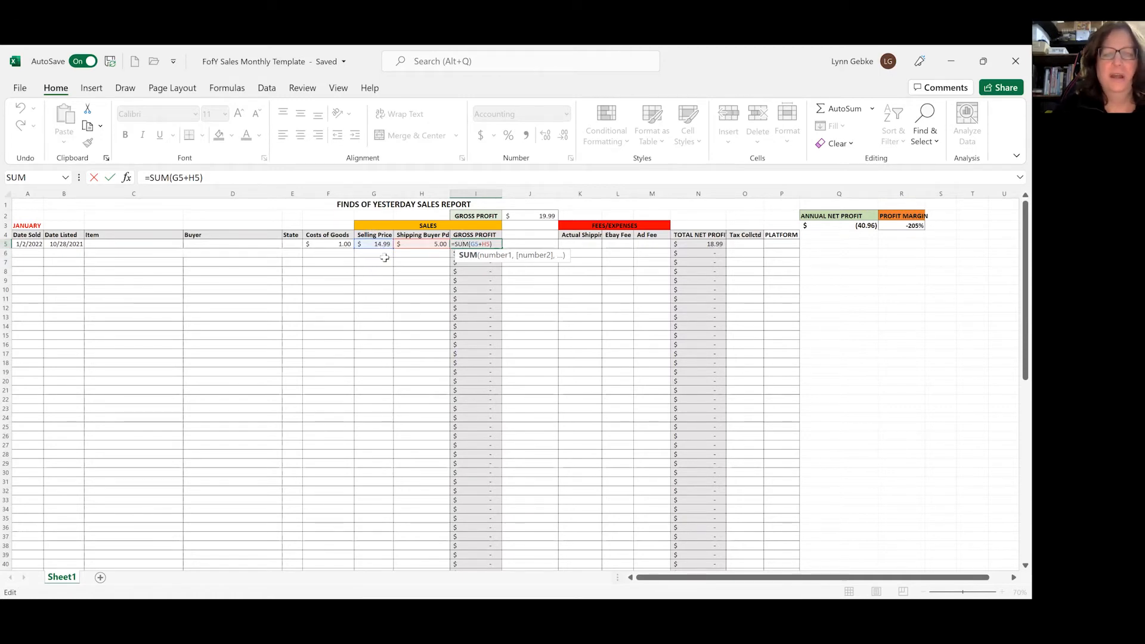
{"action": "mouse_move", "coordinate": [445, 244]}
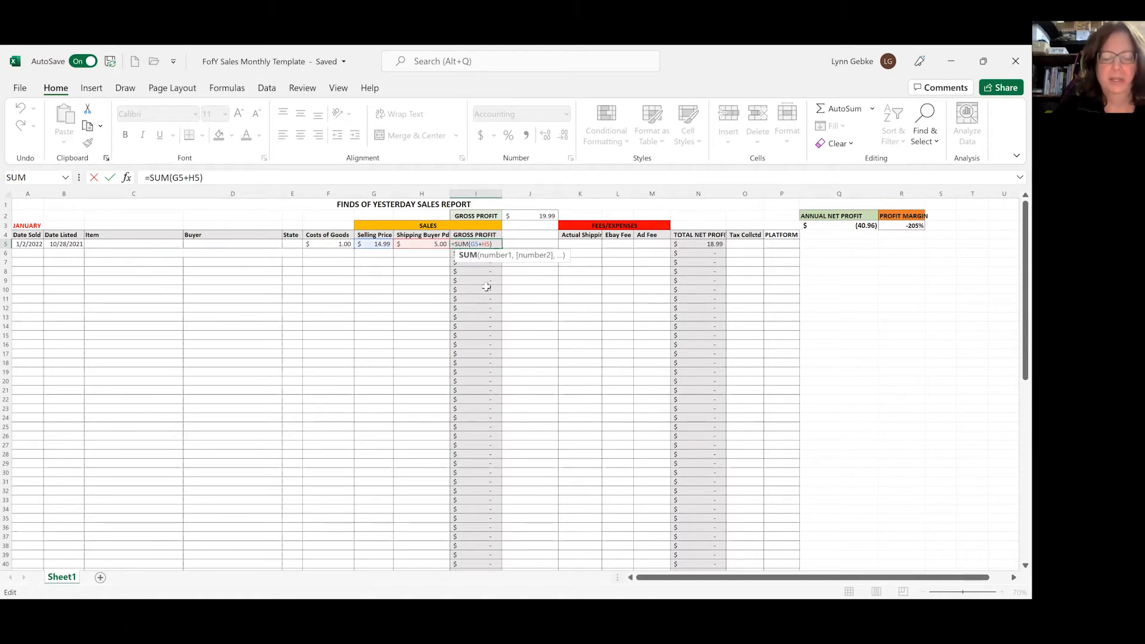
{"action": "key", "text": "Return"}
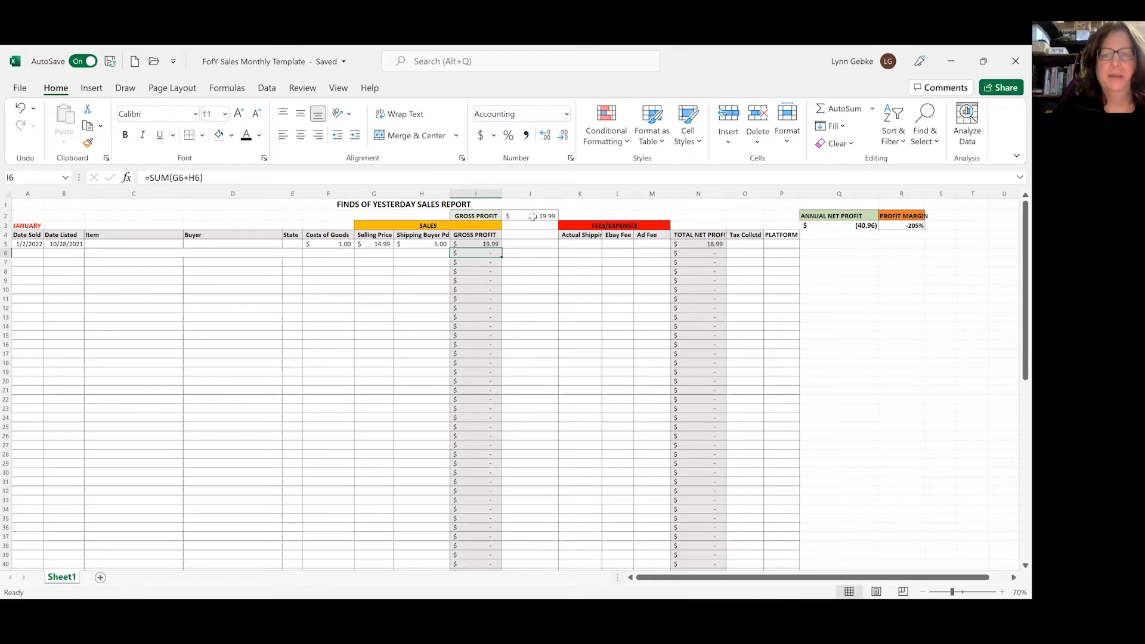
{"action": "mouse_move", "coordinate": [525, 217]}
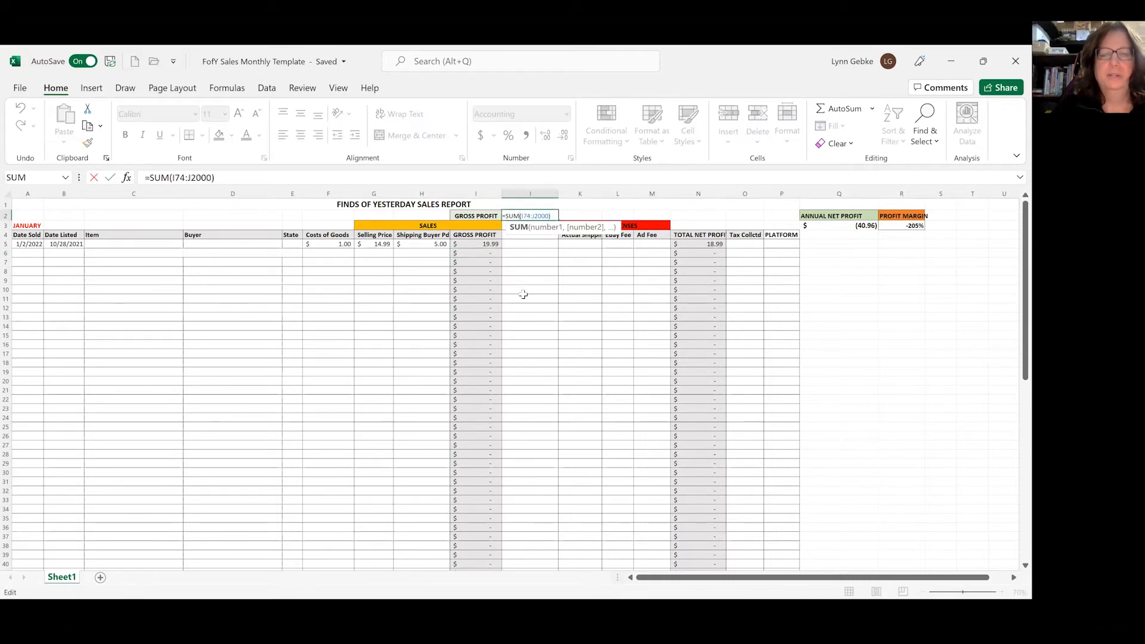
{"action": "mouse_move", "coordinate": [540, 489]}
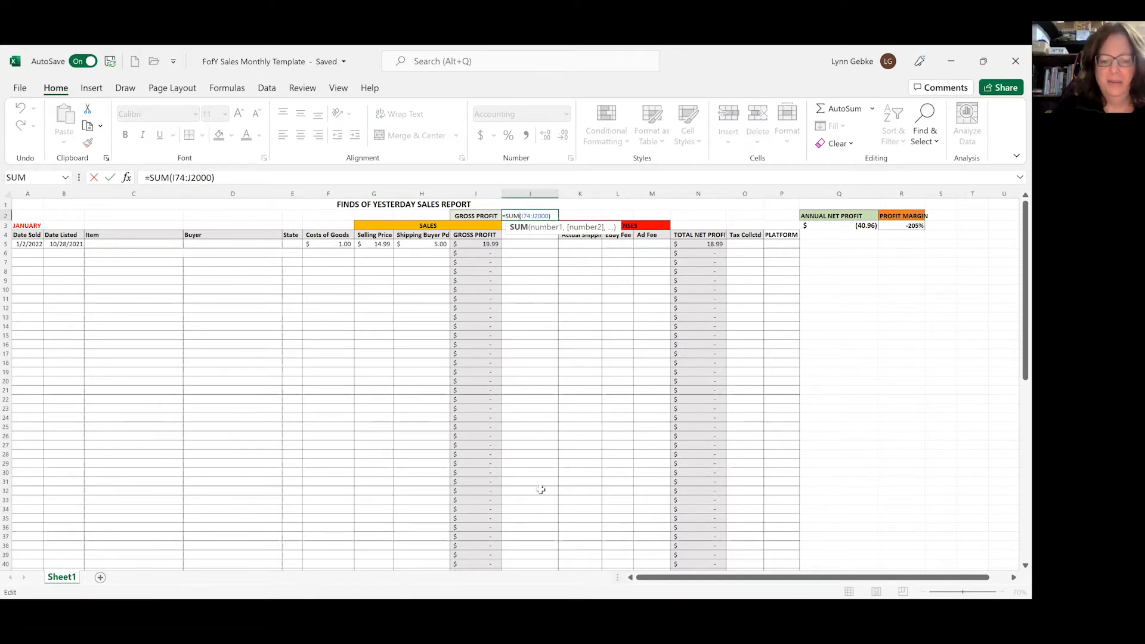
{"action": "scroll", "scroll_direction": "down", "scroll_amount": 3}
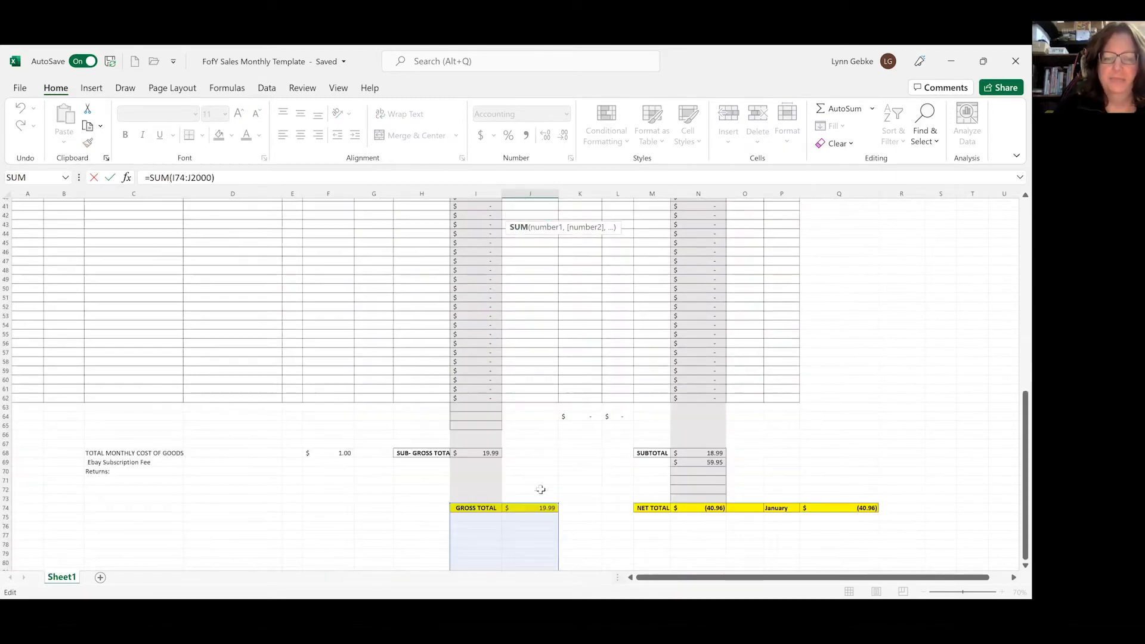
{"action": "scroll", "scroll_direction": "down", "scroll_amount": 3}
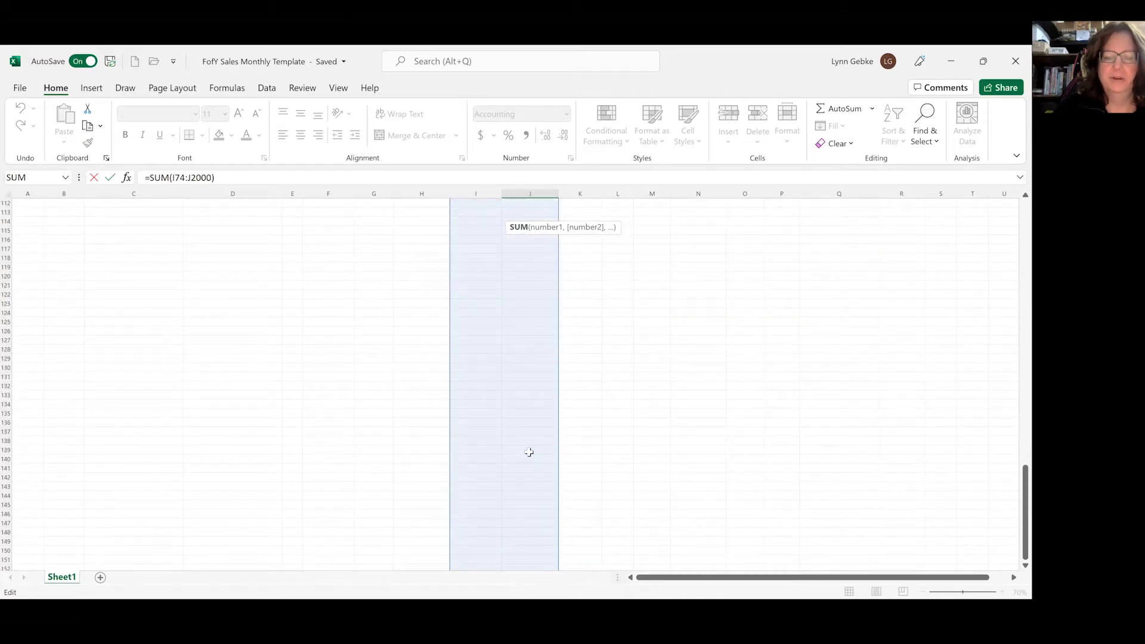
{"action": "scroll", "scroll_direction": "up", "scroll_amount": 3}
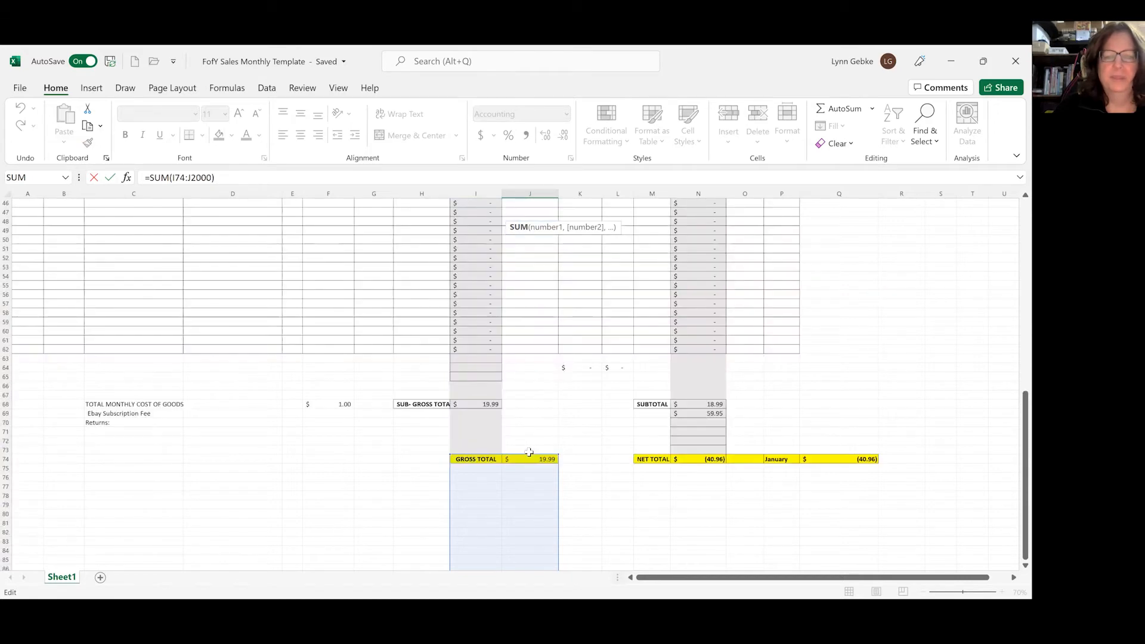
{"action": "scroll", "scroll_direction": "up", "scroll_amount": 3}
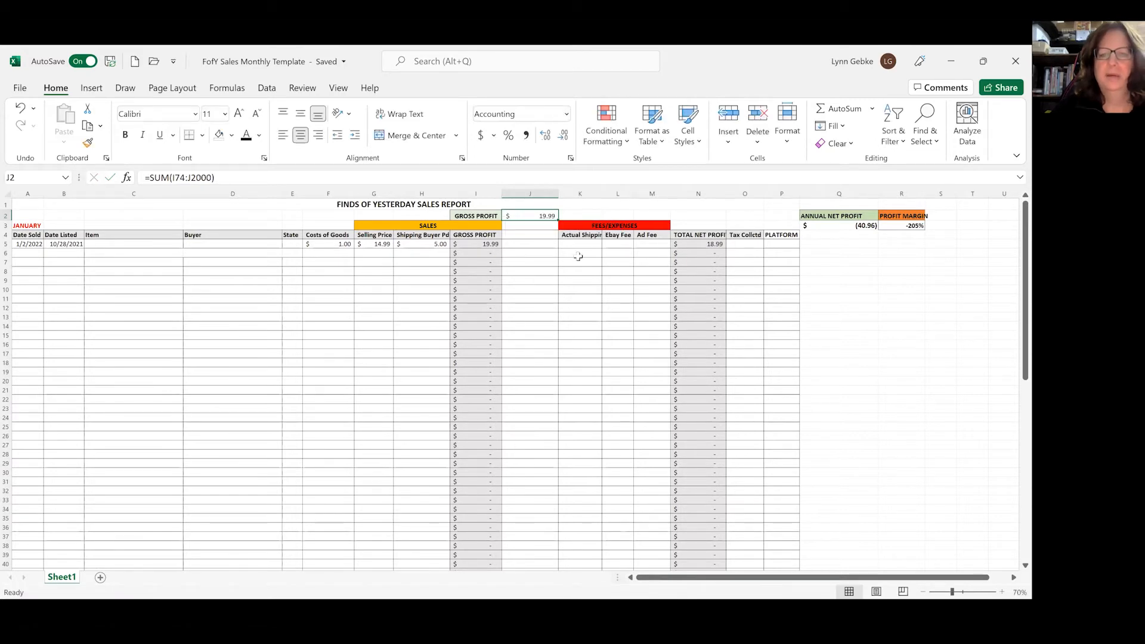
{"action": "mouse_move", "coordinate": [559, 243]}
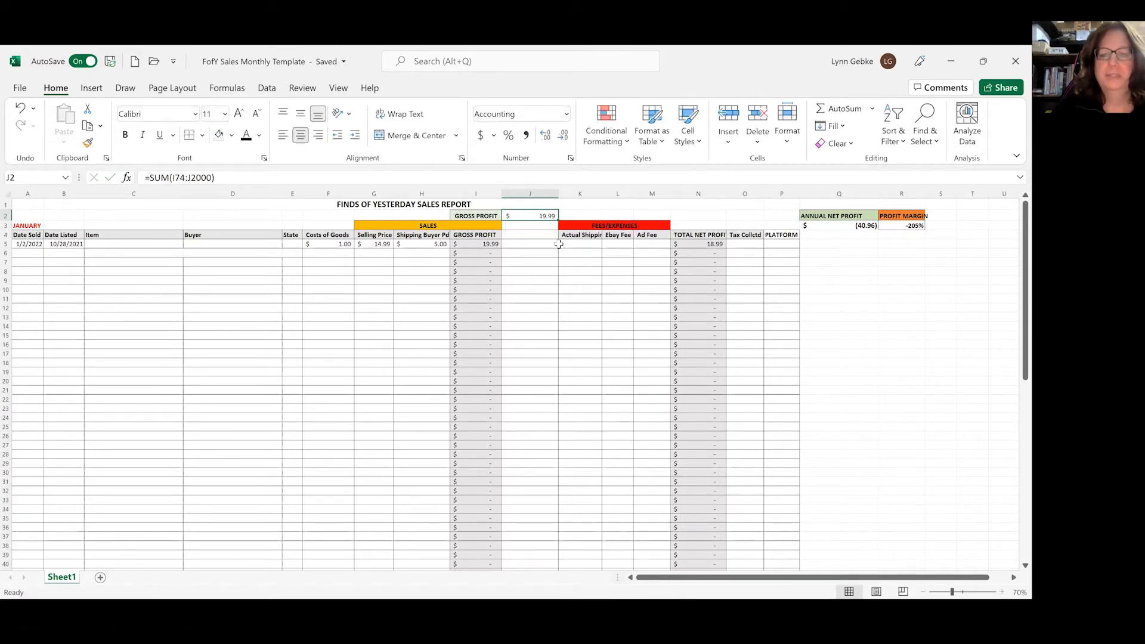
- Enter shipping 3.50, eBay fee 2.30 and ad fee 0.21 for the January sale
{"action": "left_click", "coordinate": [579, 243]}
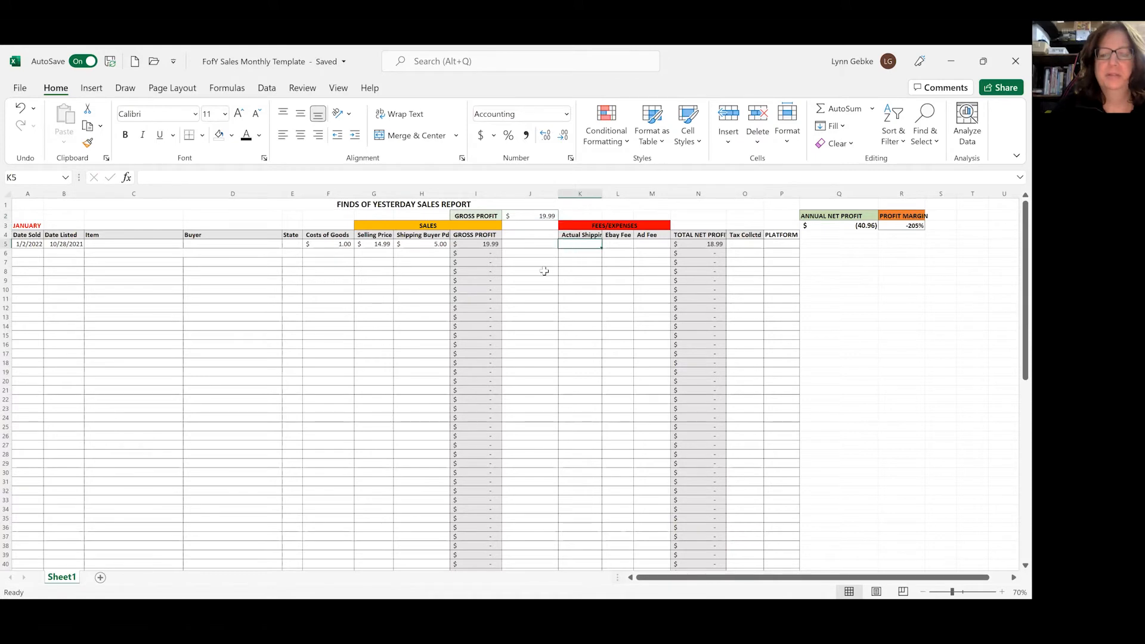
{"action": "mouse_move", "coordinate": [485, 376]}
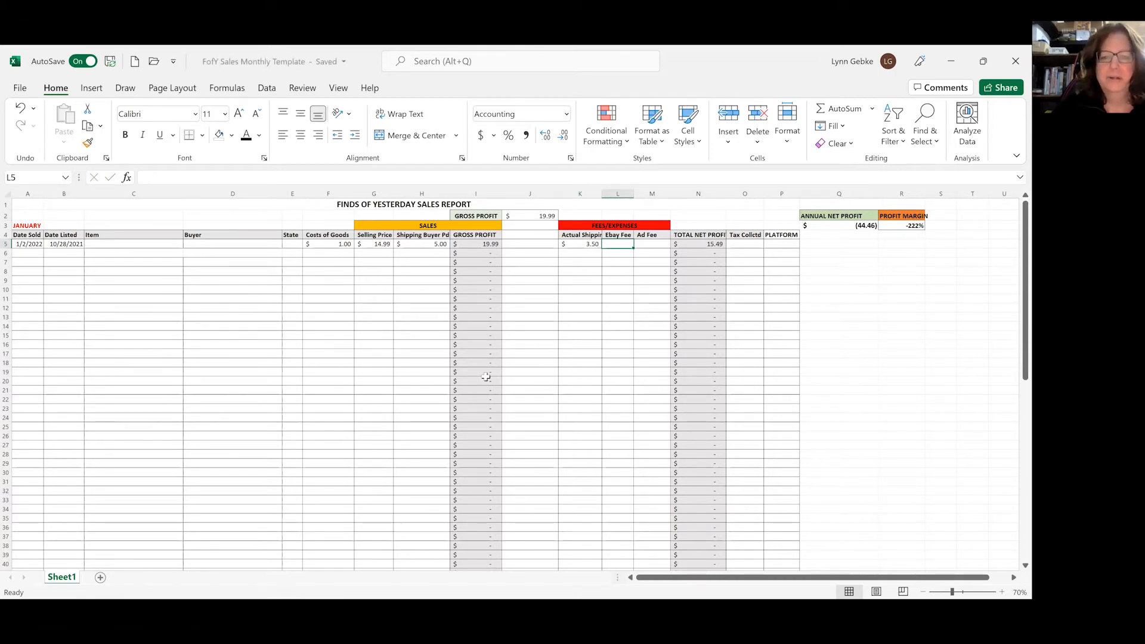
{"action": "type", "text": "2.30"}
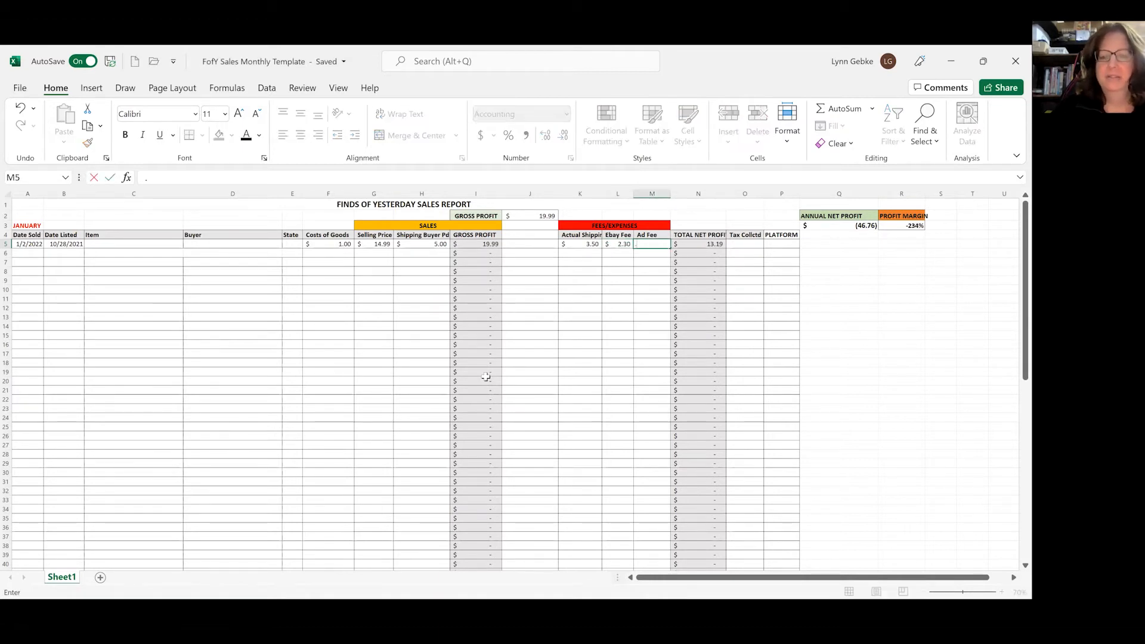
{"action": "type", "text": ".21"}
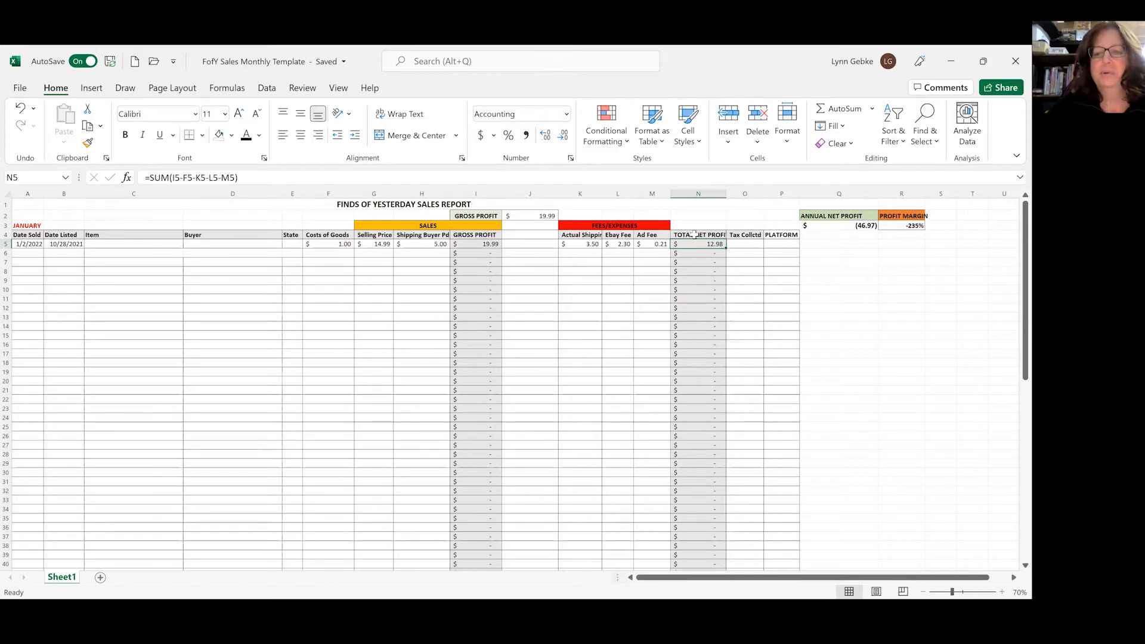
{"action": "mouse_move", "coordinate": [696, 238]}
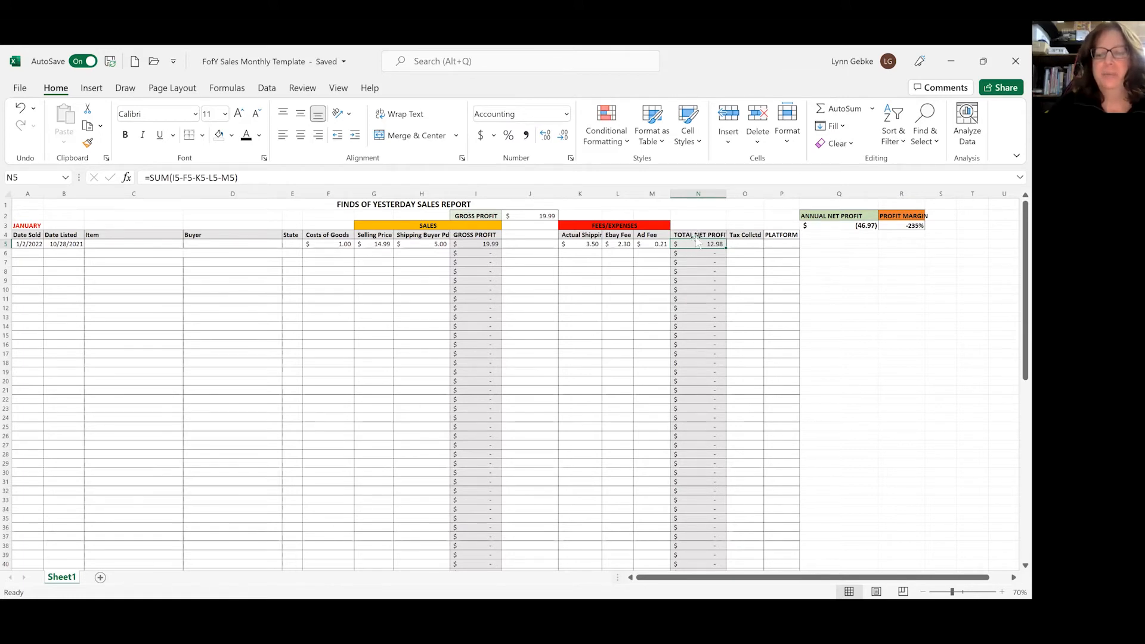
{"action": "mouse_move", "coordinate": [649, 267]}
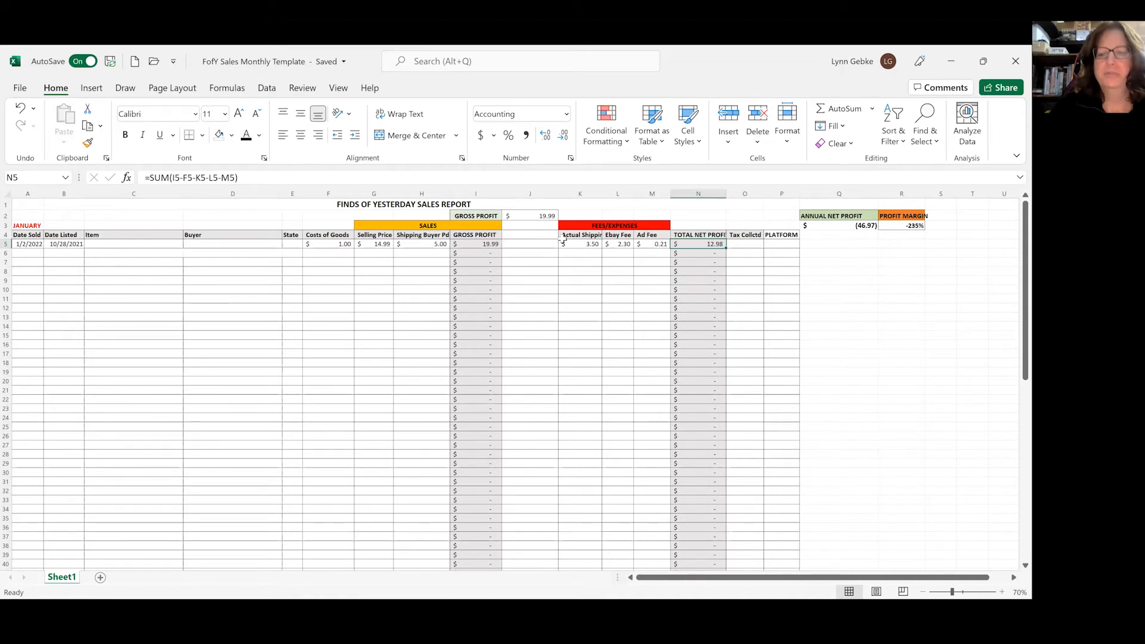
{"action": "mouse_move", "coordinate": [756, 255]}
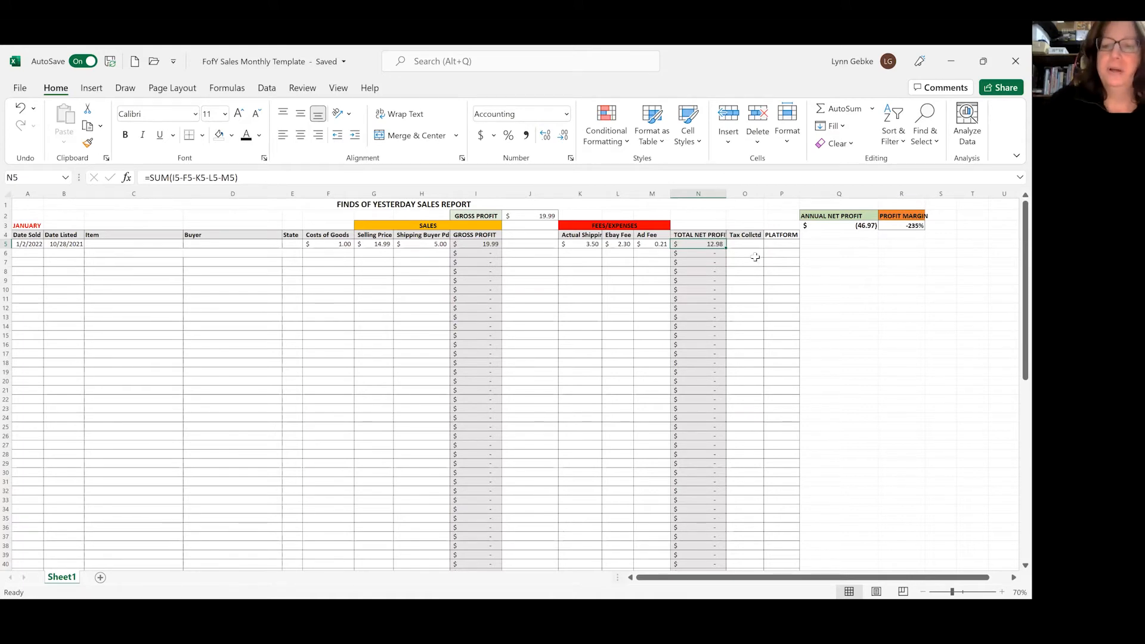
{"action": "double_click", "coordinate": [697, 243]}
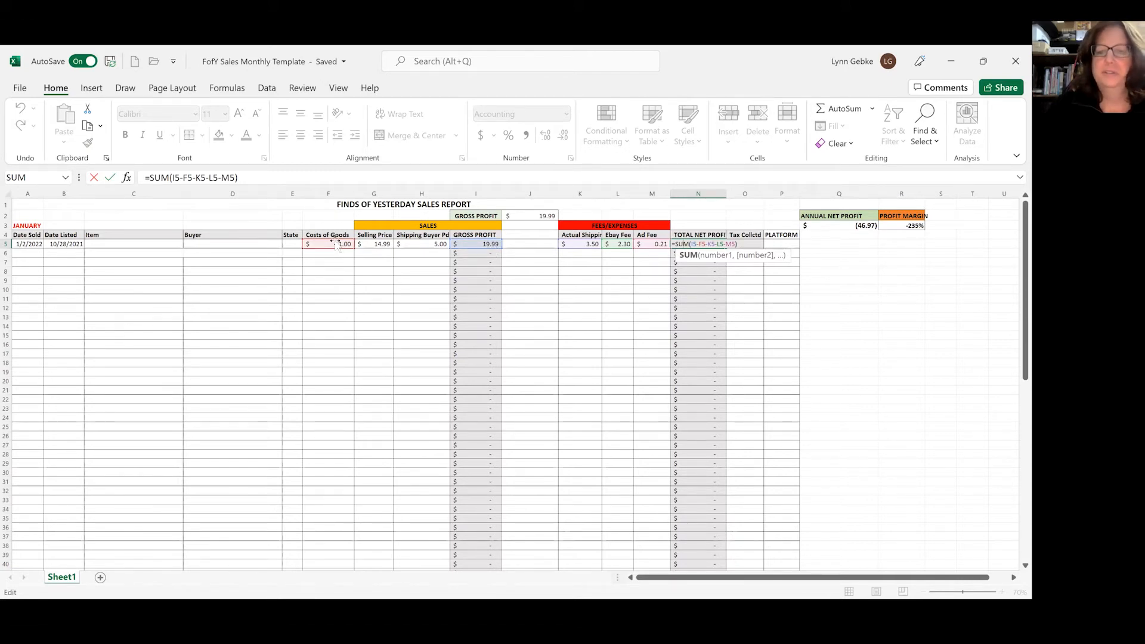
{"action": "left_click", "coordinate": [579, 243]}
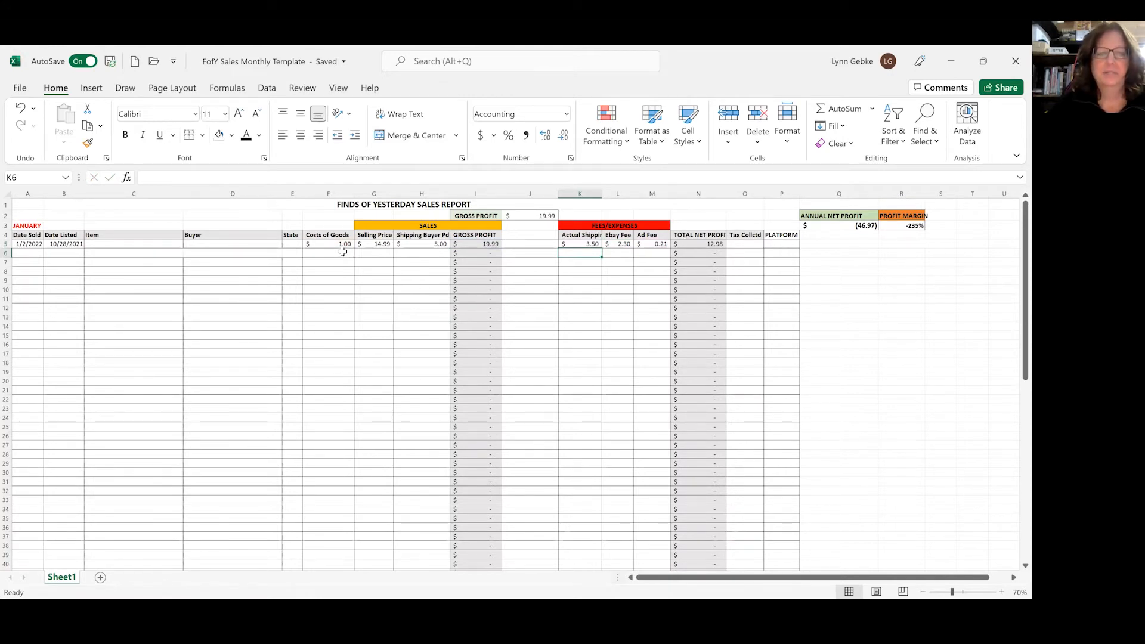
{"action": "mouse_move", "coordinate": [698, 241]}
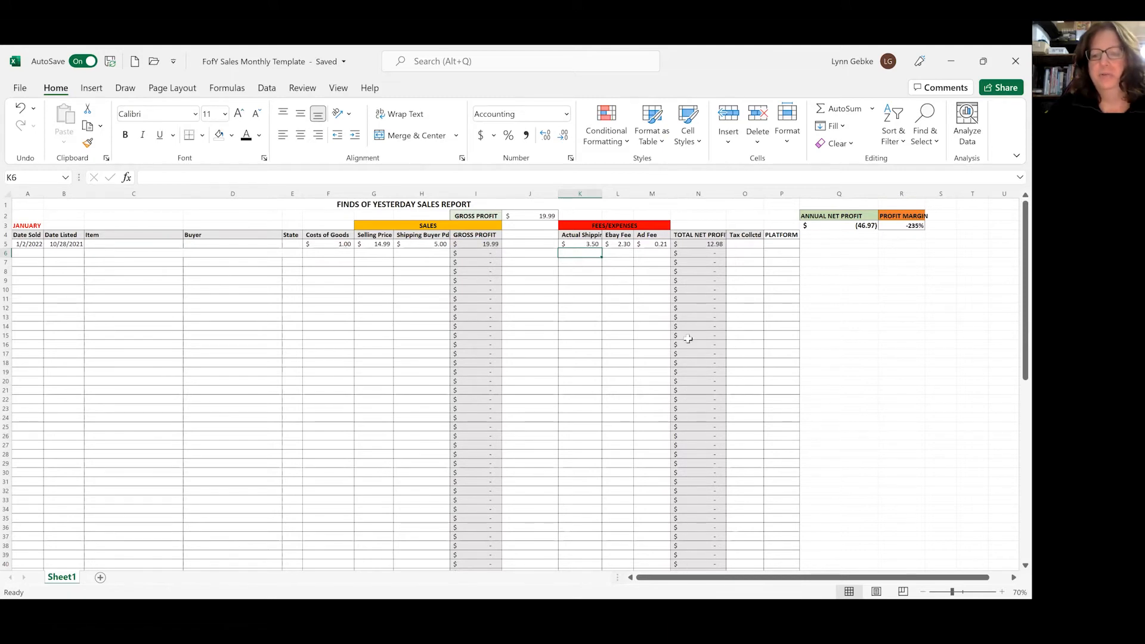
{"action": "scroll", "scroll_direction": "down", "scroll_amount": 3}
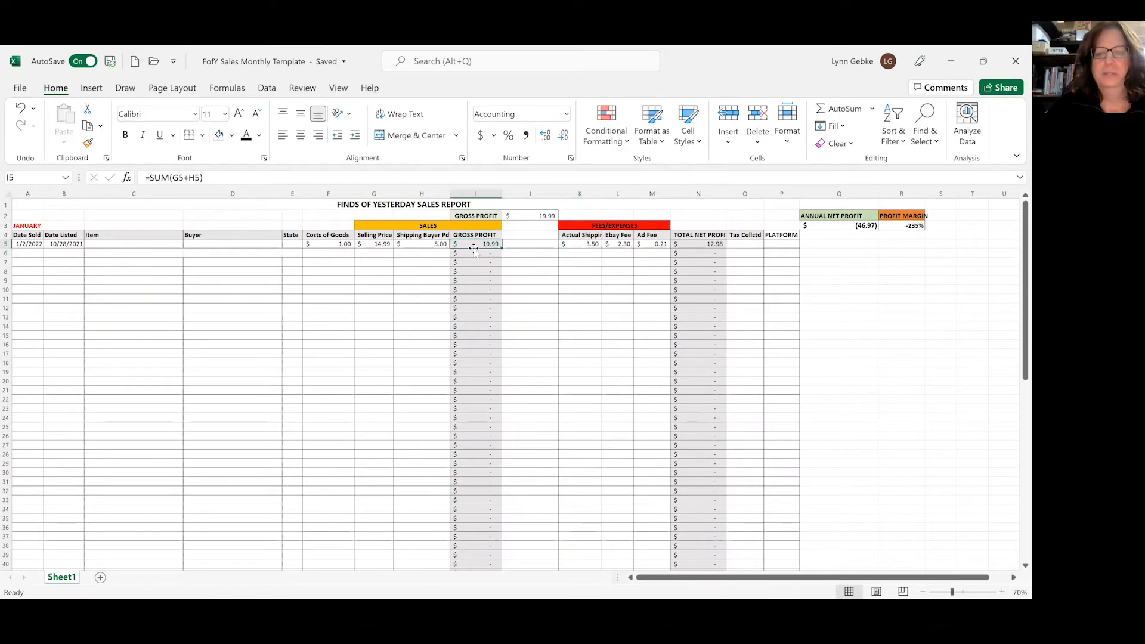
{"action": "mouse_move", "coordinate": [502, 251]}
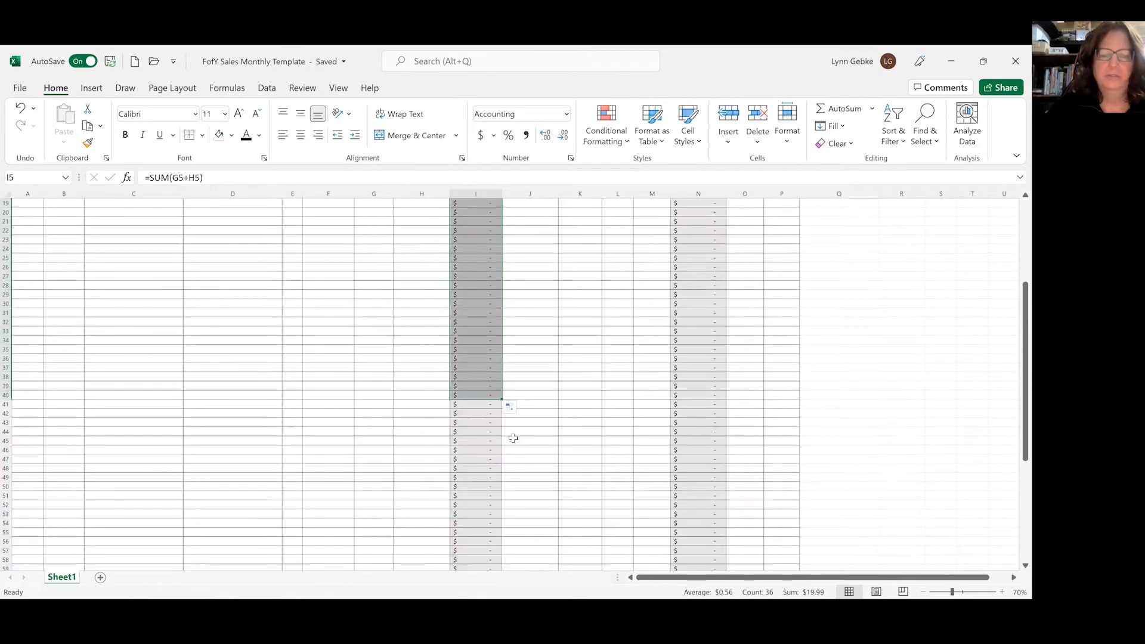
{"action": "mouse_move", "coordinate": [480, 537]}
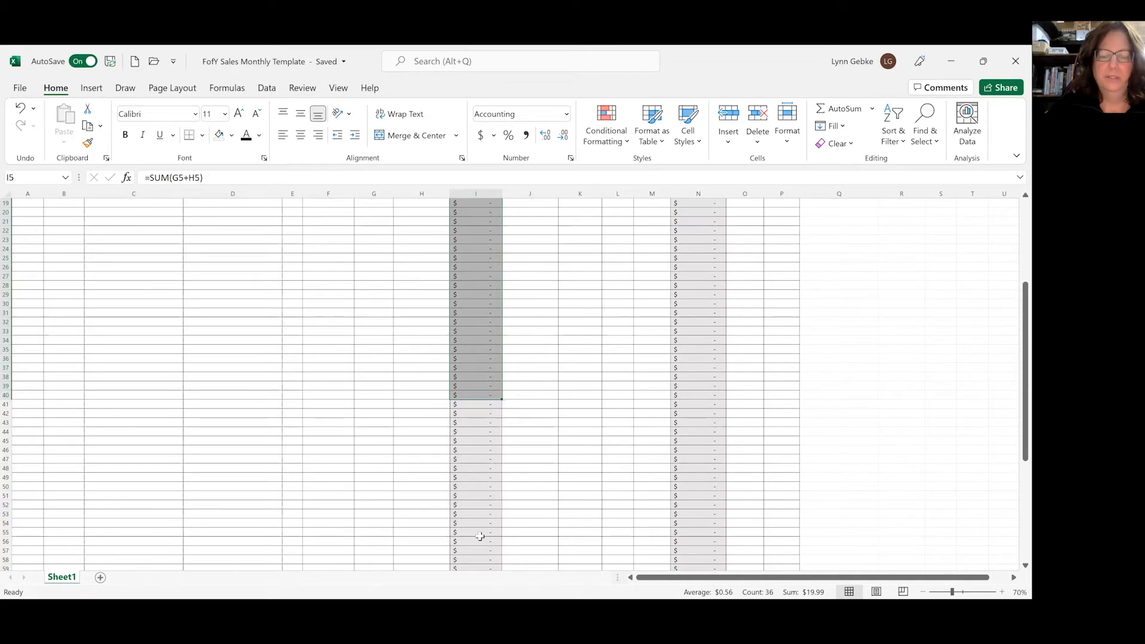
{"action": "scroll", "scroll_direction": "down", "scroll_amount": 3}
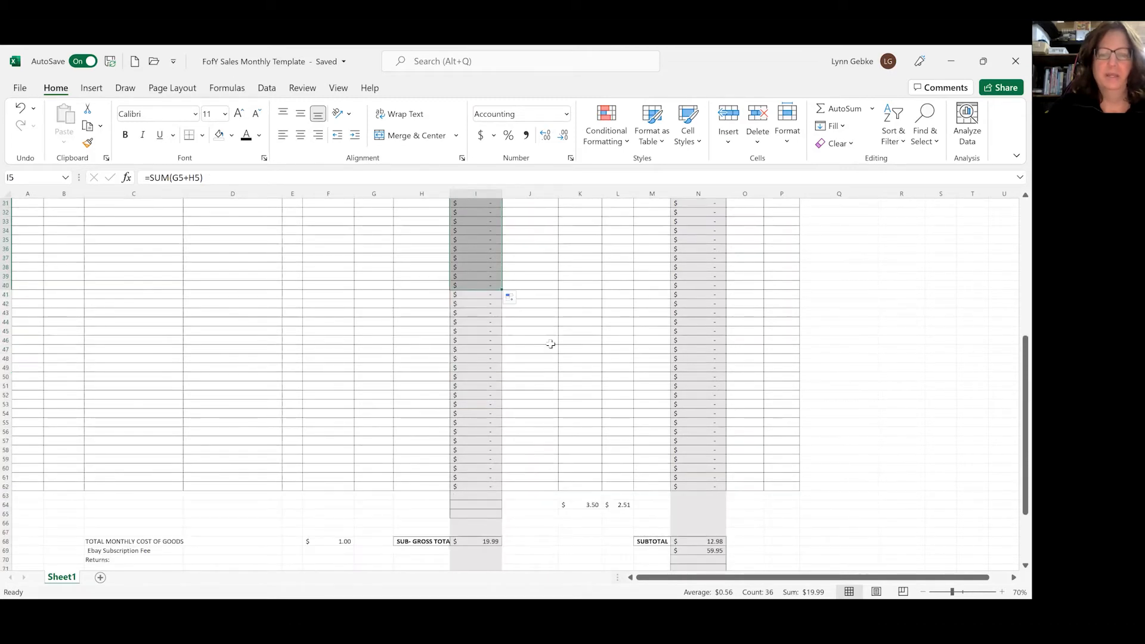
{"action": "scroll", "scroll_direction": "up", "scroll_amount": 3}
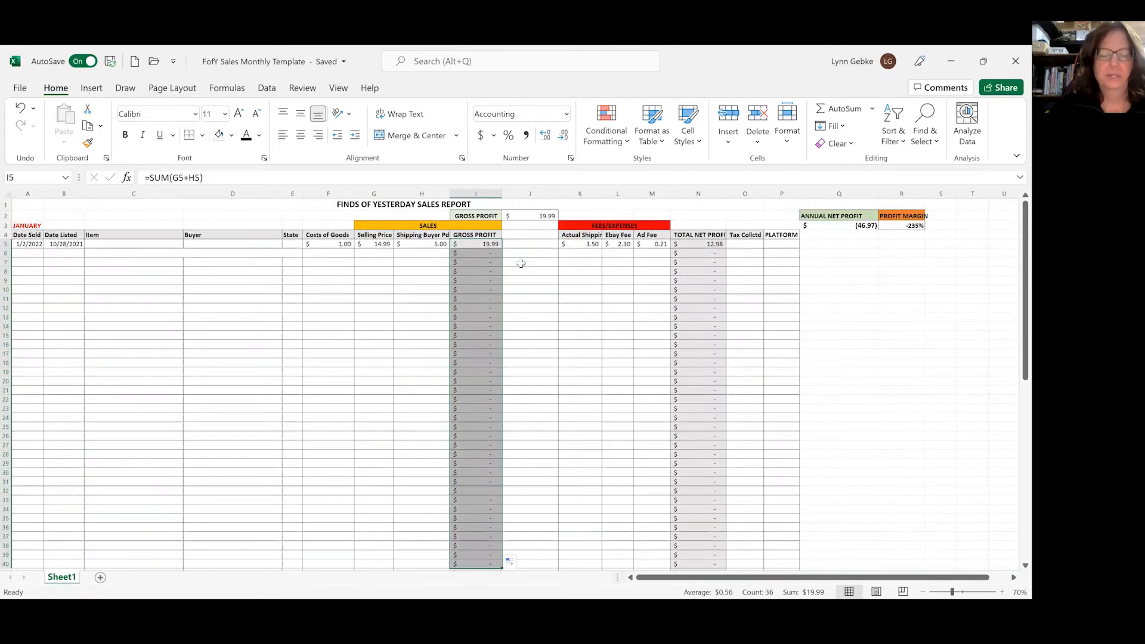
{"action": "mouse_move", "coordinate": [489, 279]}
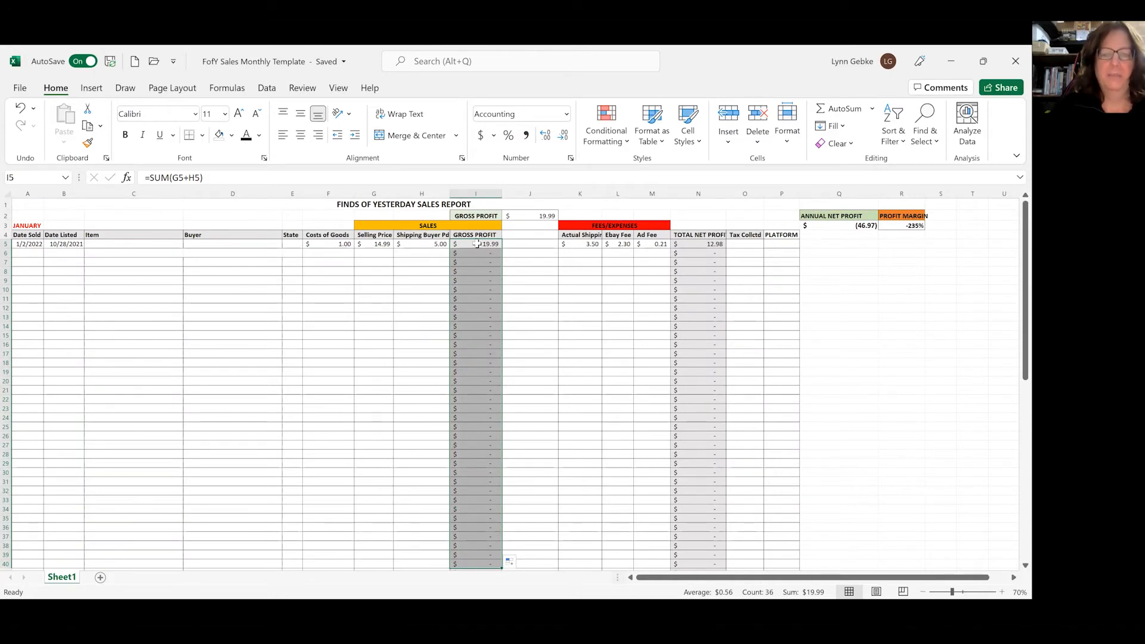
{"action": "mouse_move", "coordinate": [479, 524]}
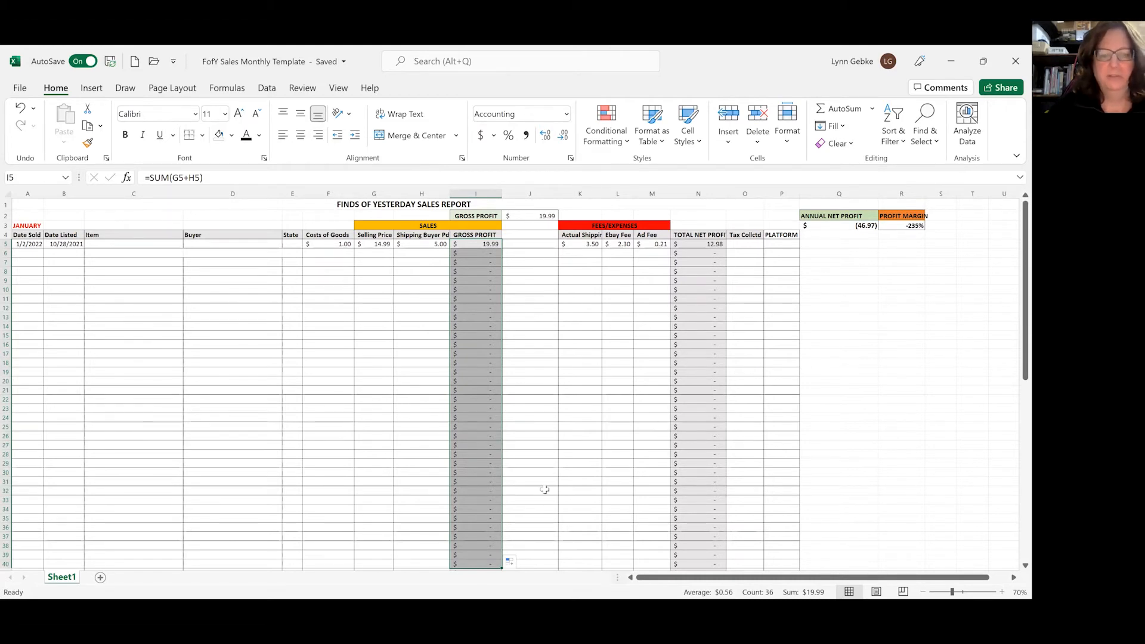
{"action": "mouse_move", "coordinate": [541, 456]}
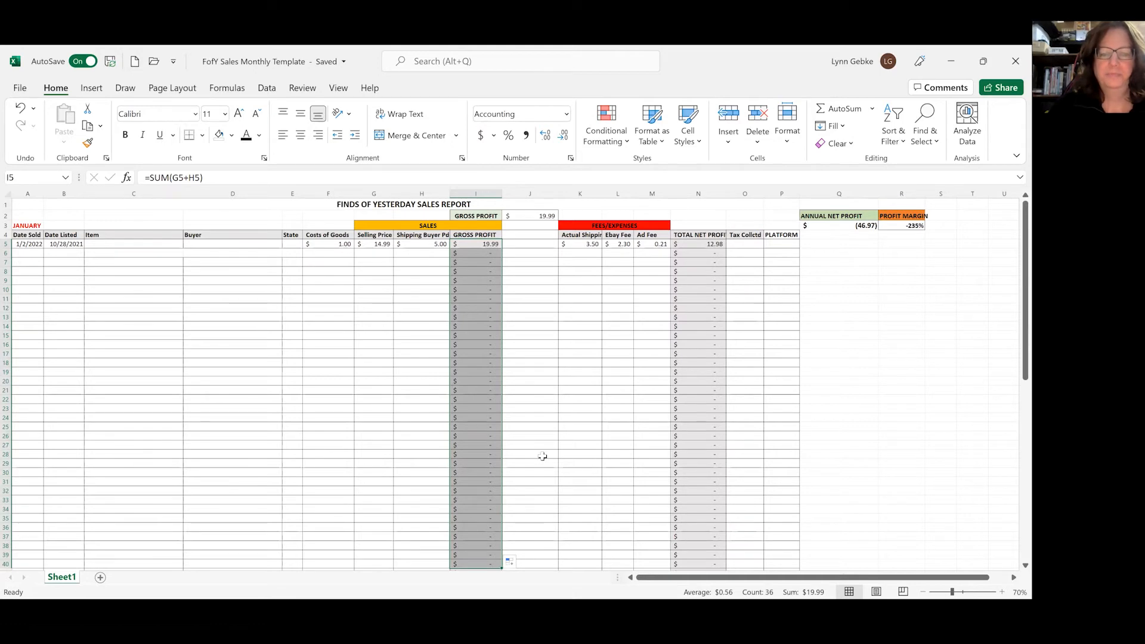
{"action": "left_click", "coordinate": [529, 453]}
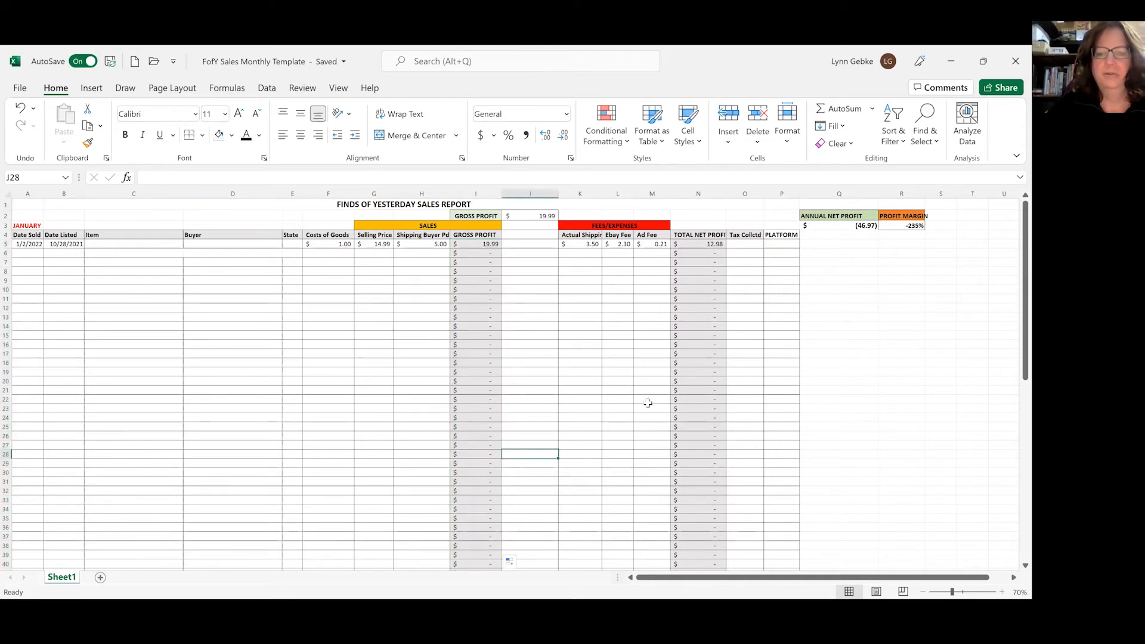
{"action": "mouse_move", "coordinate": [687, 482]}
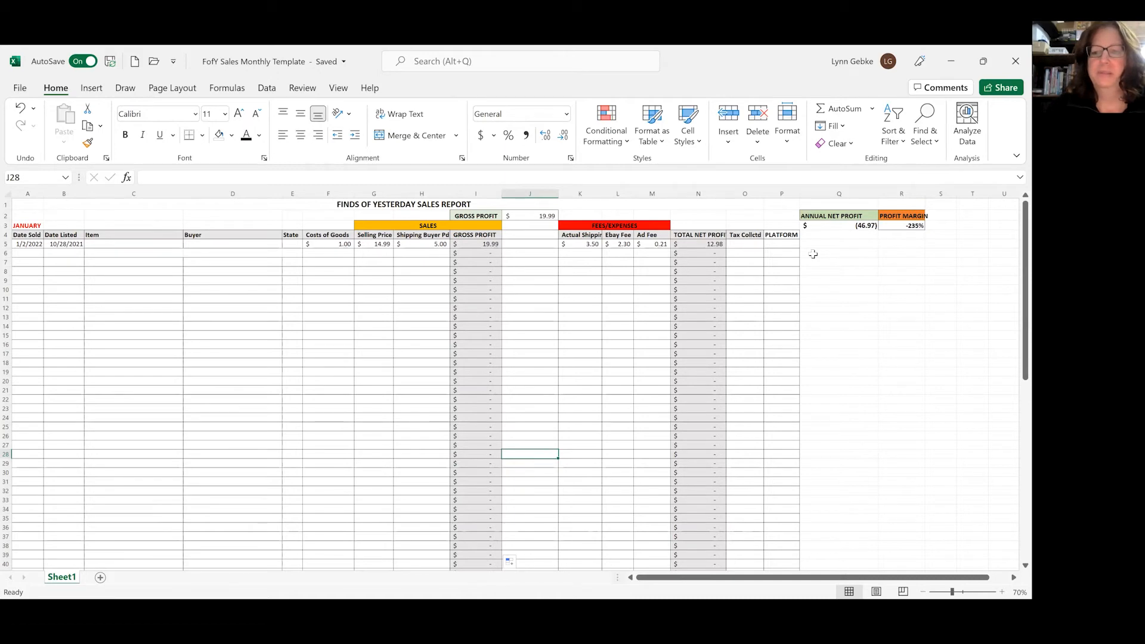
{"action": "mouse_move", "coordinate": [325, 308]}
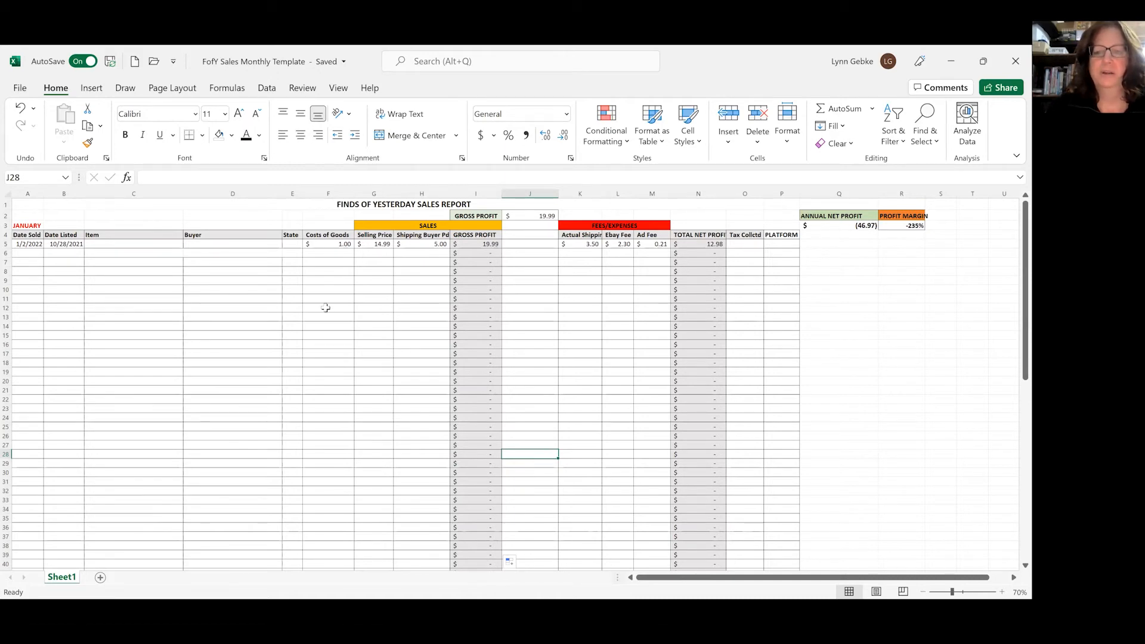
- Record the second sale in row 6 with cost 2.00 and check its net profit formula
{"action": "left_click", "coordinate": [27, 253]}
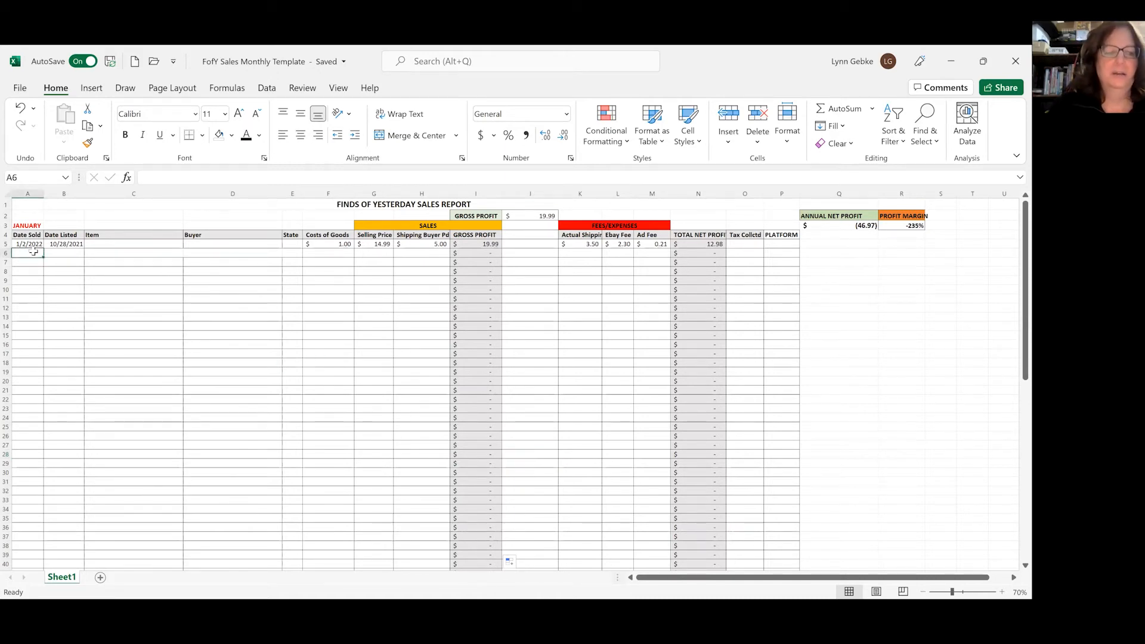
{"action": "left_click", "coordinate": [265, 253]}
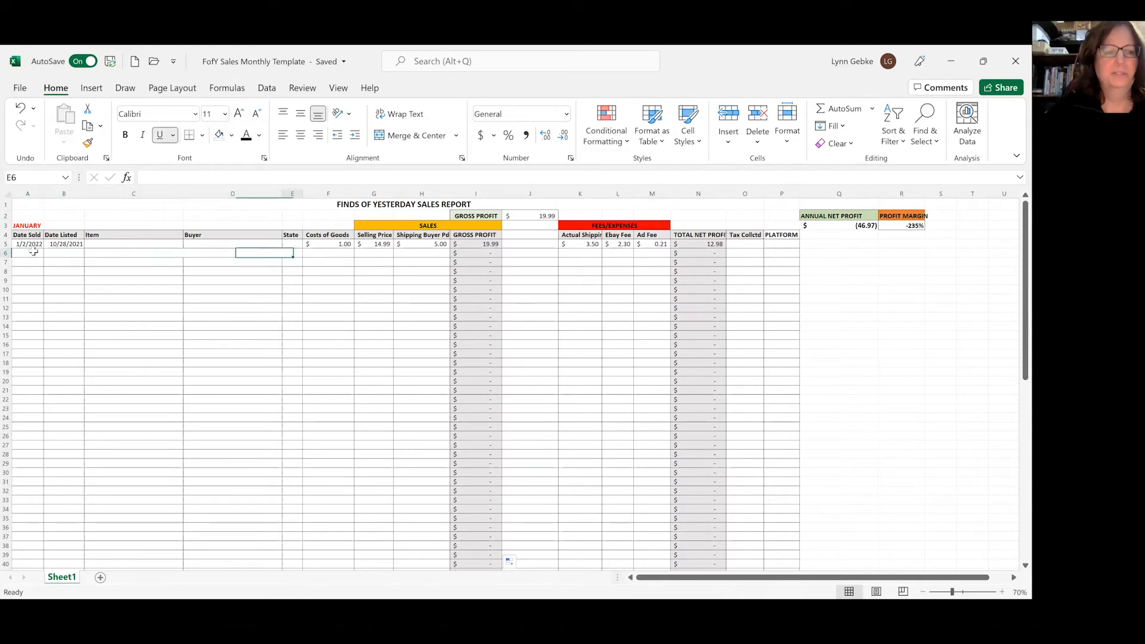
{"action": "type", "text": "2.00"}
{"action": "left_click", "coordinate": [618, 253]}
{"action": "type", "text": "5"}
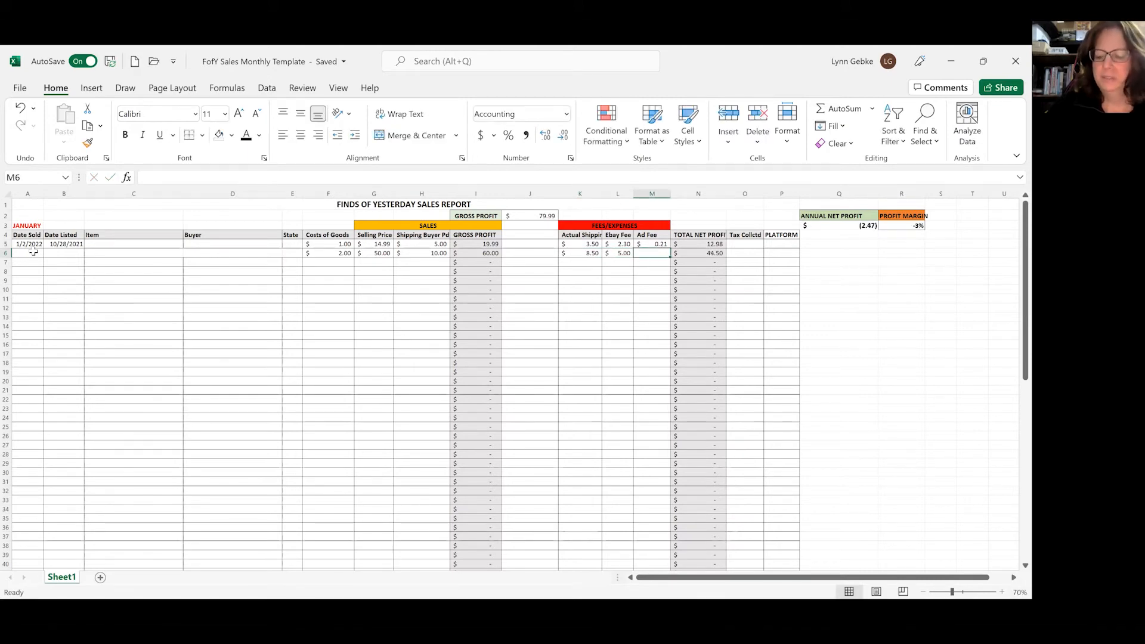
{"action": "left_click", "coordinate": [698, 253]}
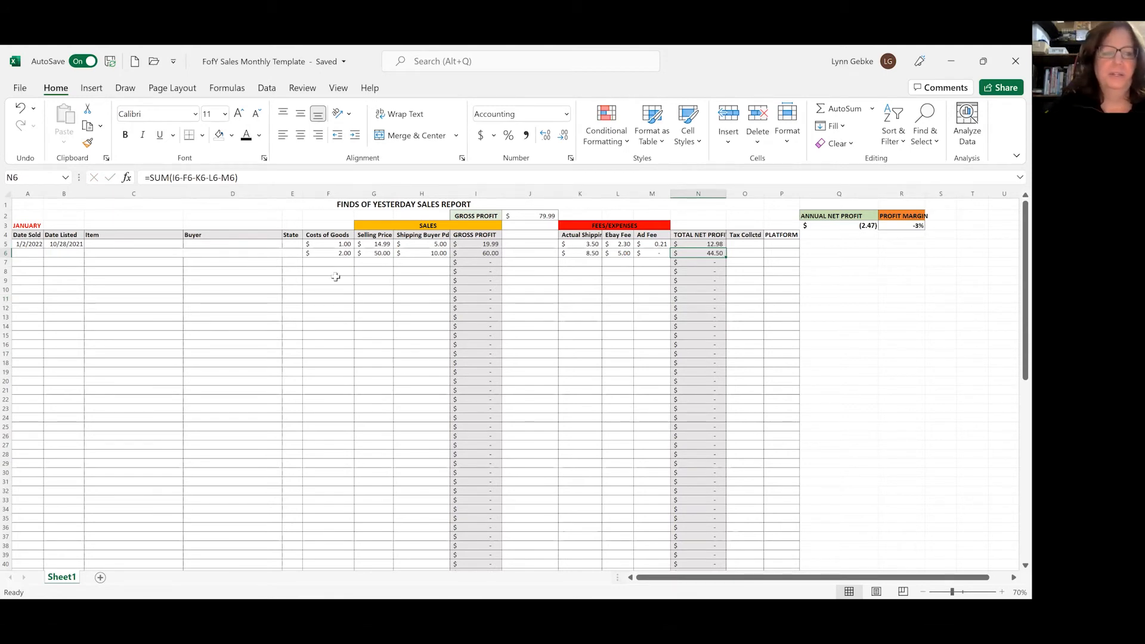
{"action": "left_click", "coordinate": [328, 262]}
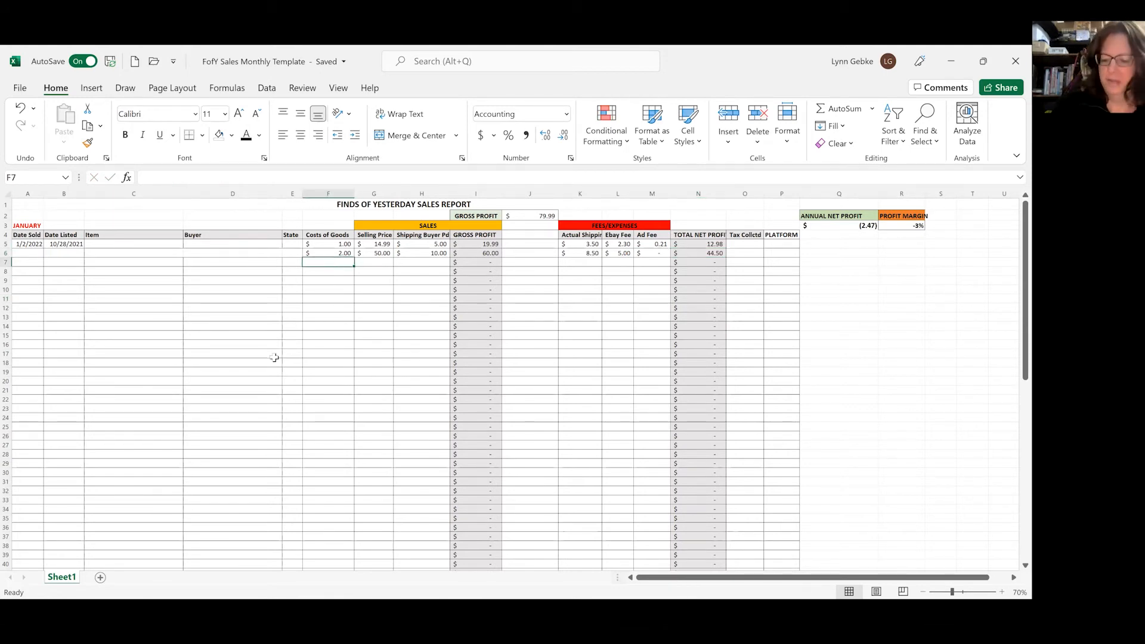
- Record the third sale in row 7 with cost 3 and price 25, then check its net profit formula
{"action": "type", "text": "3"}
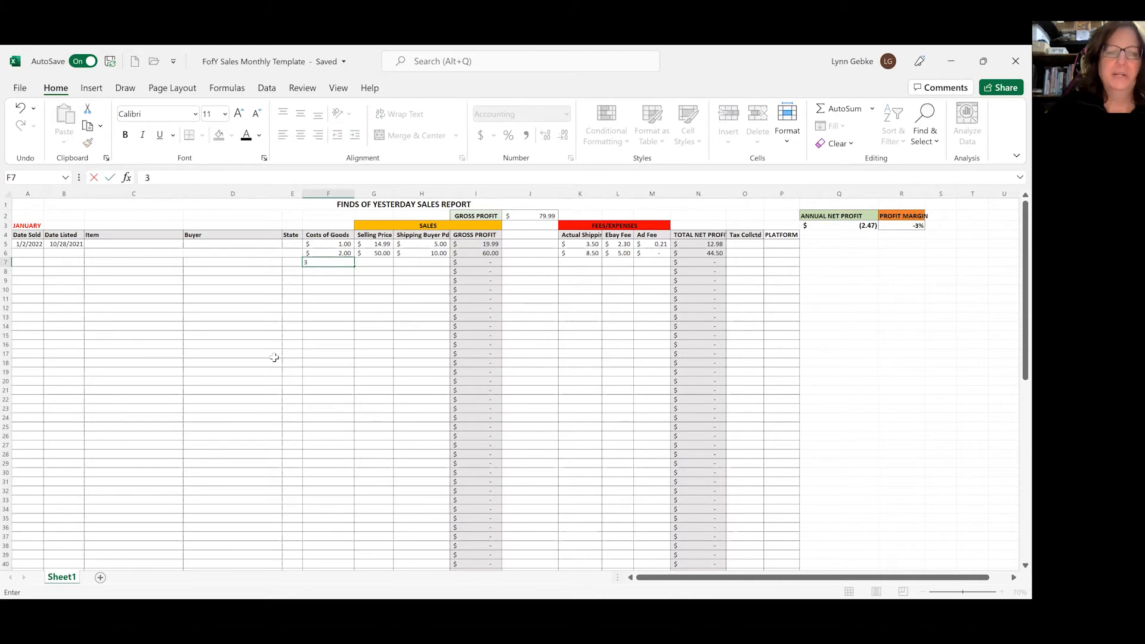
{"action": "key", "text": "Return"}
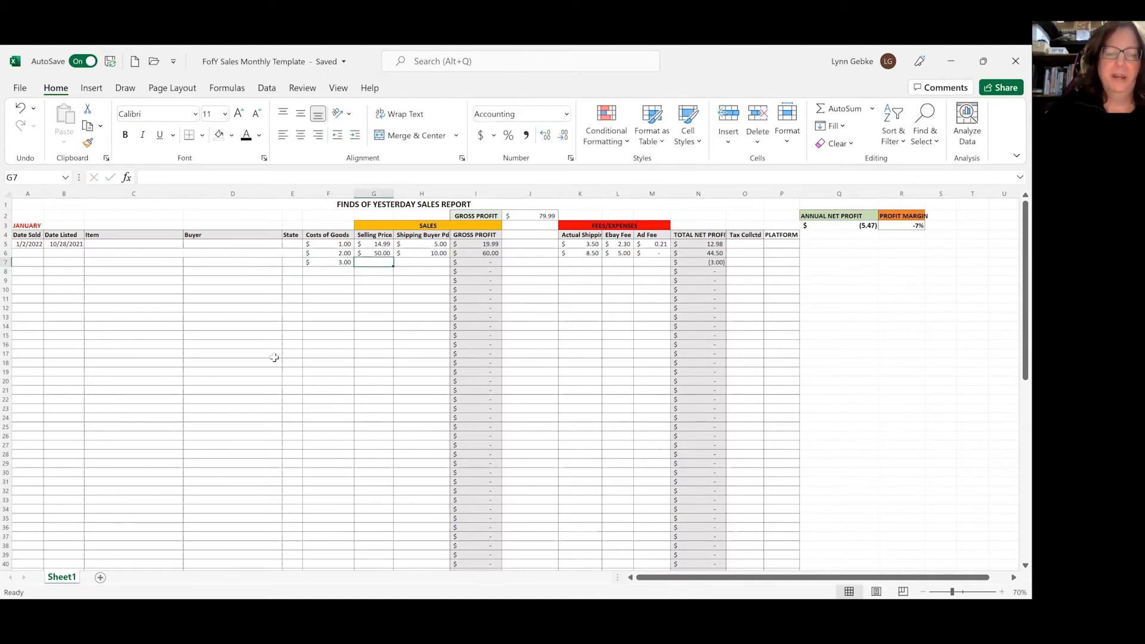
{"action": "type", "text": "25.00"}
{"action": "left_click", "coordinate": [421, 263]}
{"action": "type", "text": "12"}
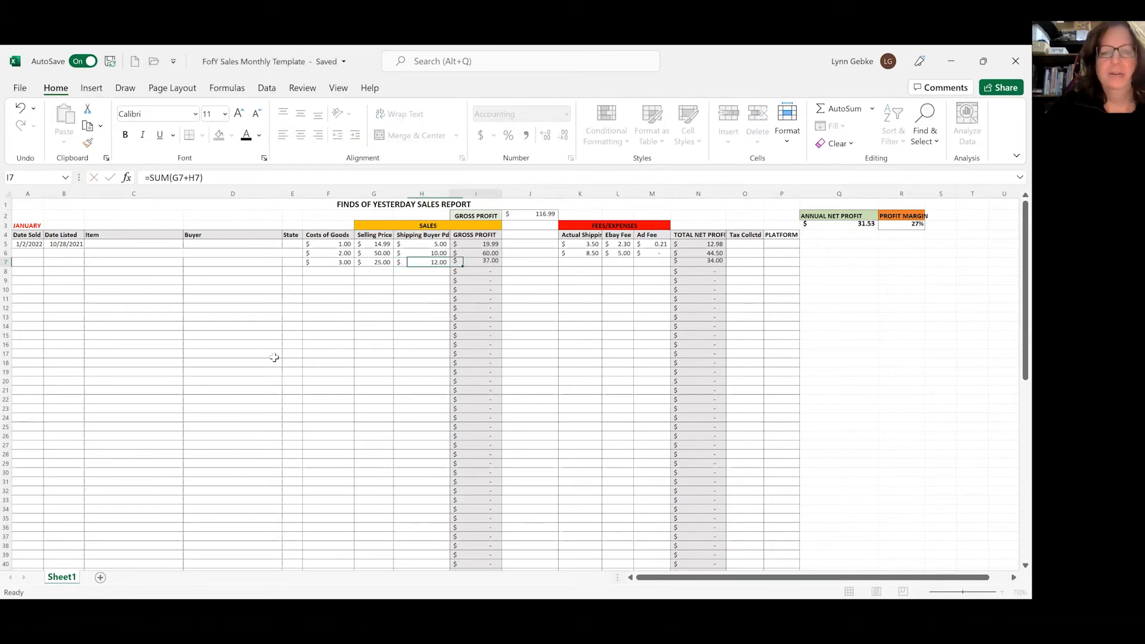
{"action": "left_click", "coordinate": [580, 262]}
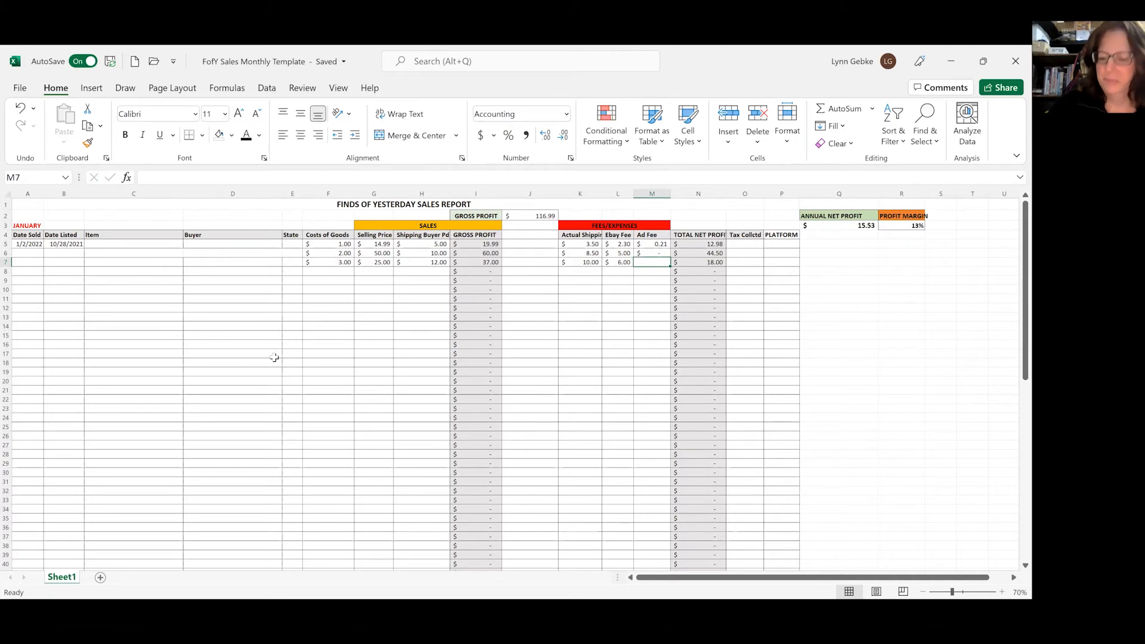
{"action": "left_click", "coordinate": [698, 261]}
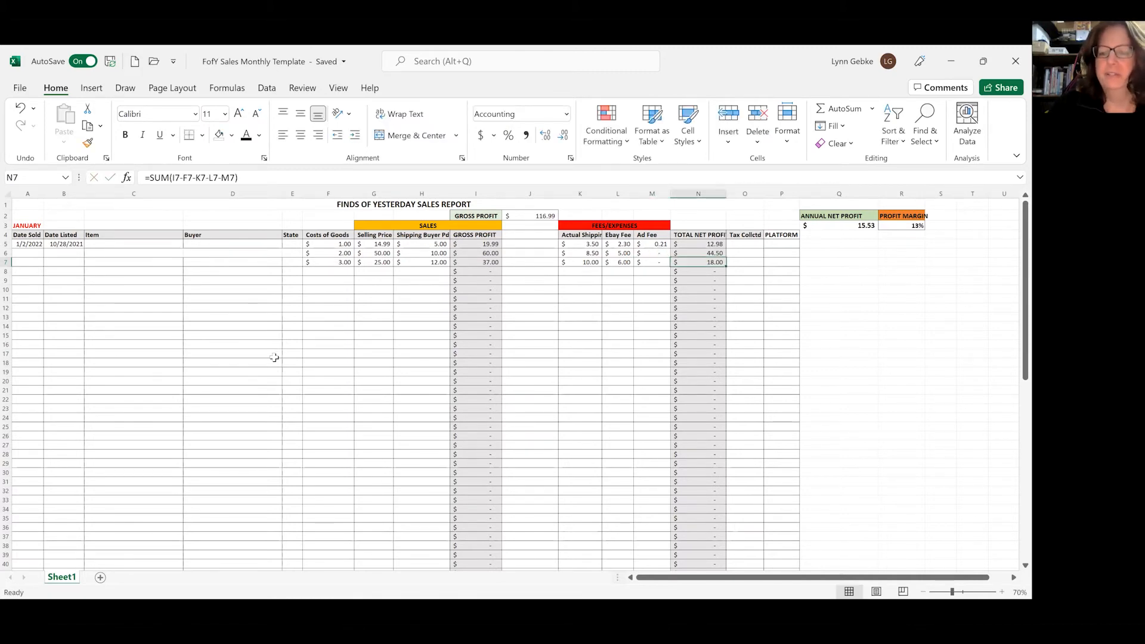
{"action": "mouse_move", "coordinate": [687, 262]}
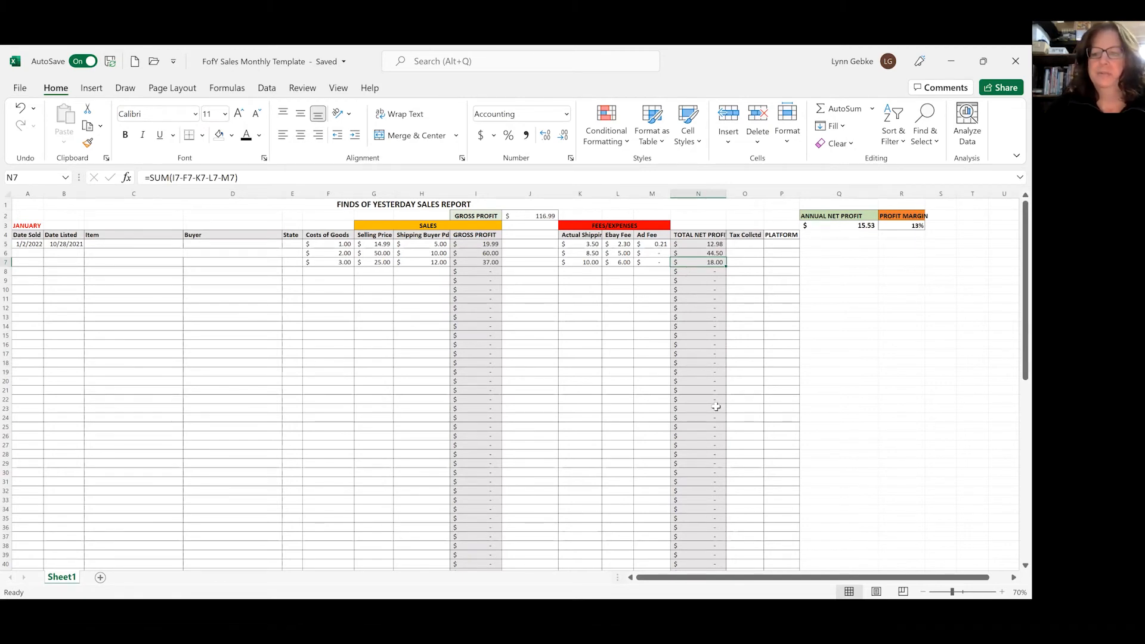
{"action": "scroll", "scroll_direction": "down", "scroll_amount": 3}
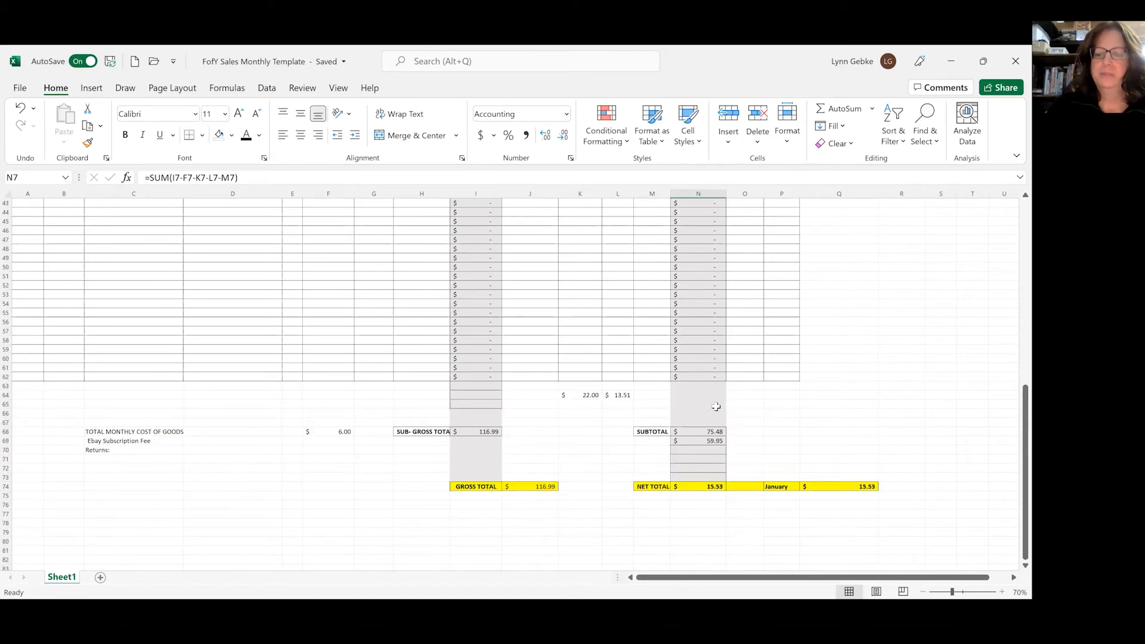
{"action": "mouse_move", "coordinate": [681, 431]}
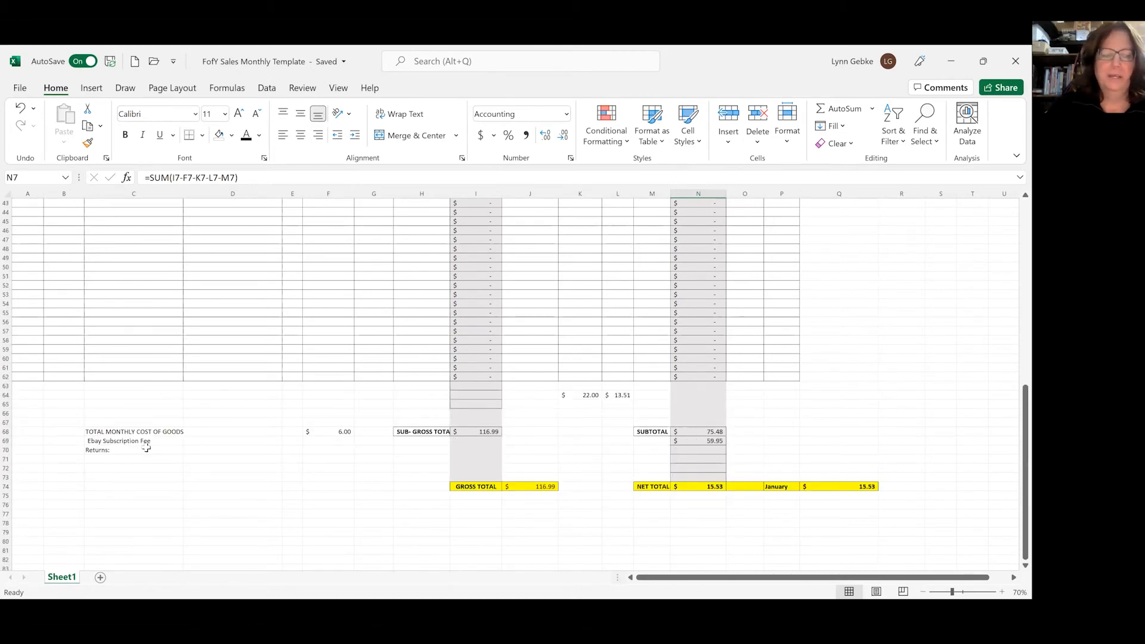
{"action": "mouse_move", "coordinate": [687, 444]}
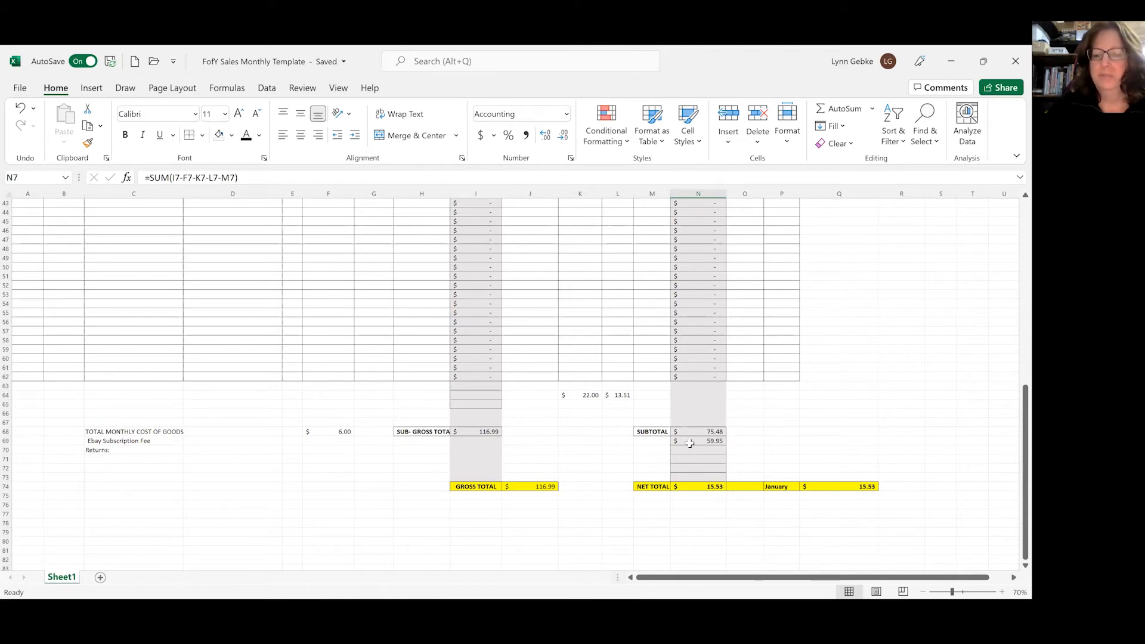
{"action": "mouse_move", "coordinate": [689, 441]}
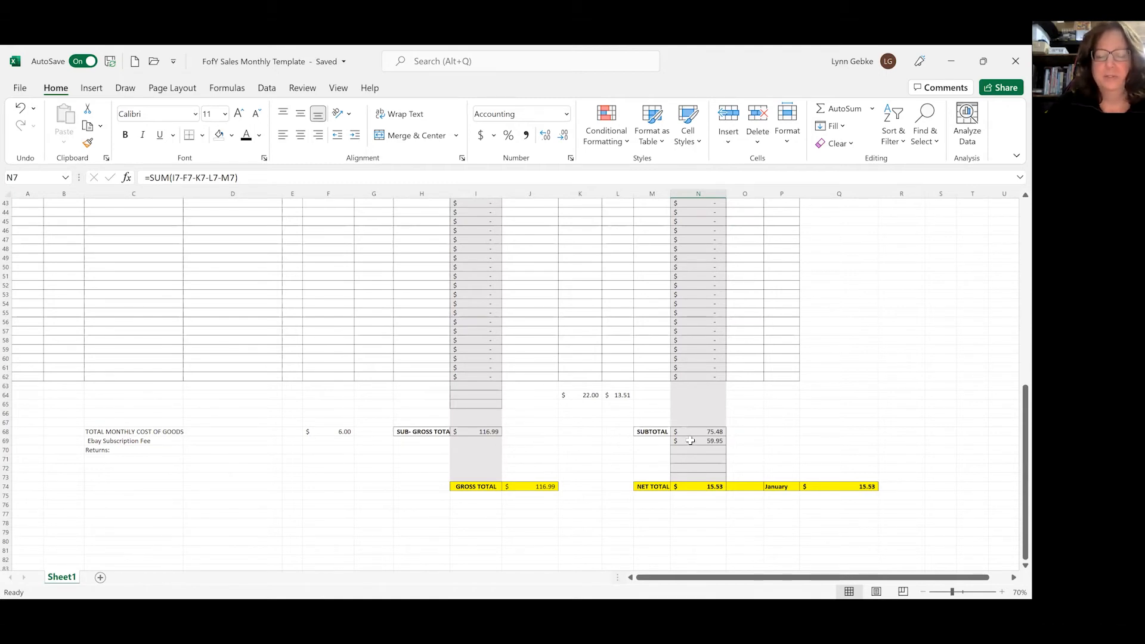
{"action": "mouse_move", "coordinate": [662, 444]}
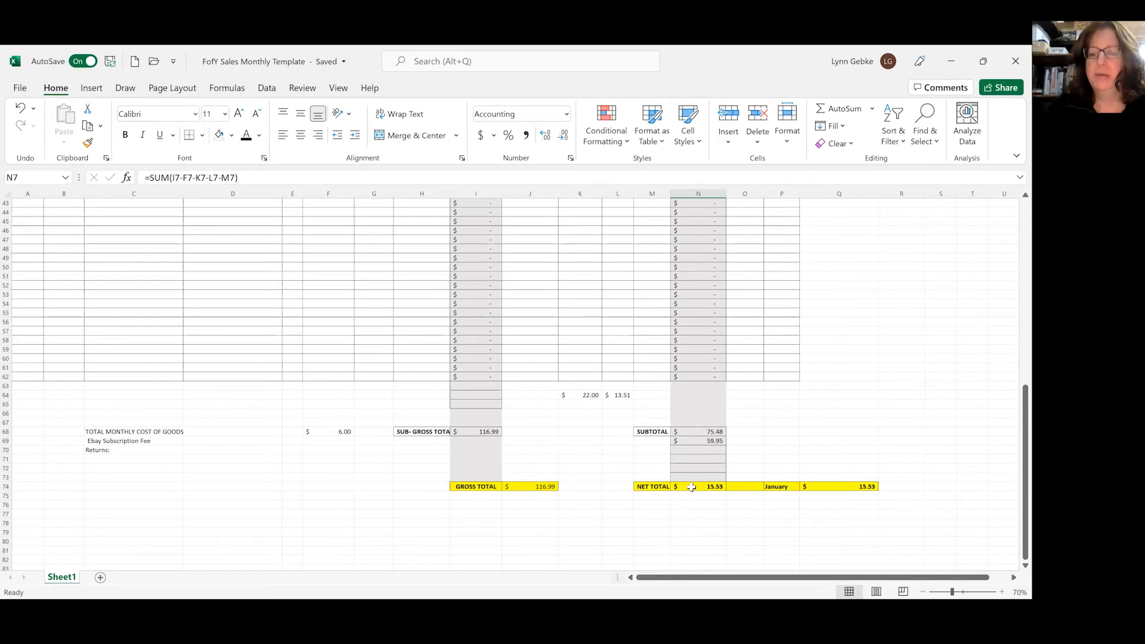
{"action": "mouse_move", "coordinate": [715, 488]}
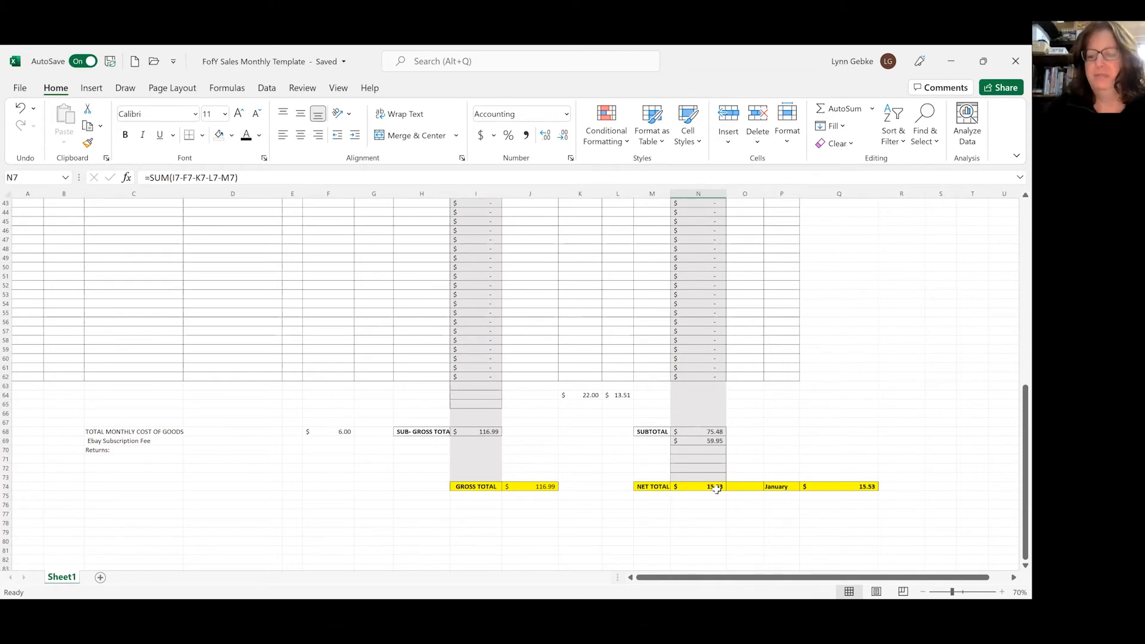
{"action": "mouse_move", "coordinate": [773, 502]}
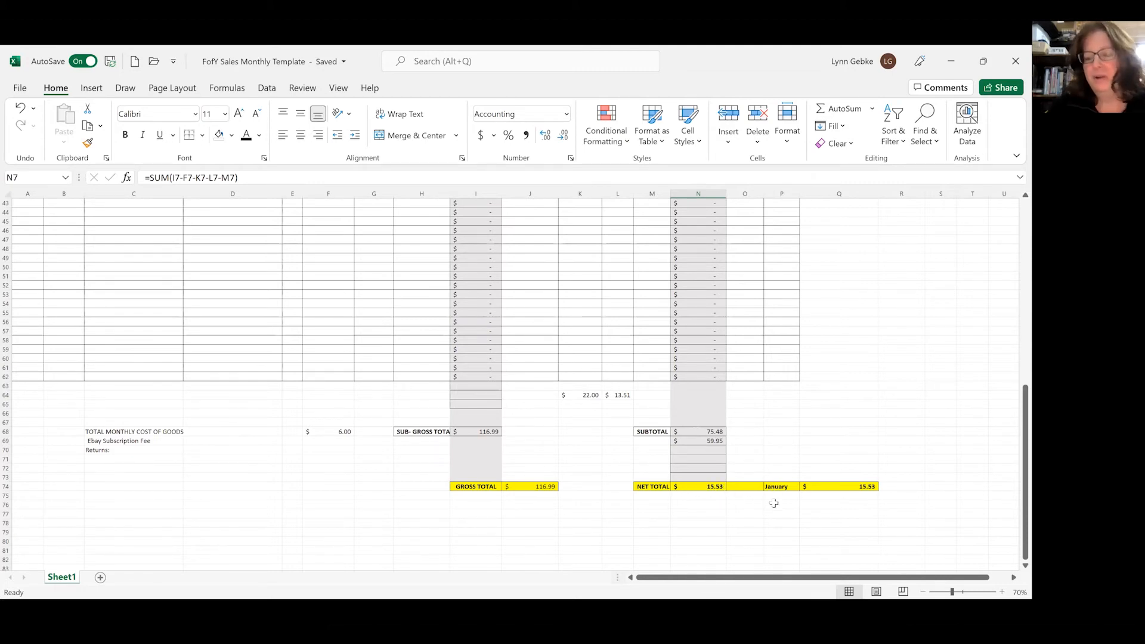
{"action": "mouse_move", "coordinate": [871, 494]}
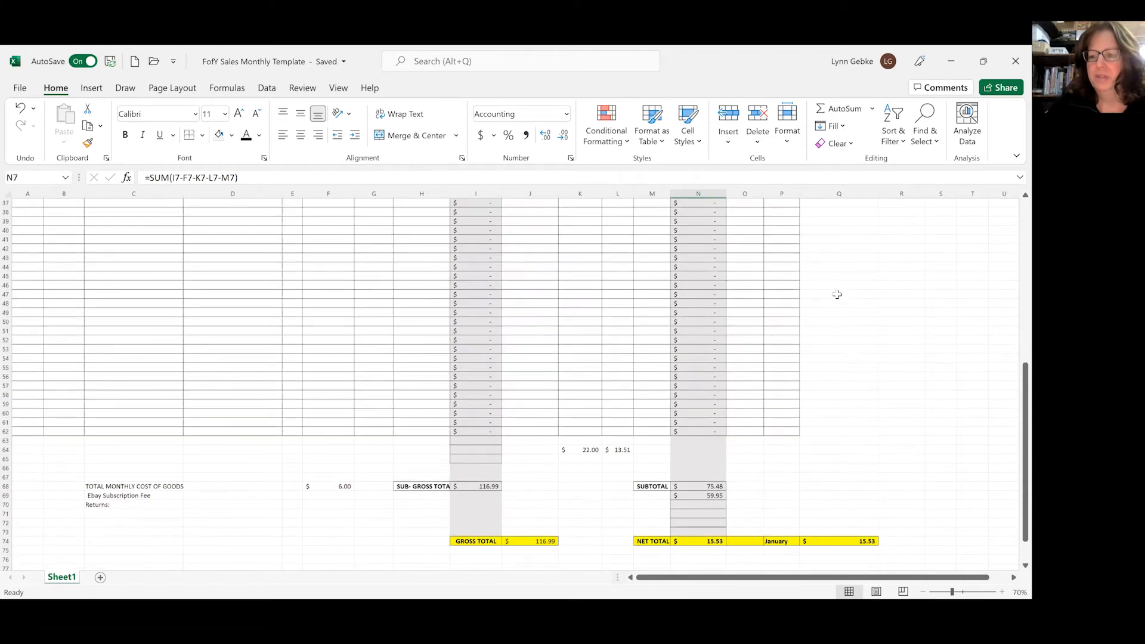
{"action": "scroll", "scroll_direction": "up", "scroll_amount": 3}
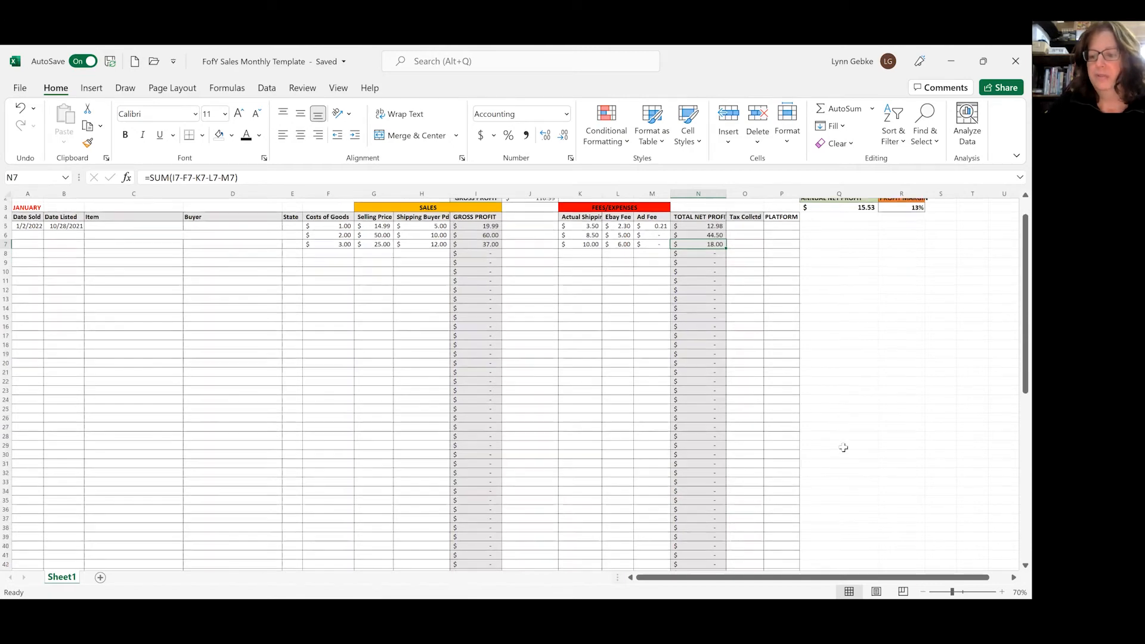
{"action": "scroll", "scroll_direction": "down", "scroll_amount": 3}
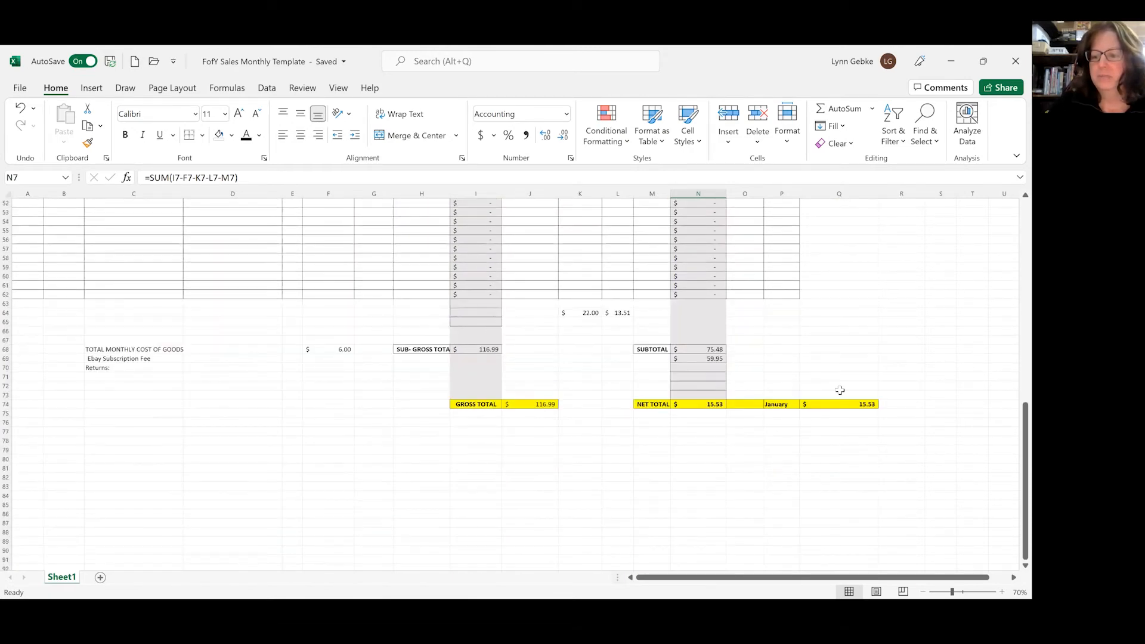
{"action": "mouse_move", "coordinate": [831, 443]}
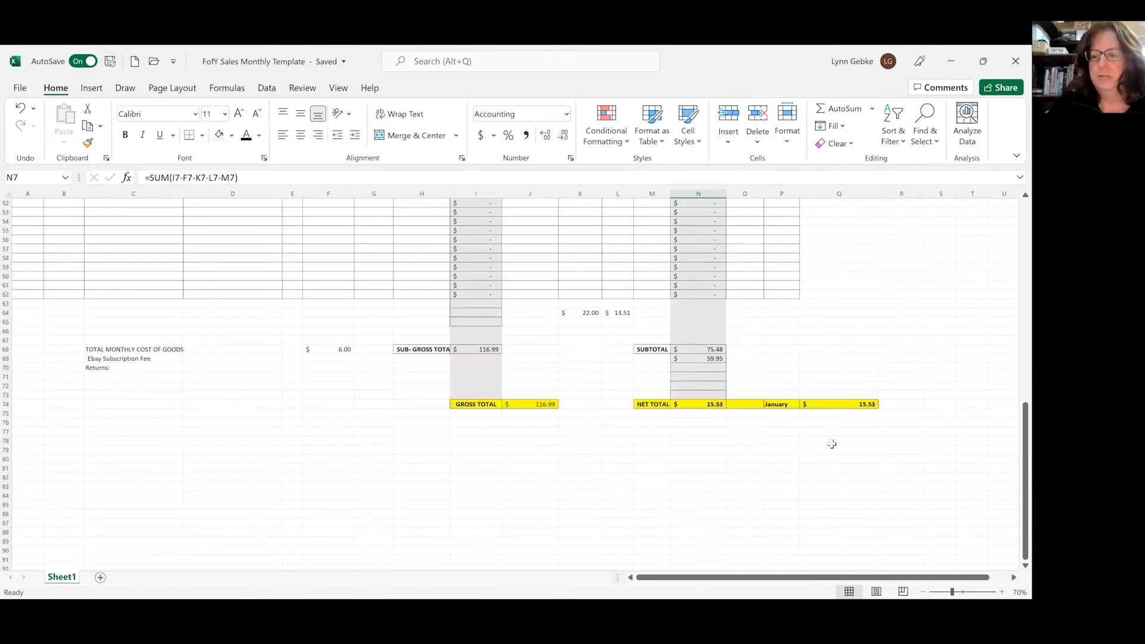
{"action": "scroll", "scroll_direction": "down", "scroll_amount": 3}
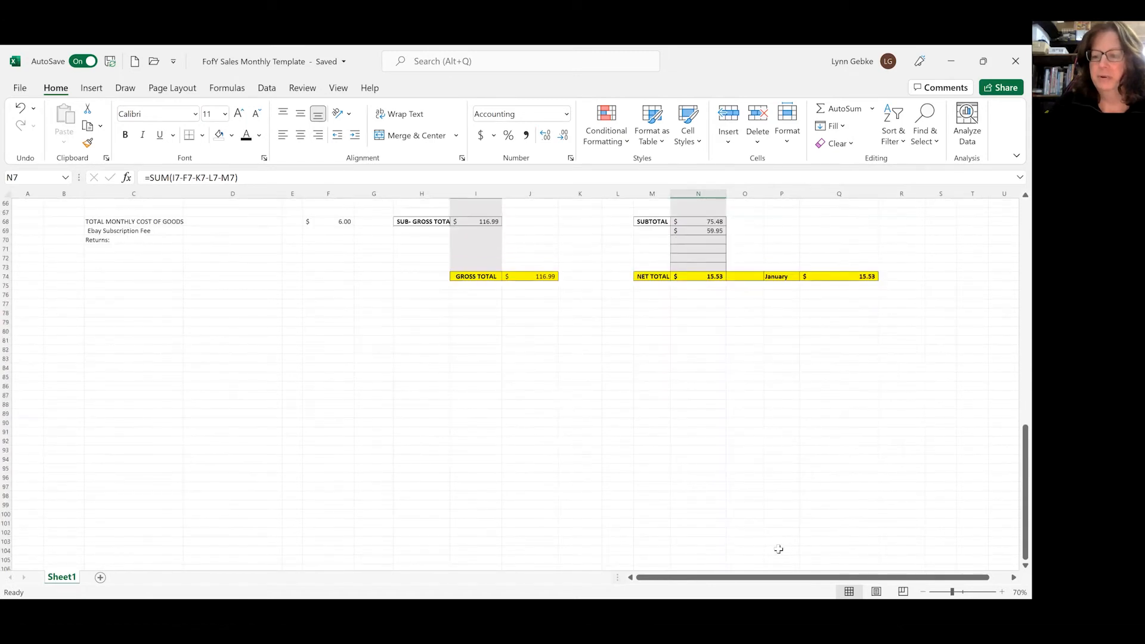
{"action": "scroll", "scroll_direction": "up", "scroll_amount": 3}
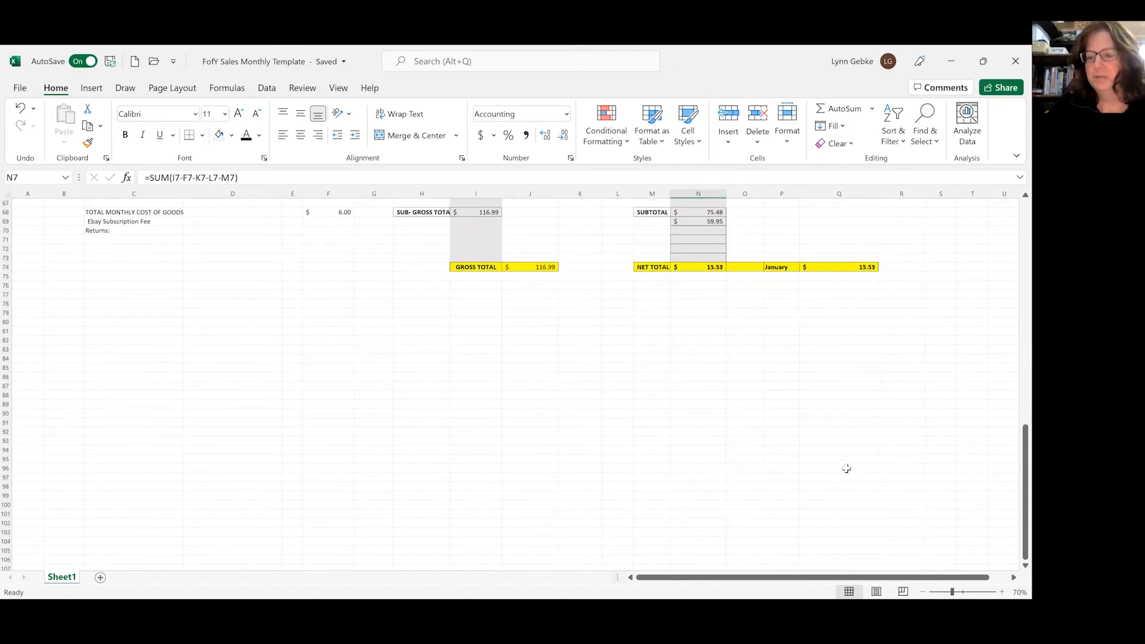
{"action": "scroll", "scroll_direction": "up", "scroll_amount": 3}
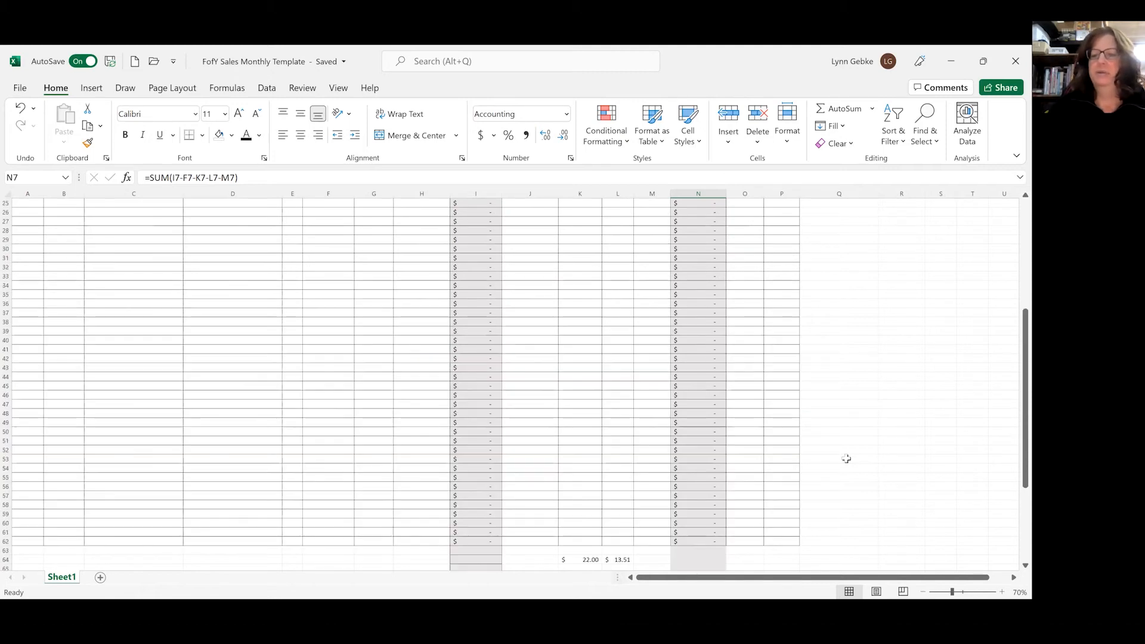
{"action": "scroll", "scroll_direction": "up", "scroll_amount": 3}
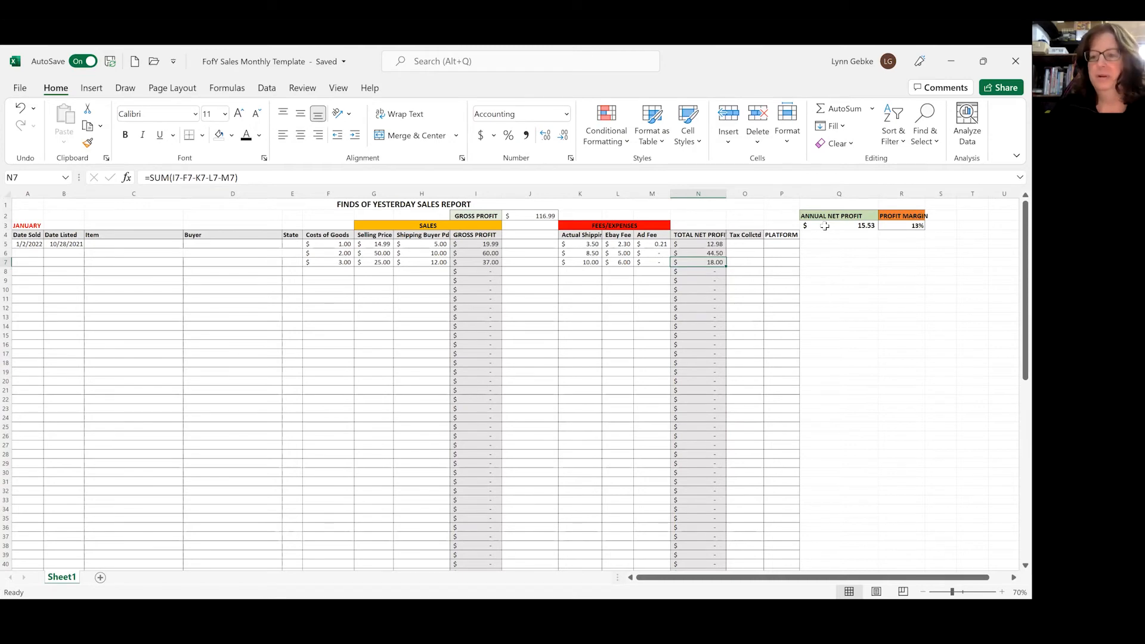
{"action": "mouse_move", "coordinate": [857, 259]}
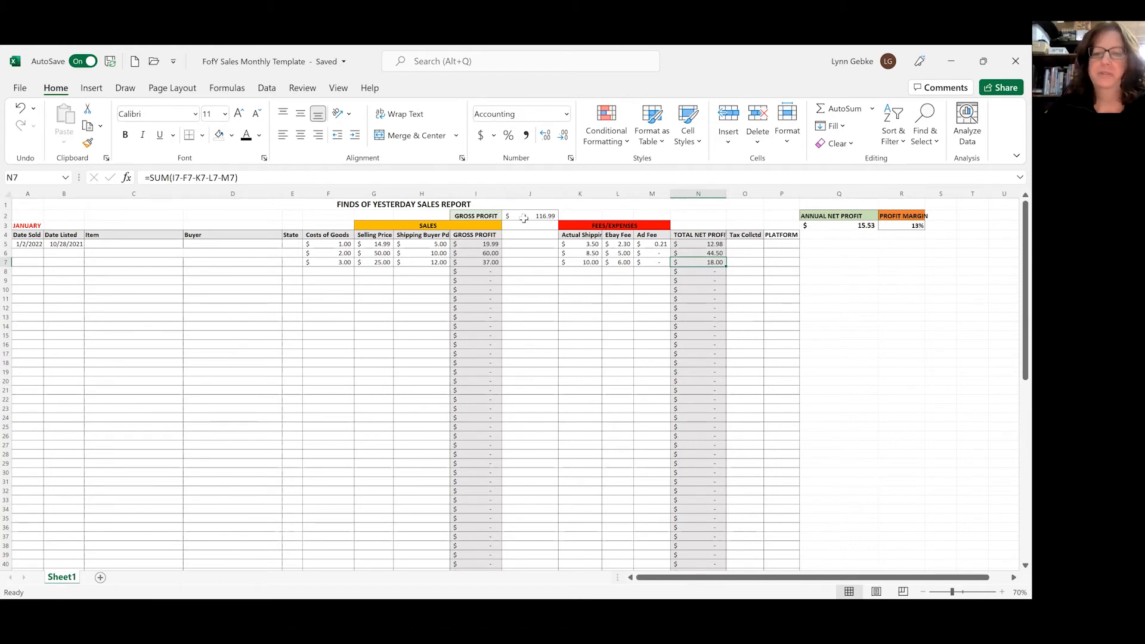
- Review the profit margin formula dividing annual net profit by gross profit, showing 13%
{"action": "left_click", "coordinate": [902, 226]}
{"action": "type", "text": "=Q3/J2"}
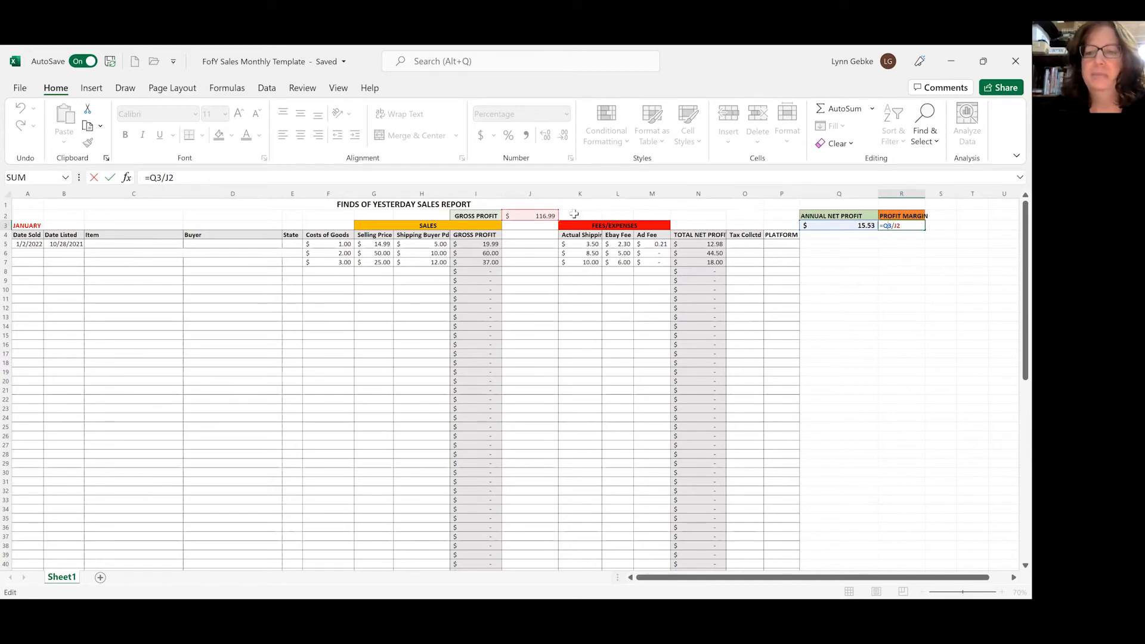
{"action": "mouse_move", "coordinate": [889, 250]}
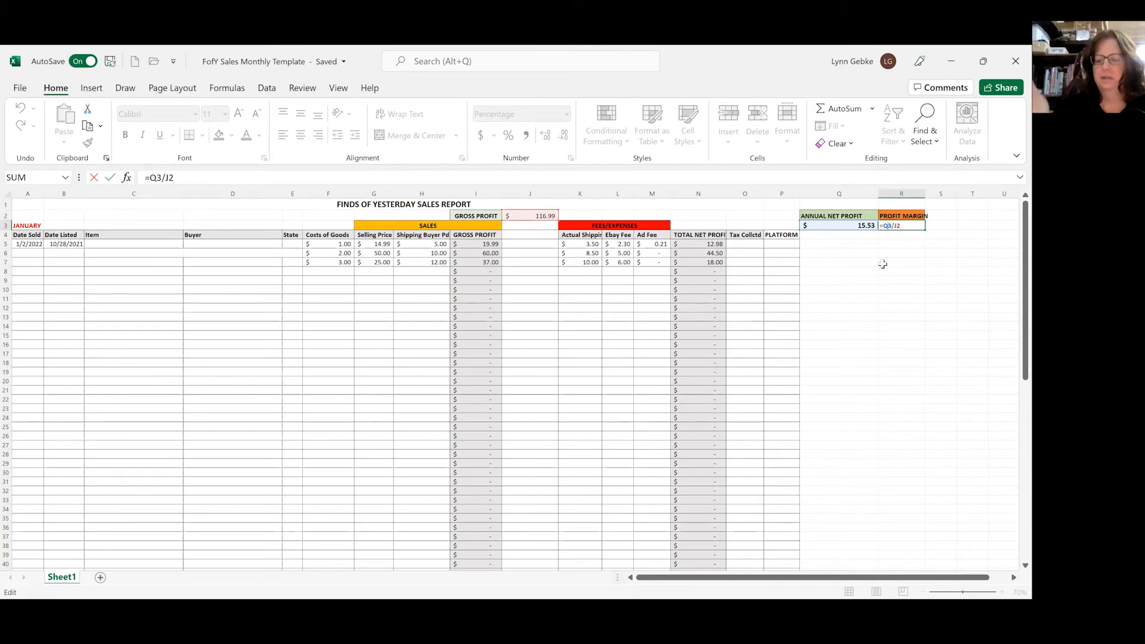
{"action": "mouse_move", "coordinate": [874, 357]}
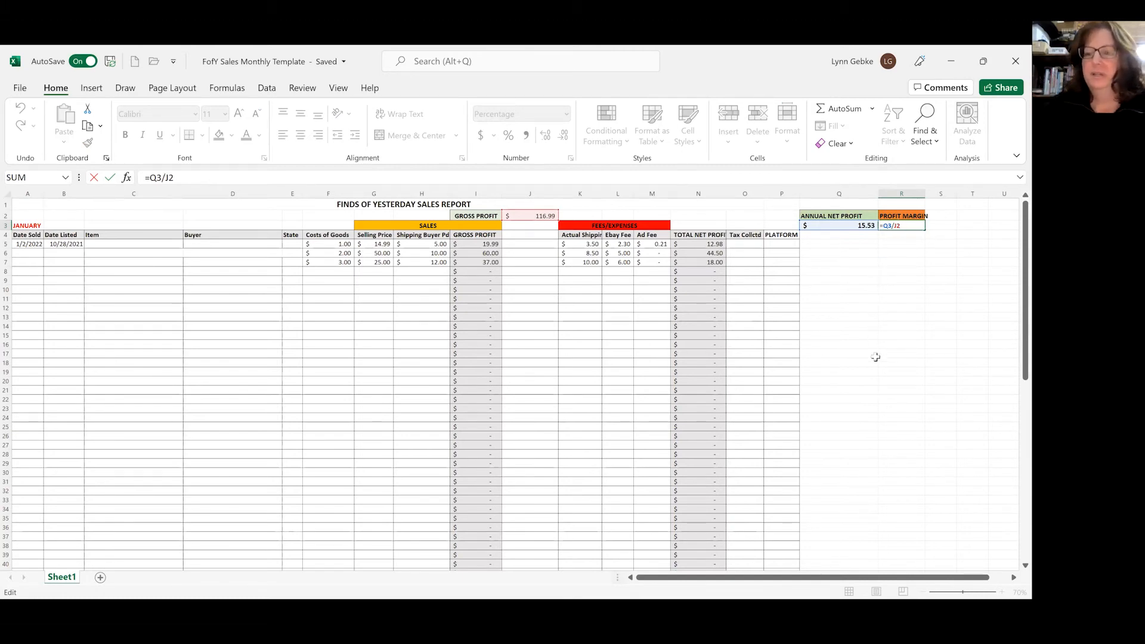
{"action": "key", "text": "Return"}
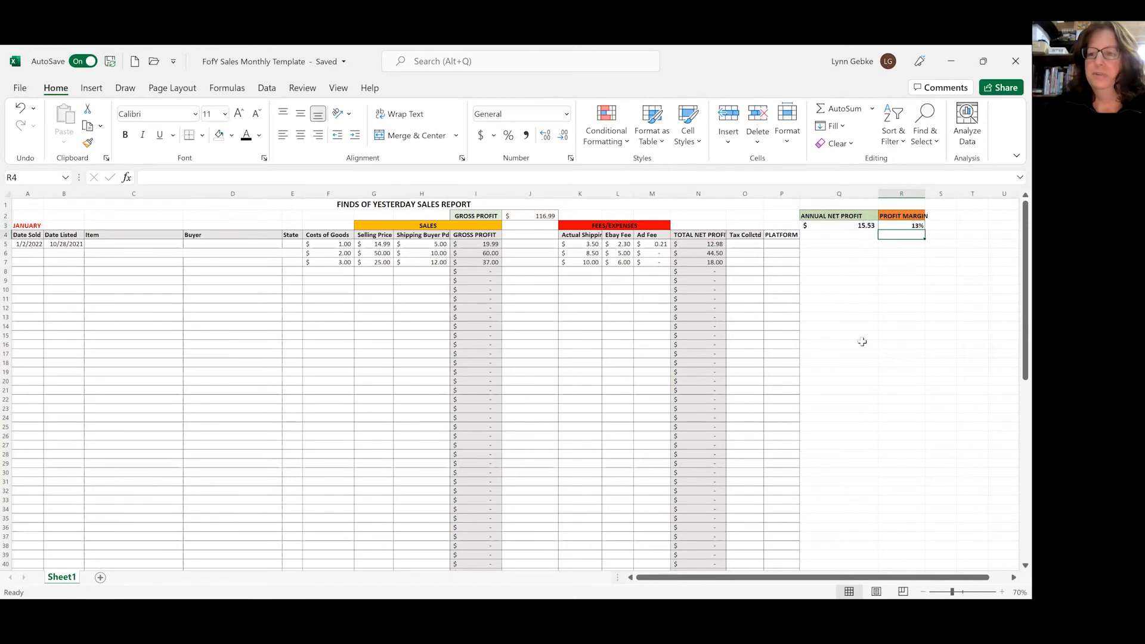
{"action": "scroll", "scroll_direction": "down", "scroll_amount": 3}
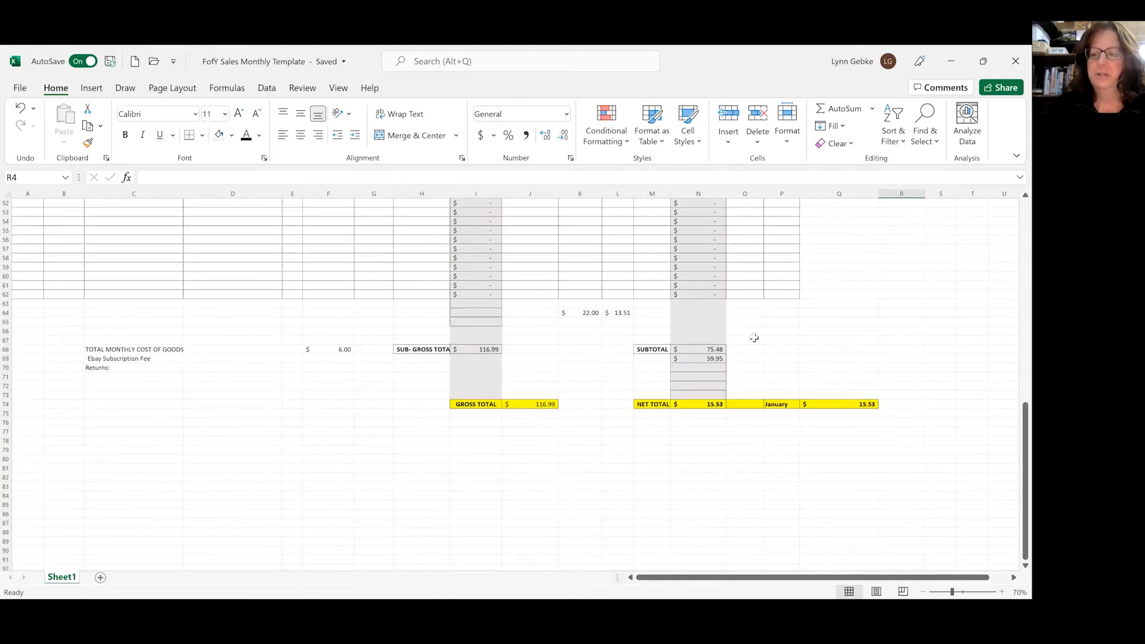
{"action": "mouse_move", "coordinate": [632, 371]}
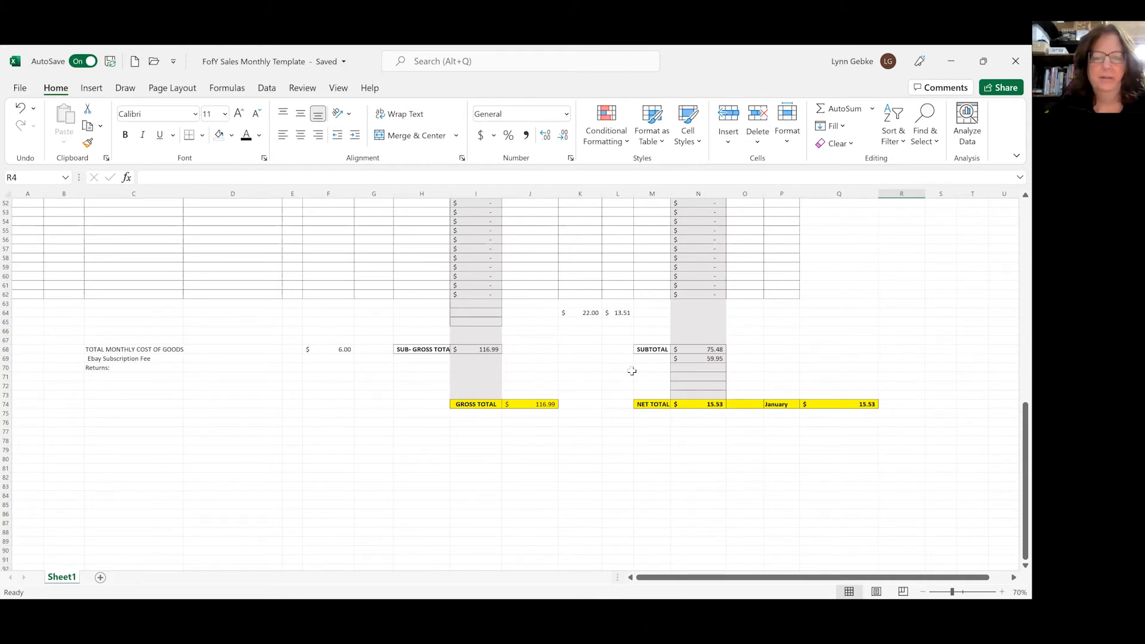
{"action": "mouse_move", "coordinate": [604, 385]}
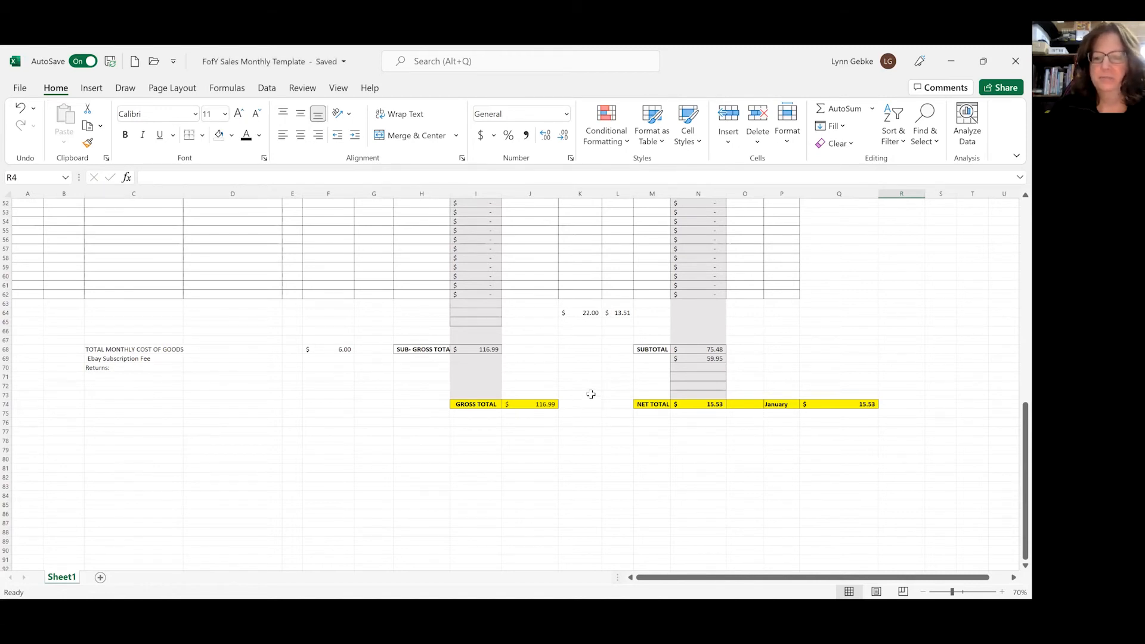
{"action": "mouse_move", "coordinate": [588, 400]}
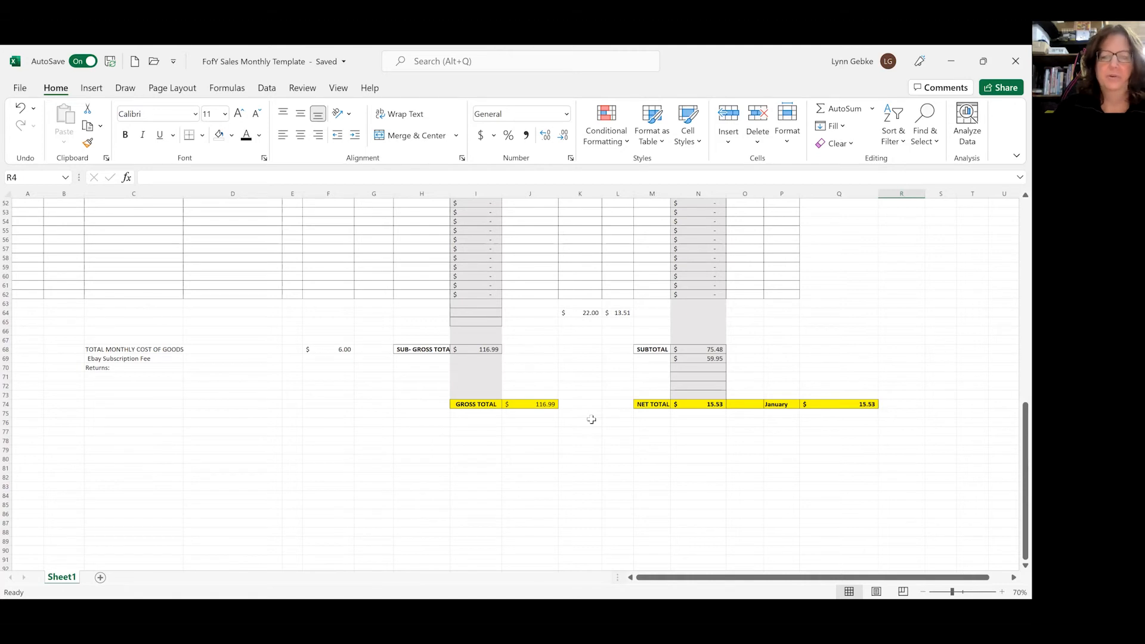
{"action": "scroll", "scroll_direction": "up", "scroll_amount": 3}
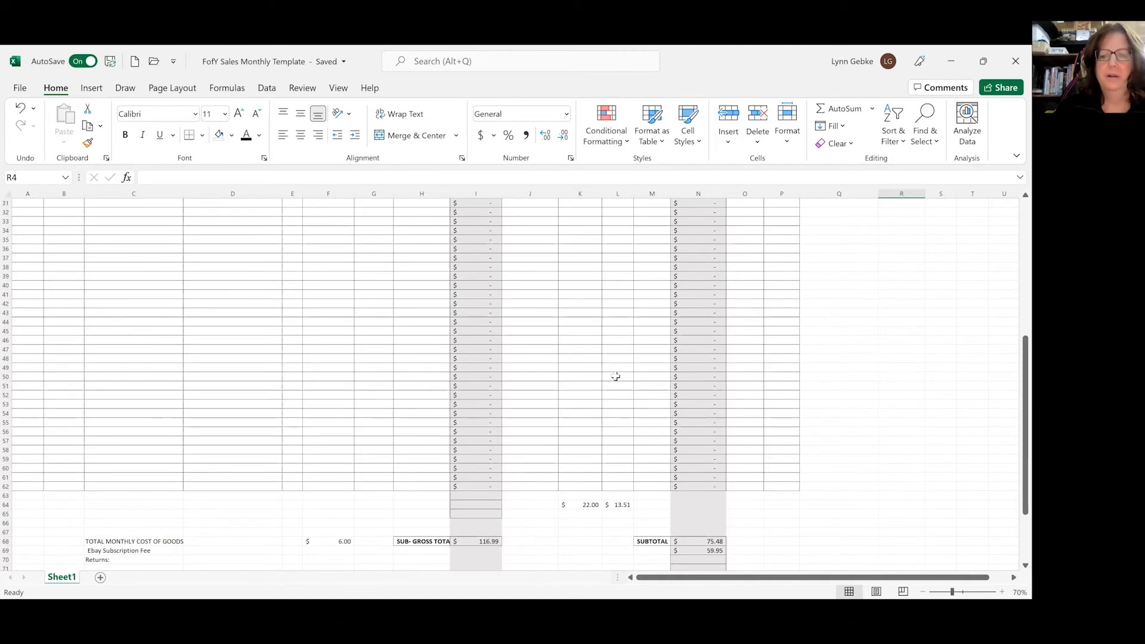
{"action": "scroll", "scroll_direction": "up", "scroll_amount": 3}
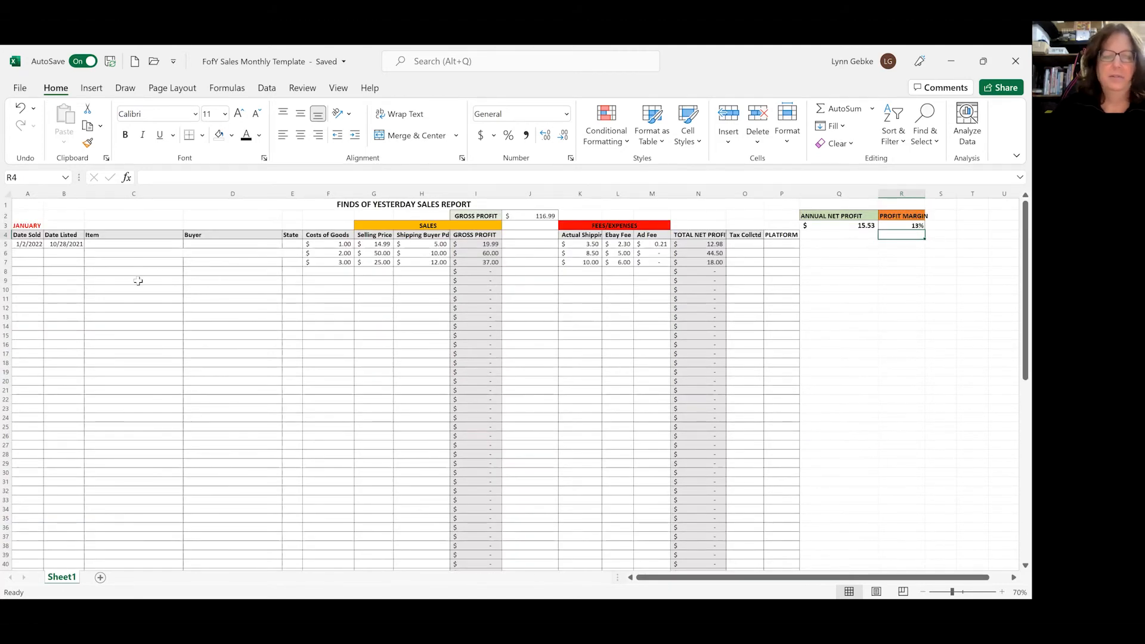
{"action": "mouse_move", "coordinate": [284, 284]}
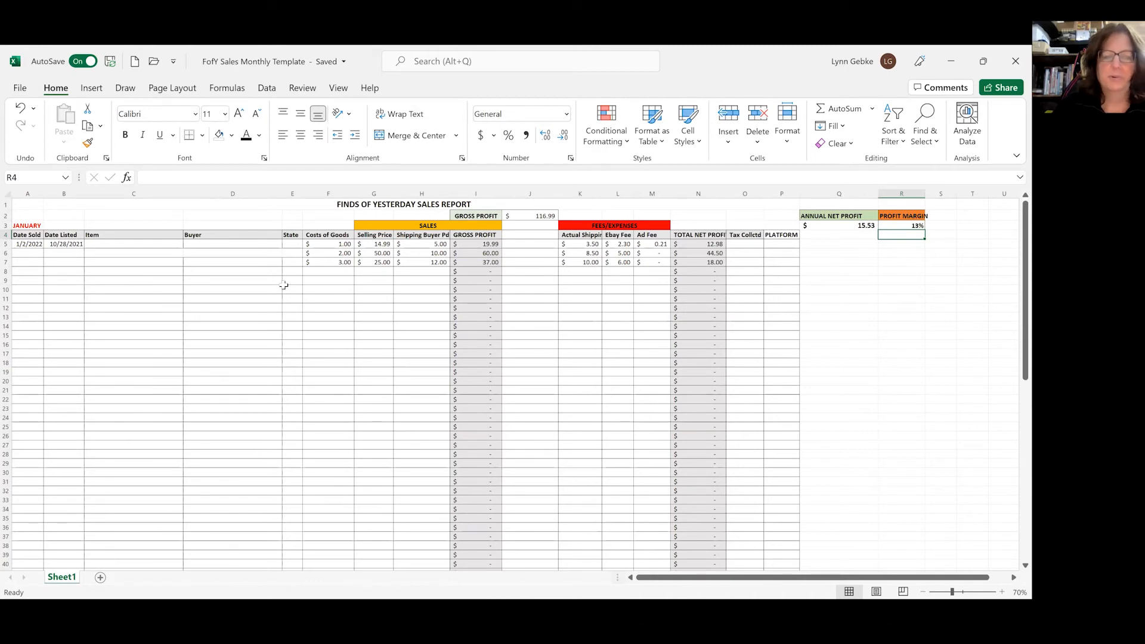
{"action": "mouse_move", "coordinate": [718, 303]}
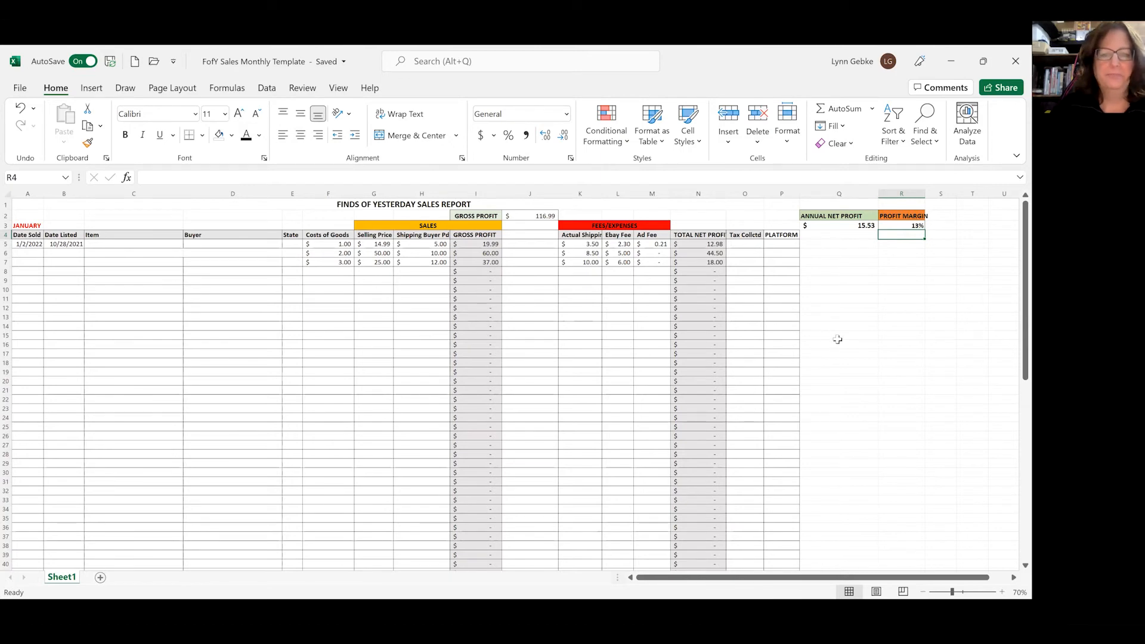
{"action": "mouse_move", "coordinate": [686, 317]}
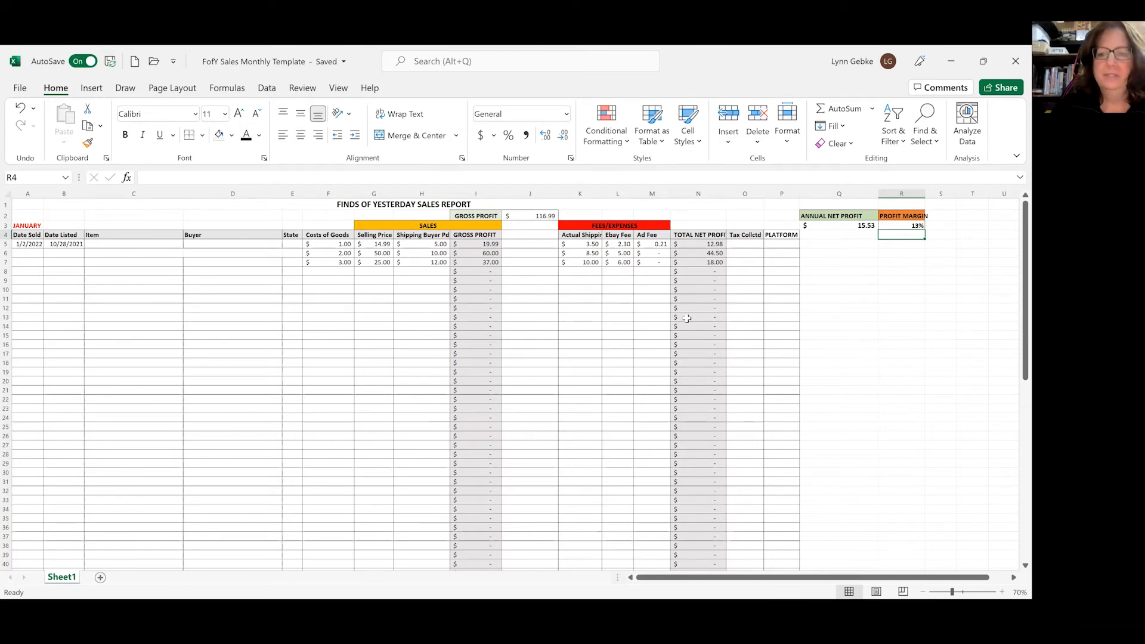
{"action": "mouse_move", "coordinate": [694, 324]}
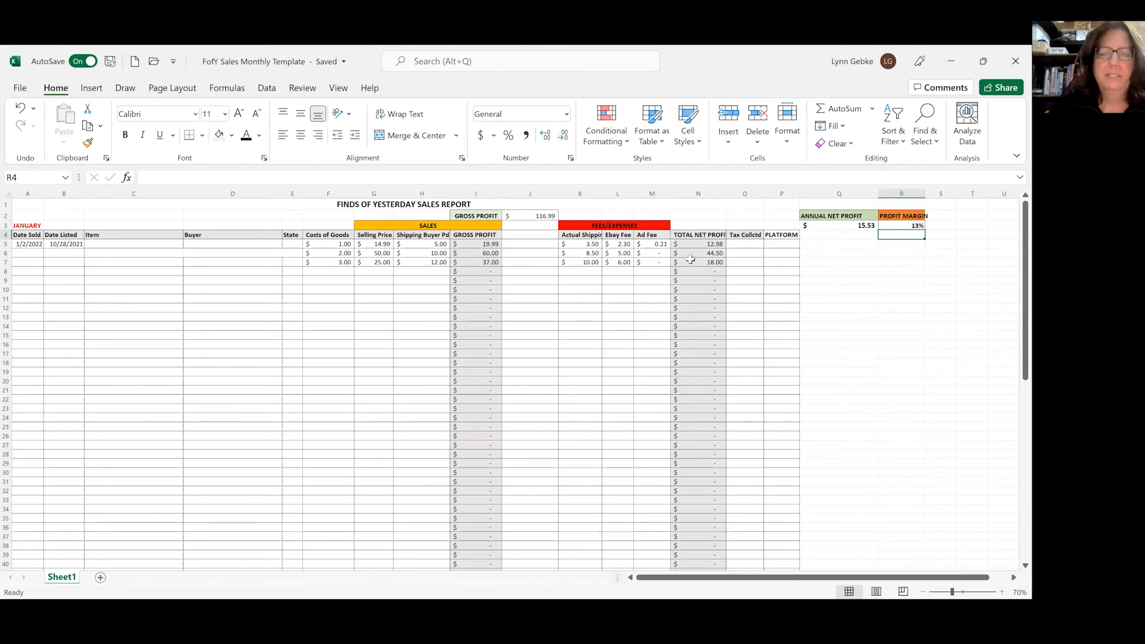
{"action": "mouse_move", "coordinate": [616, 381]}
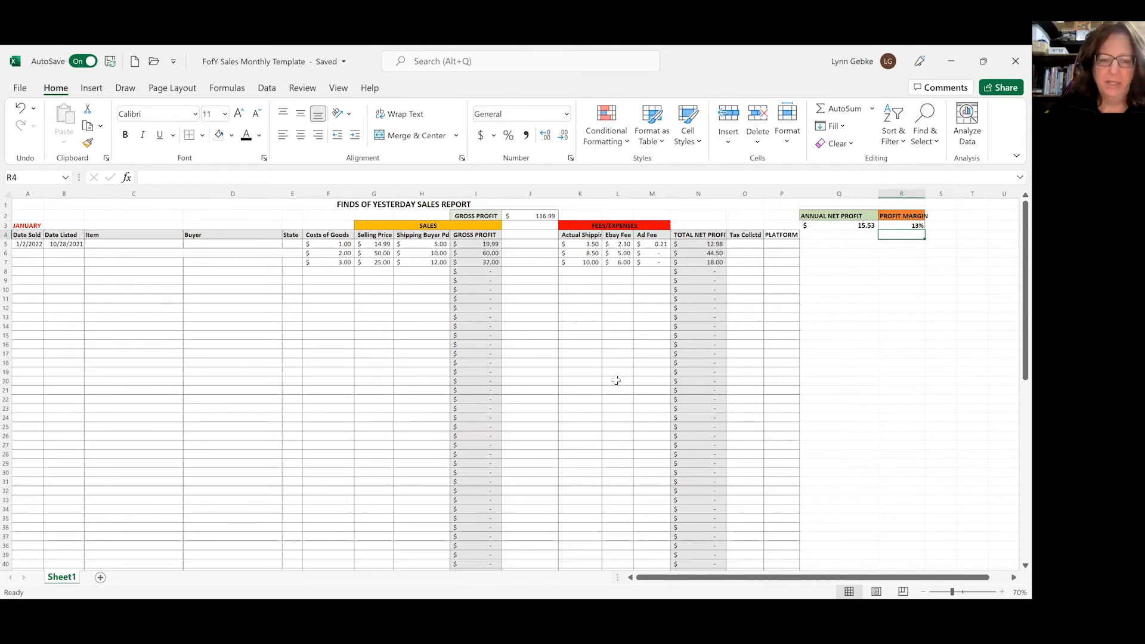
{"action": "mouse_move", "coordinate": [644, 347]}
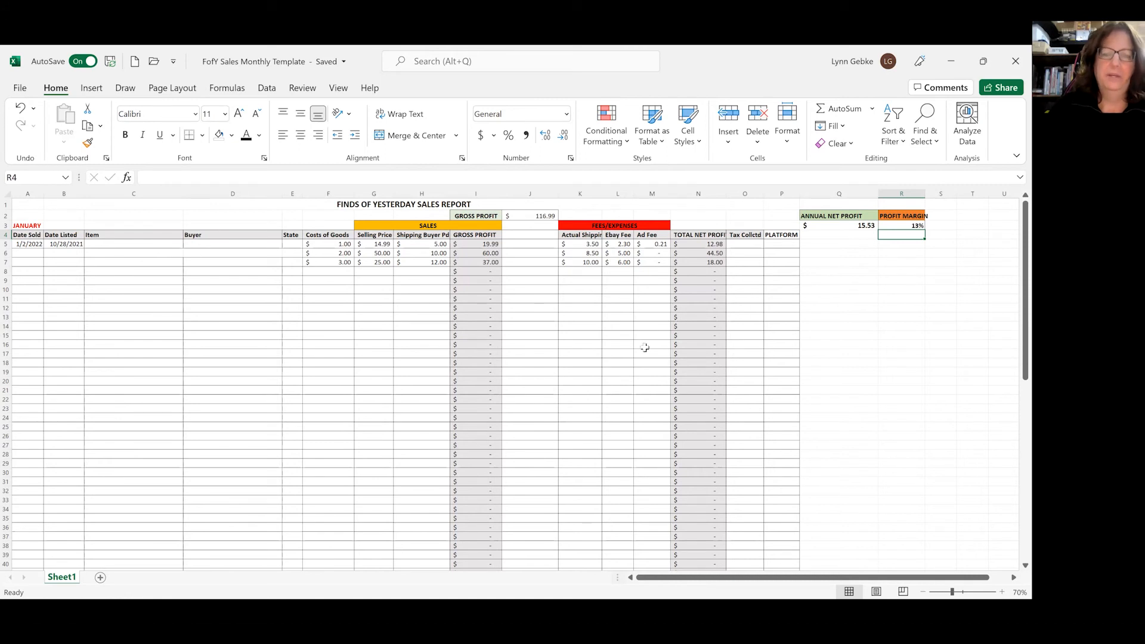
{"action": "mouse_move", "coordinate": [700, 458]}
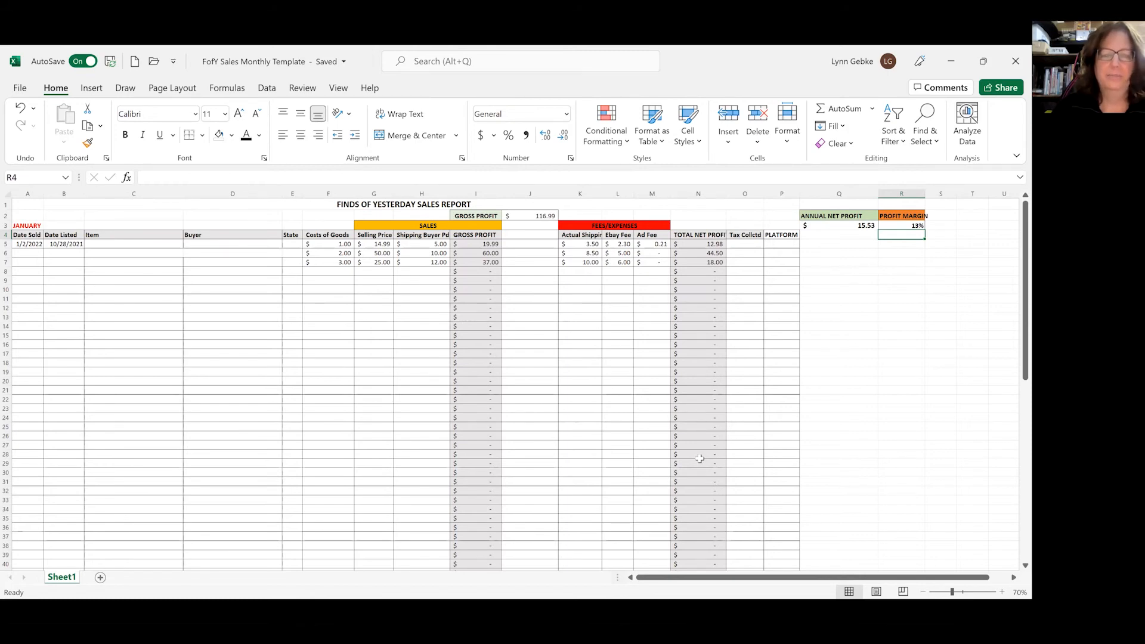
{"action": "mouse_move", "coordinate": [854, 333]}
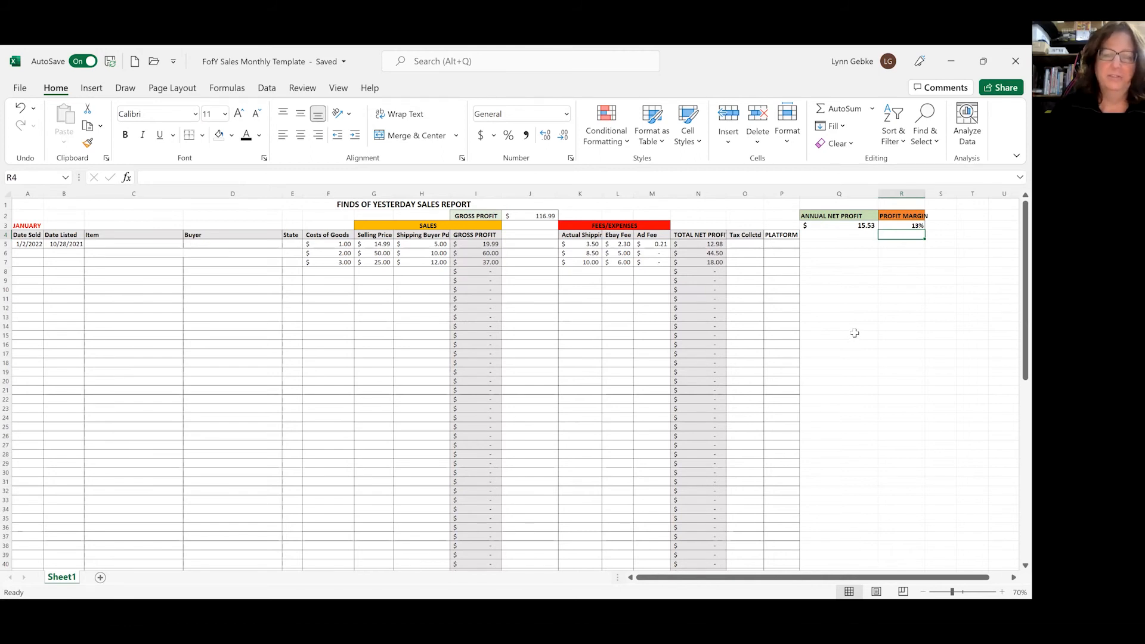
{"action": "mouse_move", "coordinate": [835, 378]}
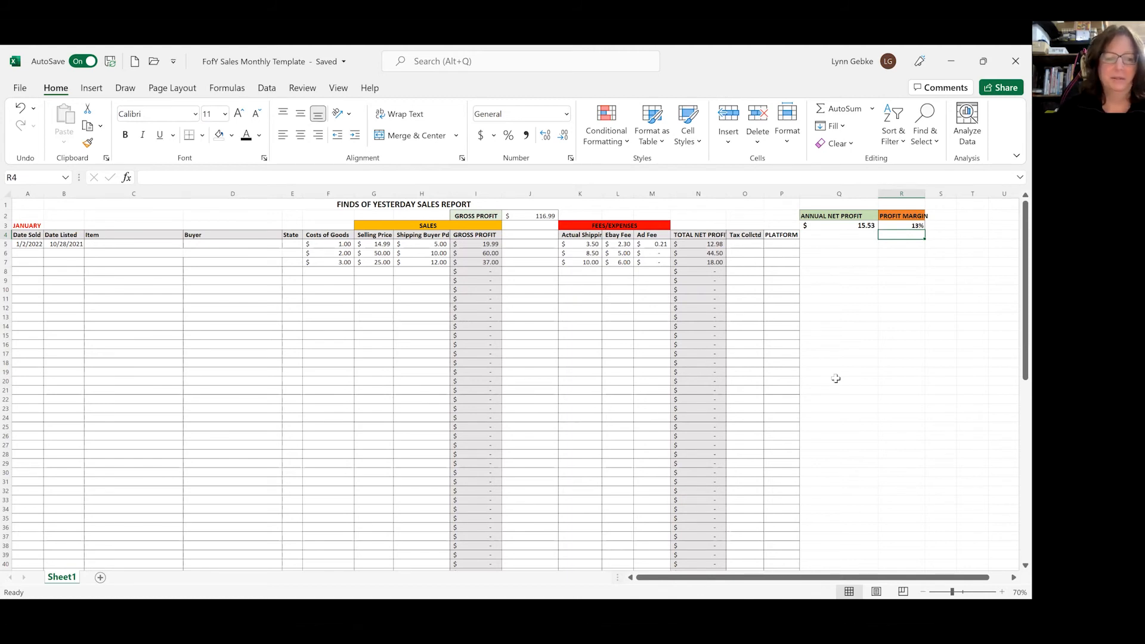
{"action": "mouse_move", "coordinate": [208, 338]}
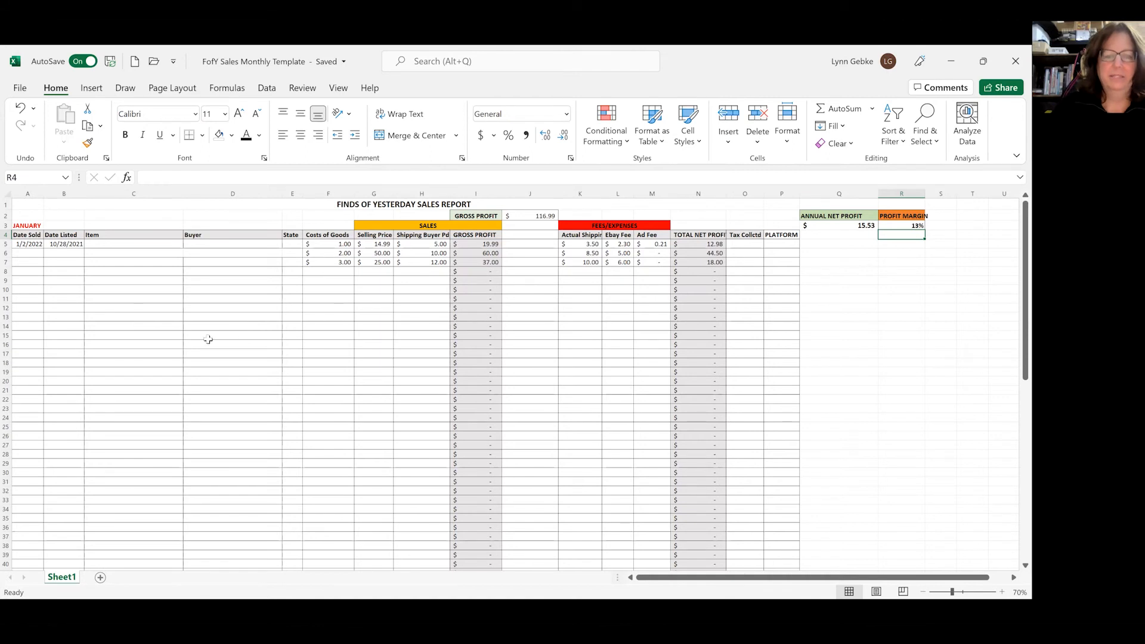
- Review the gross total formula =SUM(I68-I71-I72-I73) in J74 and bring it into edit mode
{"action": "scroll", "scroll_direction": "down", "scroll_amount": 3}
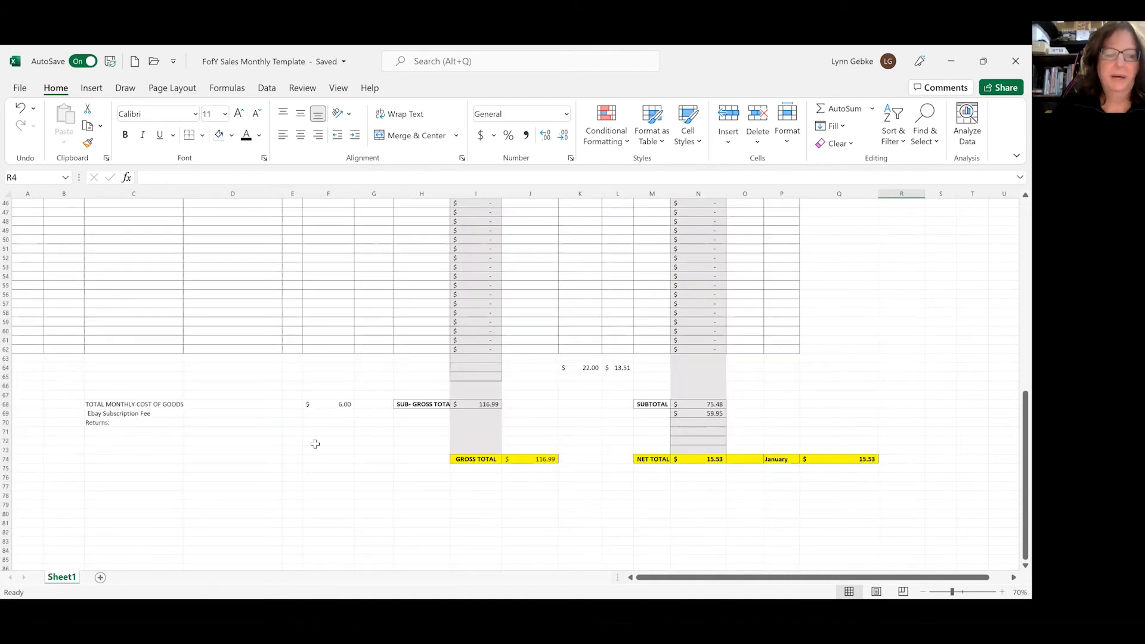
{"action": "mouse_move", "coordinate": [333, 414]}
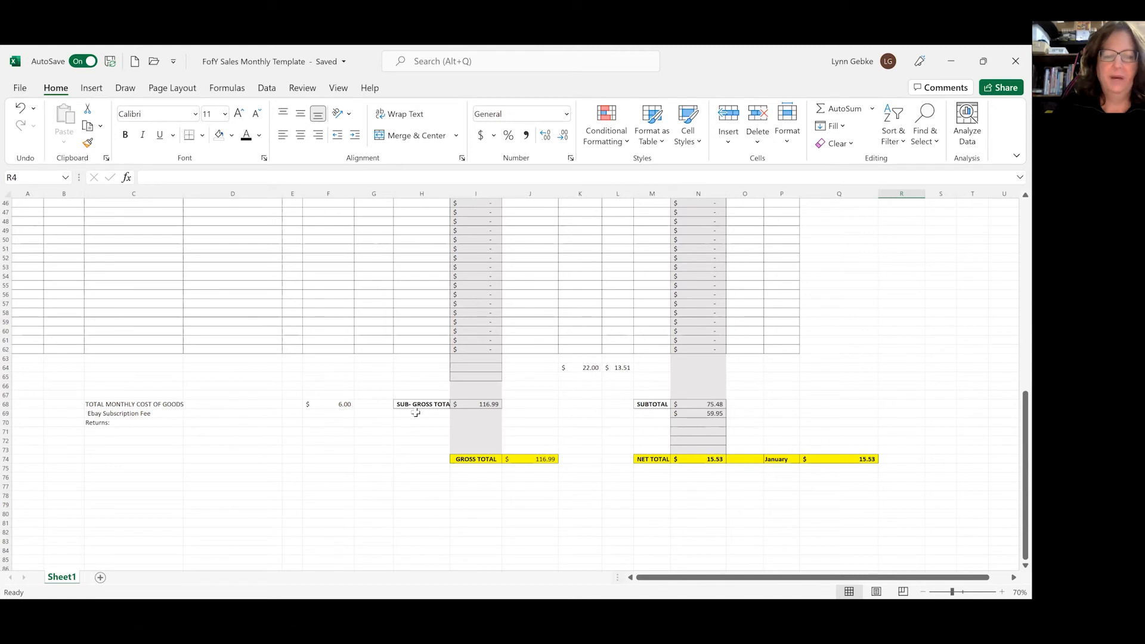
{"action": "mouse_move", "coordinate": [462, 402]}
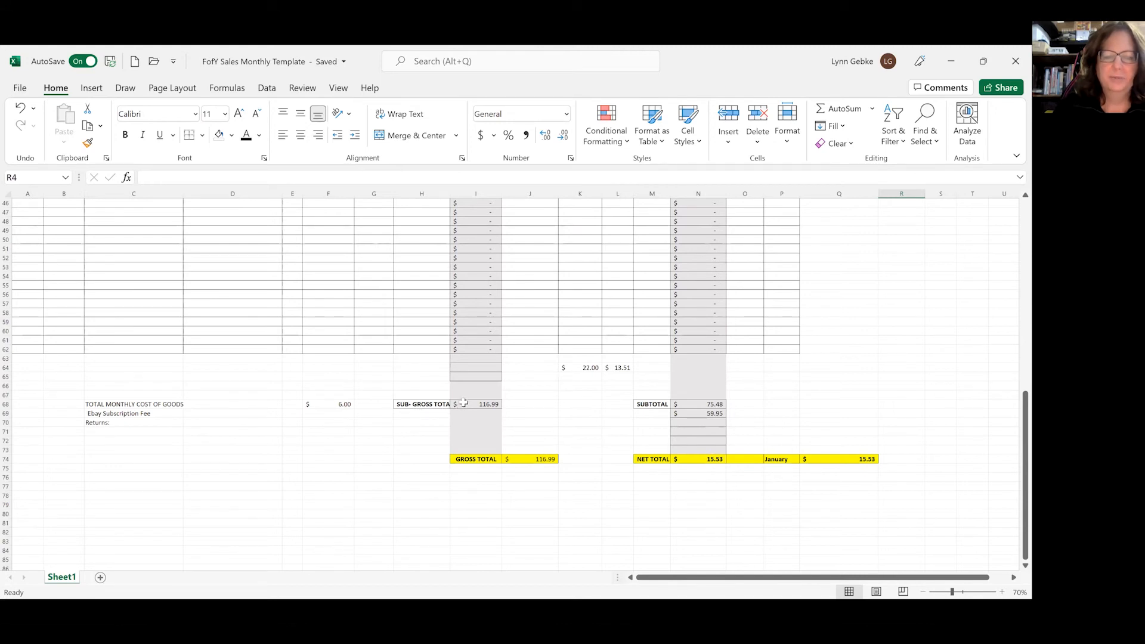
{"action": "mouse_move", "coordinate": [465, 367]}
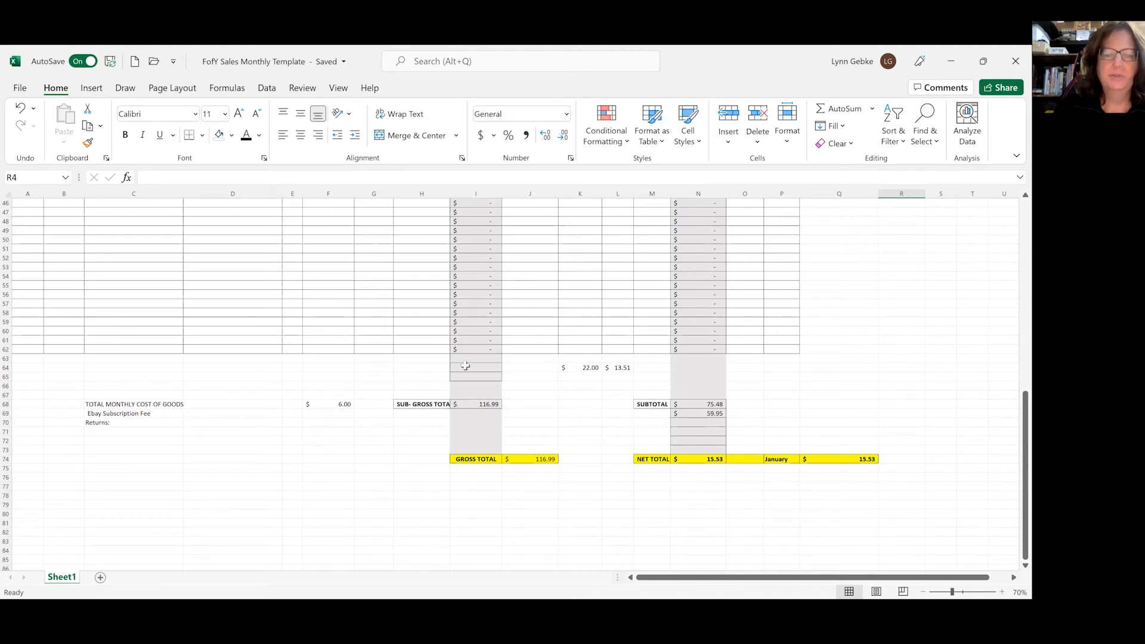
{"action": "mouse_move", "coordinate": [512, 464]}
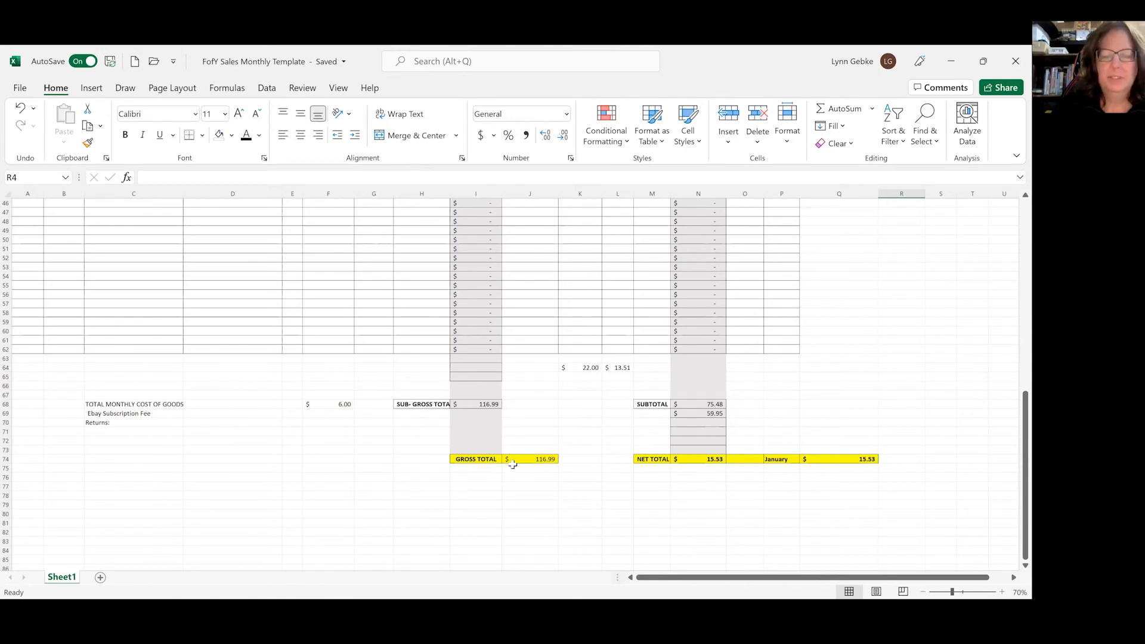
{"action": "mouse_move", "coordinate": [520, 458]}
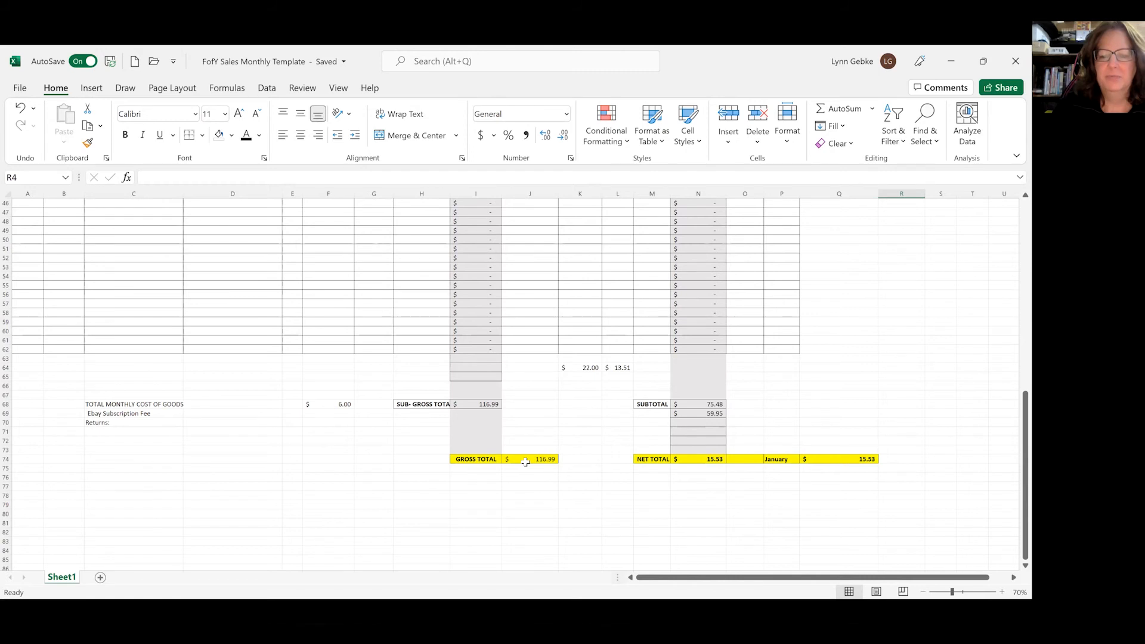
{"action": "left_click", "coordinate": [529, 458]}
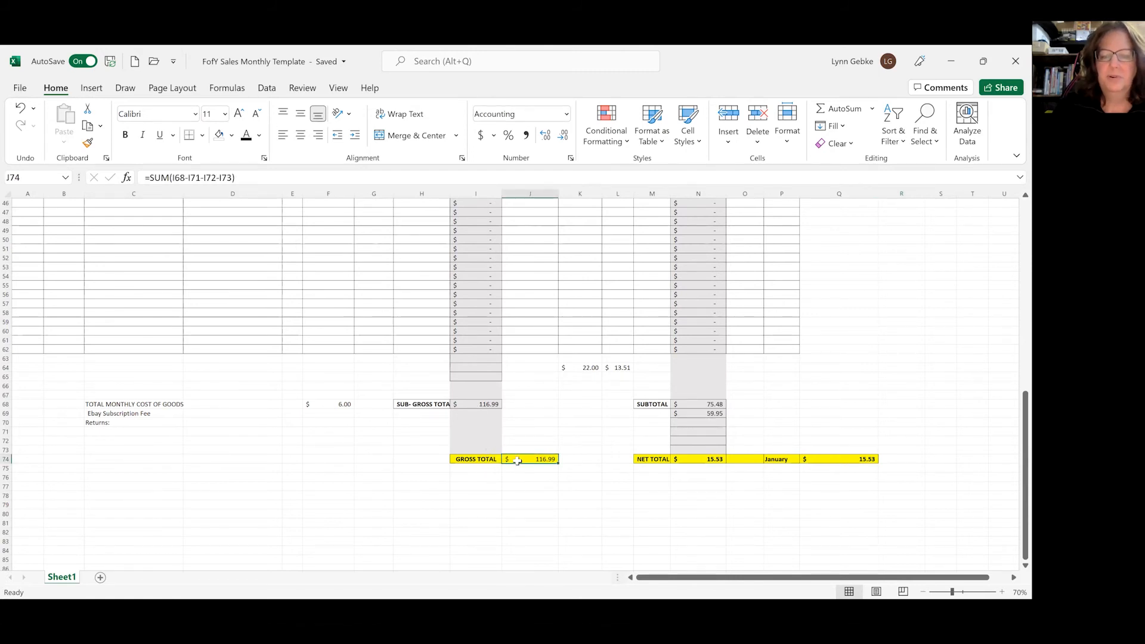
{"action": "mouse_move", "coordinate": [511, 445]}
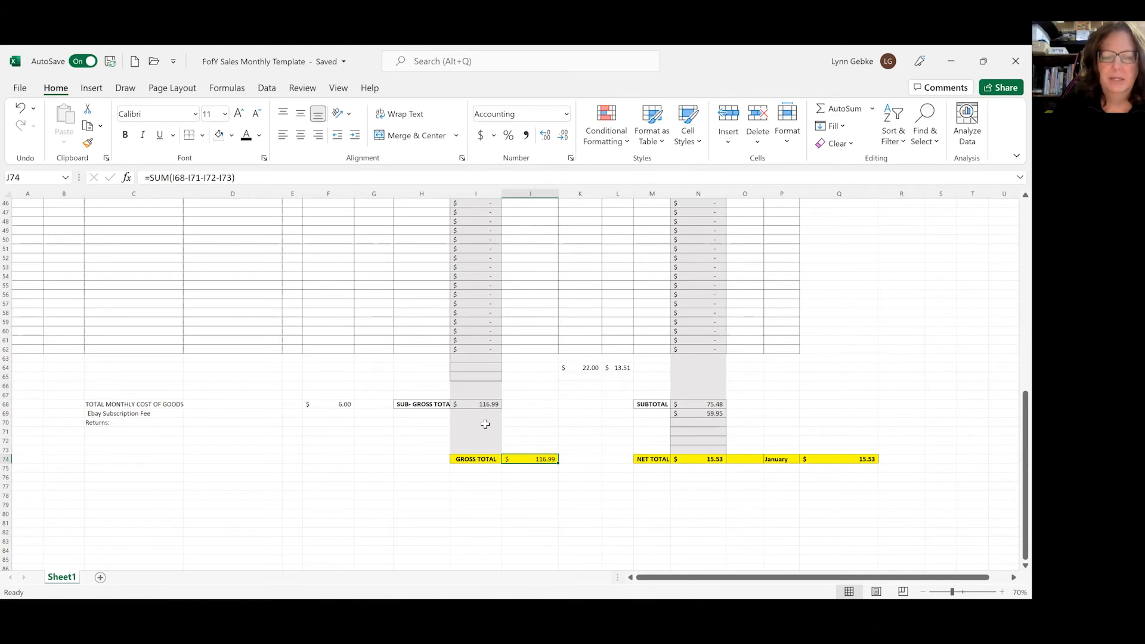
{"action": "mouse_move", "coordinate": [96, 429]}
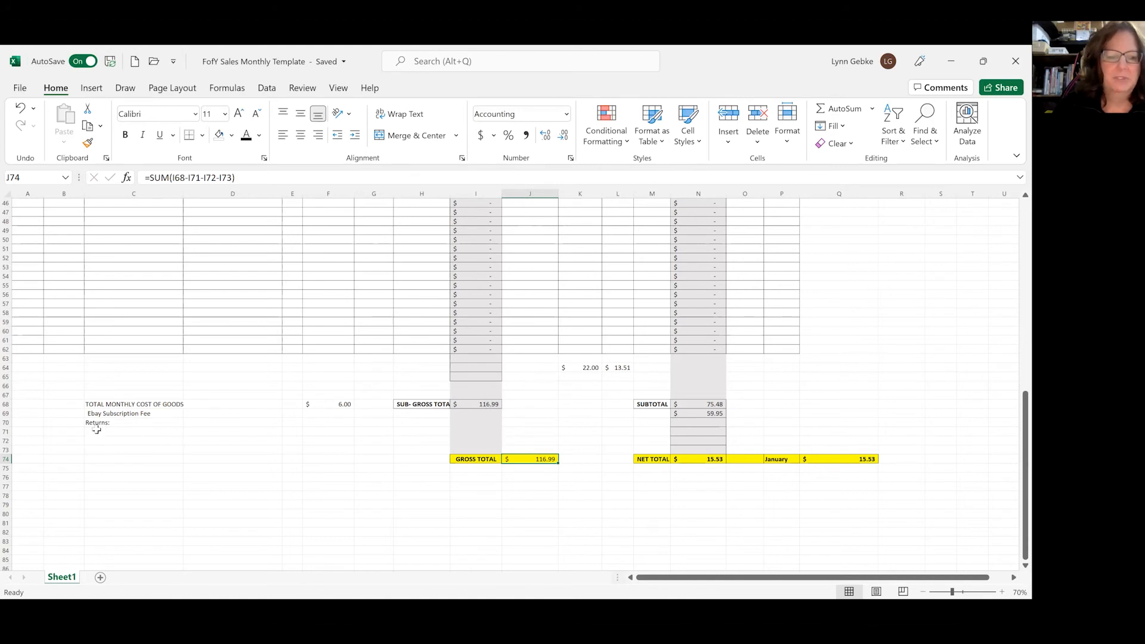
{"action": "mouse_move", "coordinate": [76, 437]}
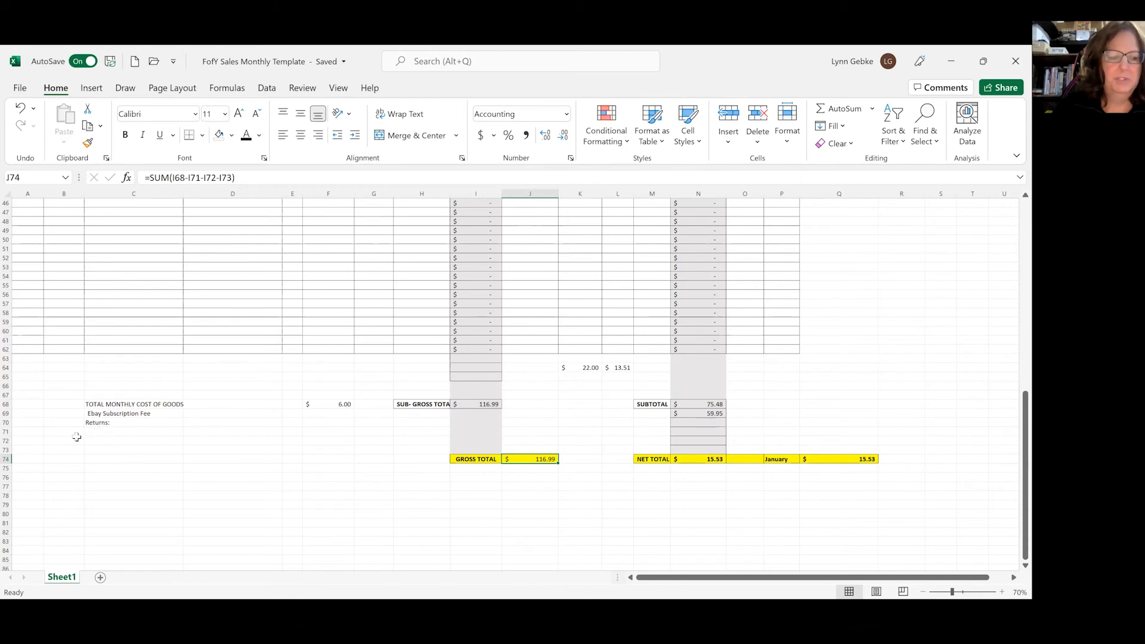
{"action": "mouse_move", "coordinate": [373, 467]}
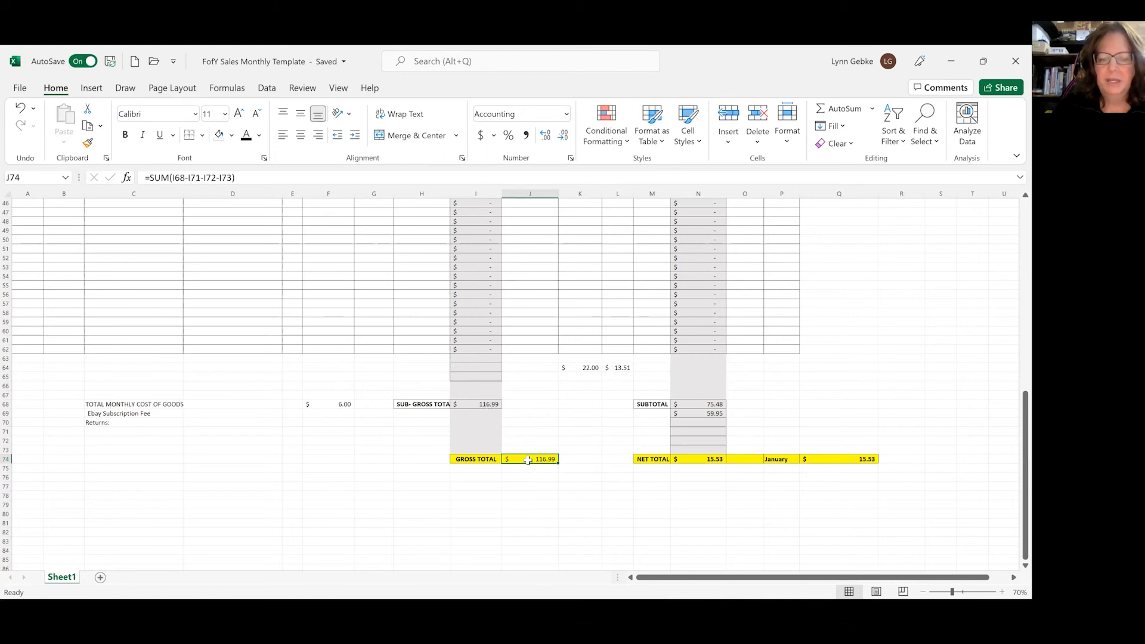
{"action": "mouse_move", "coordinate": [511, 467]}
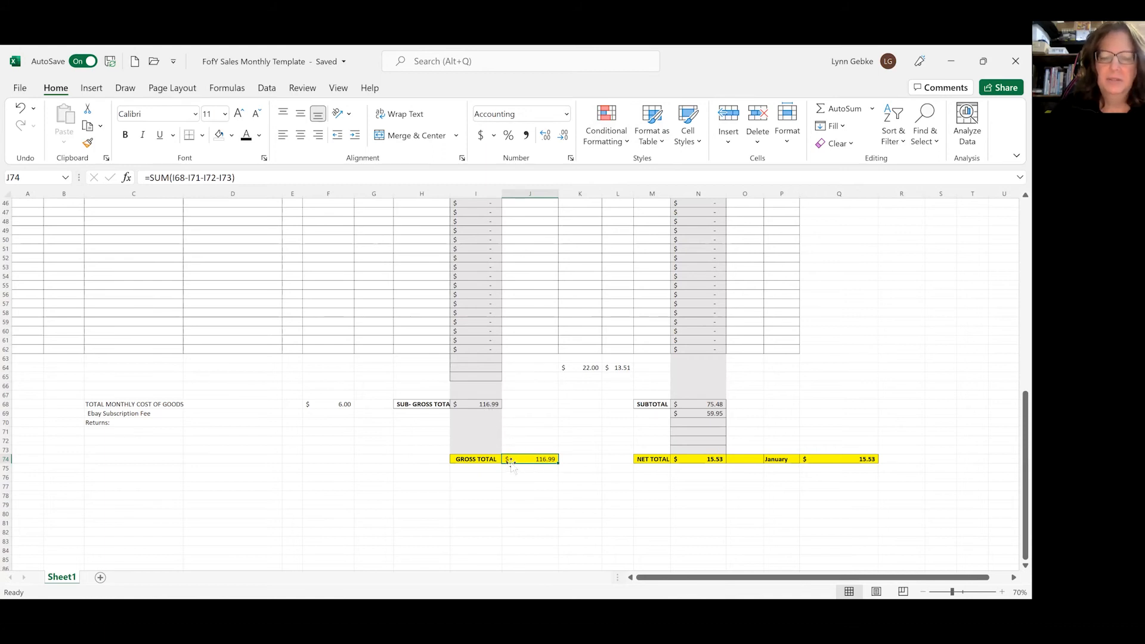
{"action": "double_click", "coordinate": [529, 458]}
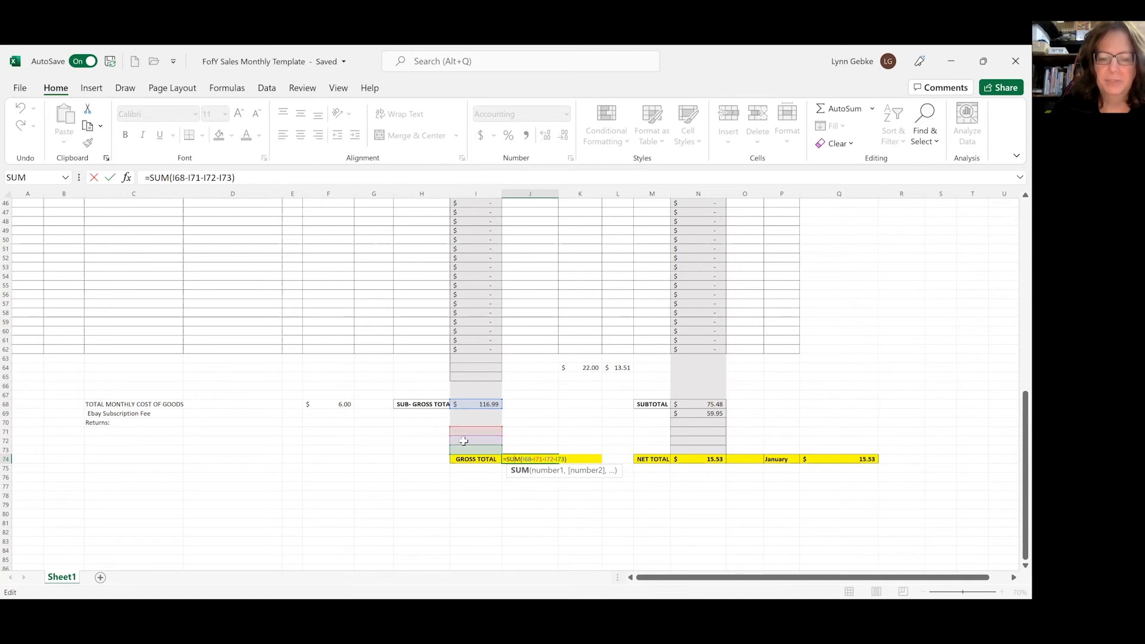
{"action": "mouse_move", "coordinate": [571, 483]}
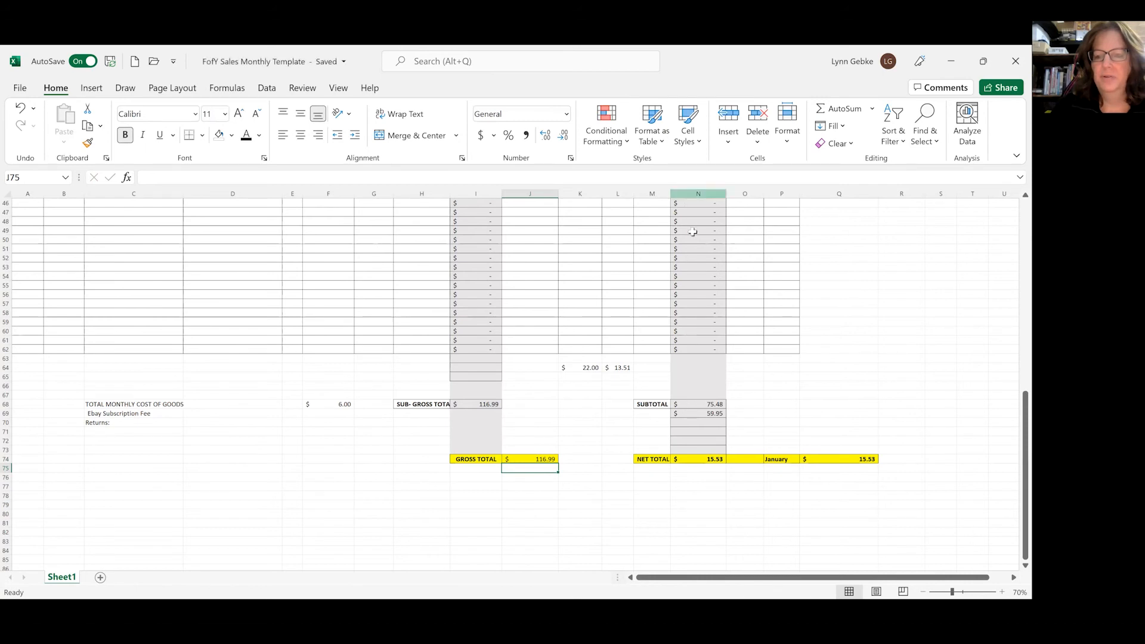
{"action": "mouse_move", "coordinate": [692, 393]}
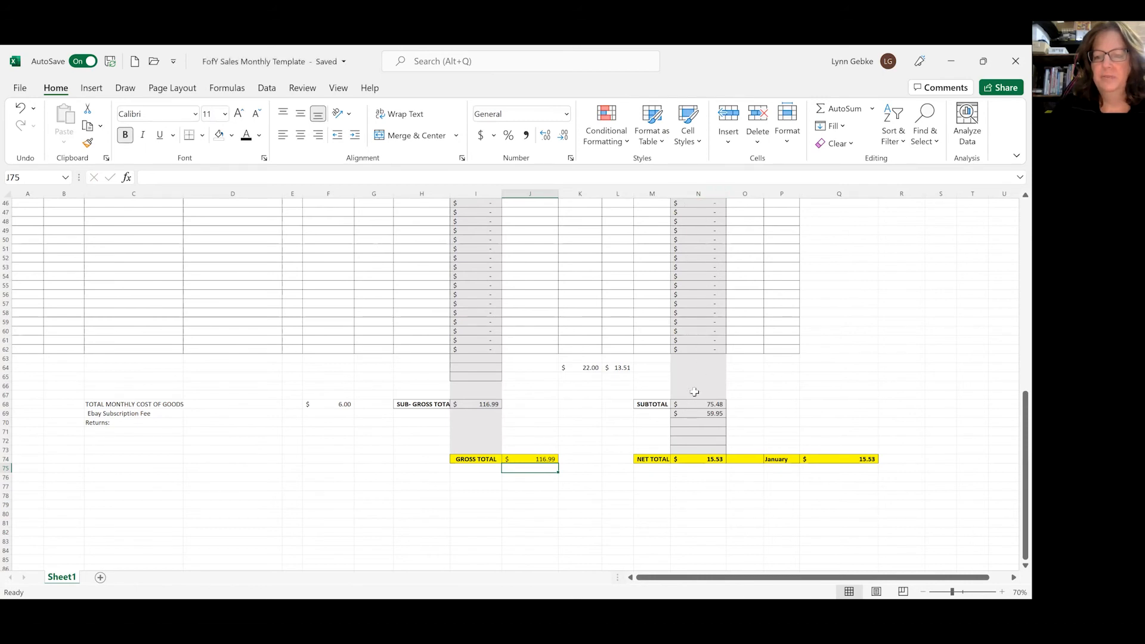
{"action": "mouse_move", "coordinate": [693, 414]}
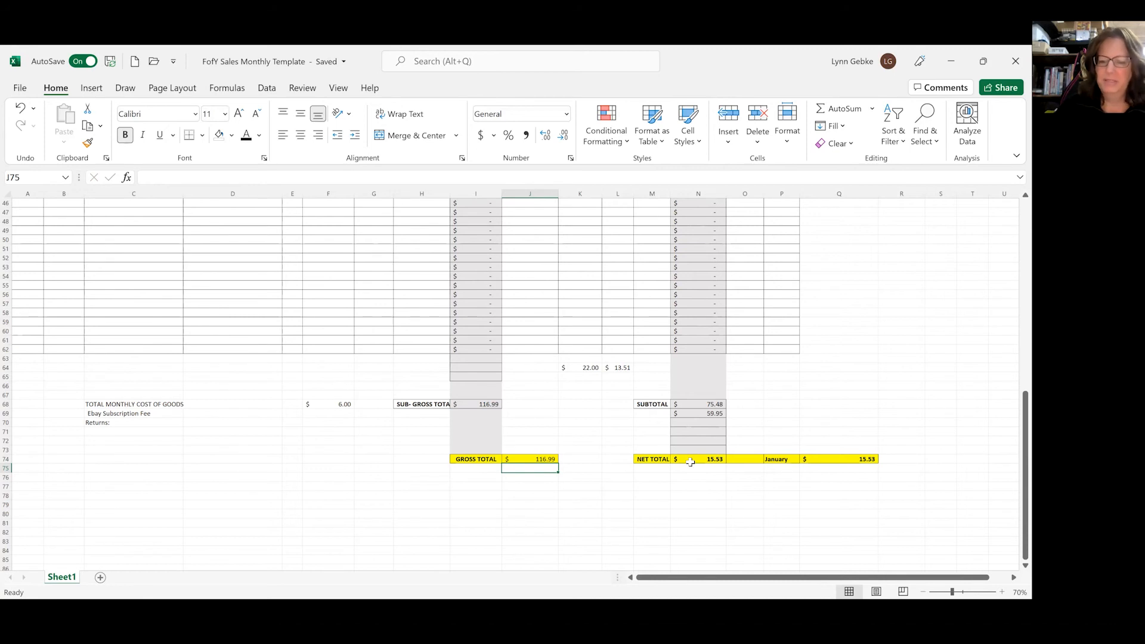
{"action": "mouse_move", "coordinate": [799, 469]}
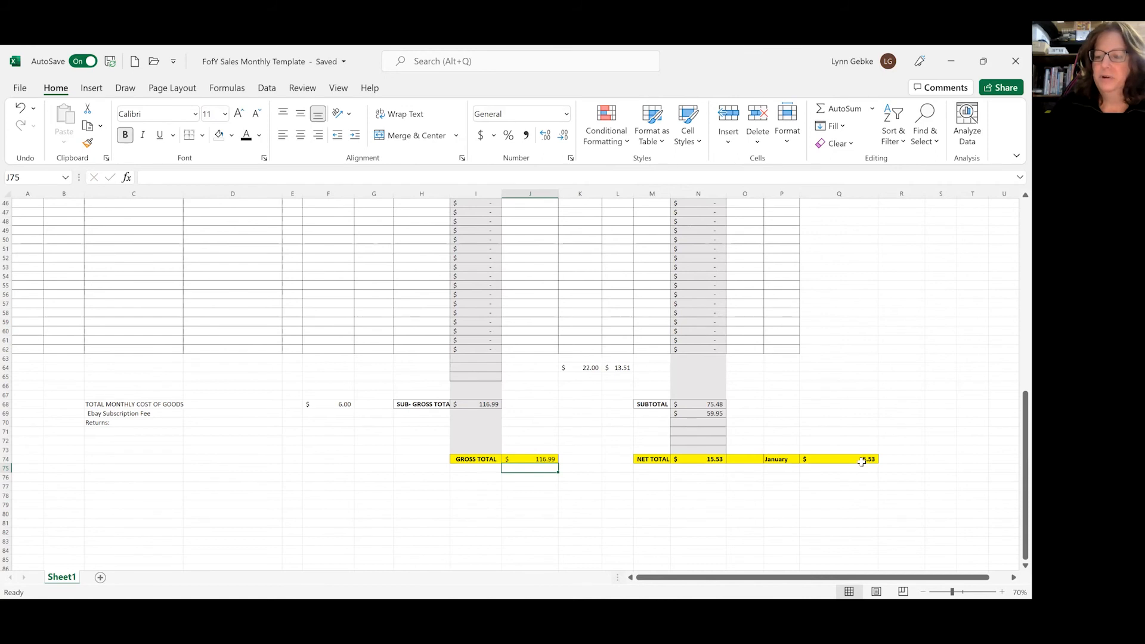
{"action": "mouse_move", "coordinate": [826, 405]}
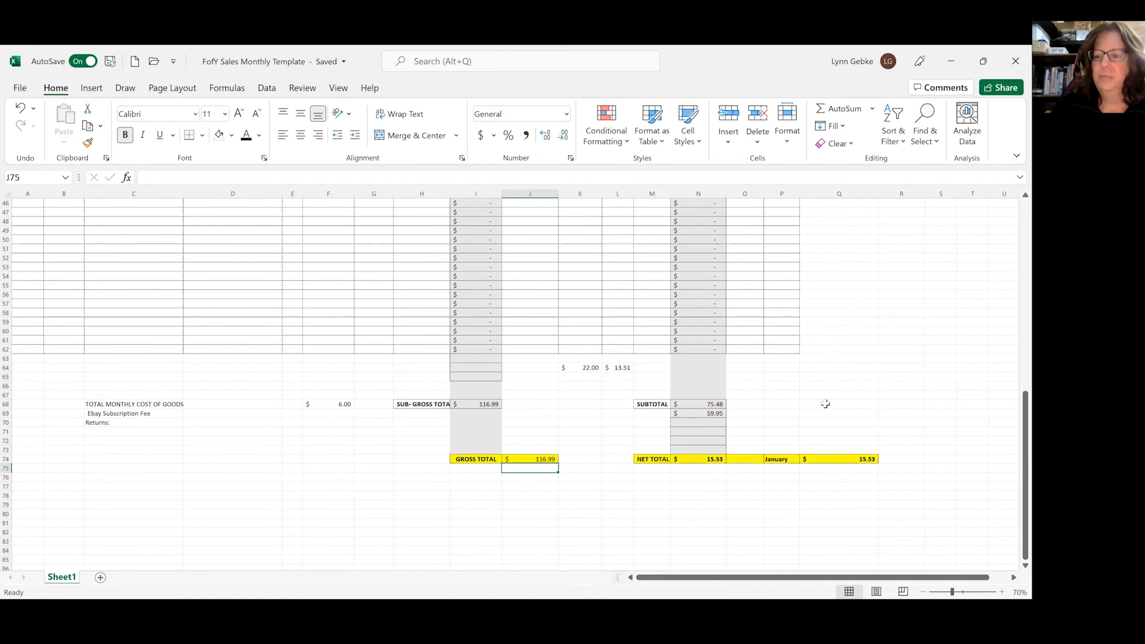
{"action": "mouse_move", "coordinate": [832, 365]}
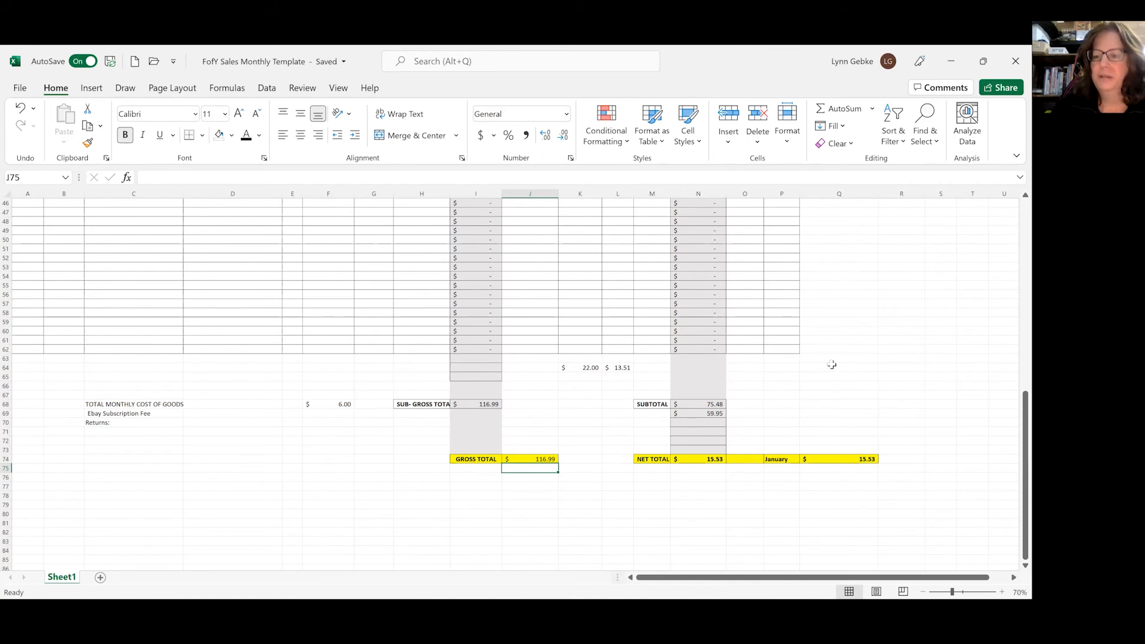
- Scroll back up to the top of the report at the January block
{"action": "scroll", "scroll_direction": "up", "scroll_amount": 3}
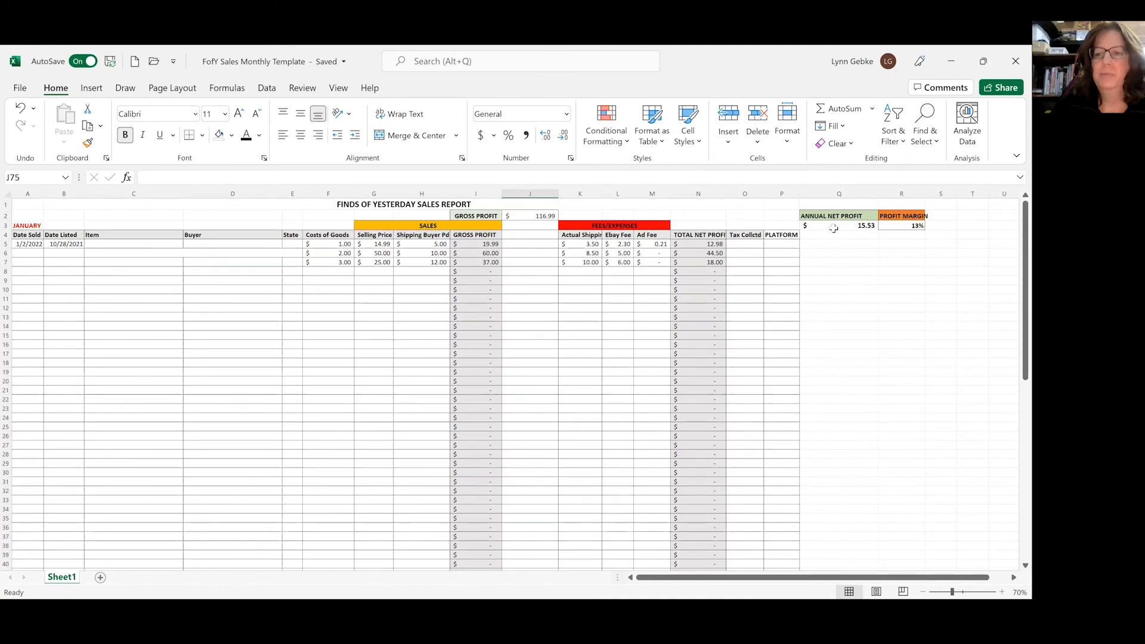
{"action": "mouse_move", "coordinate": [830, 526]}
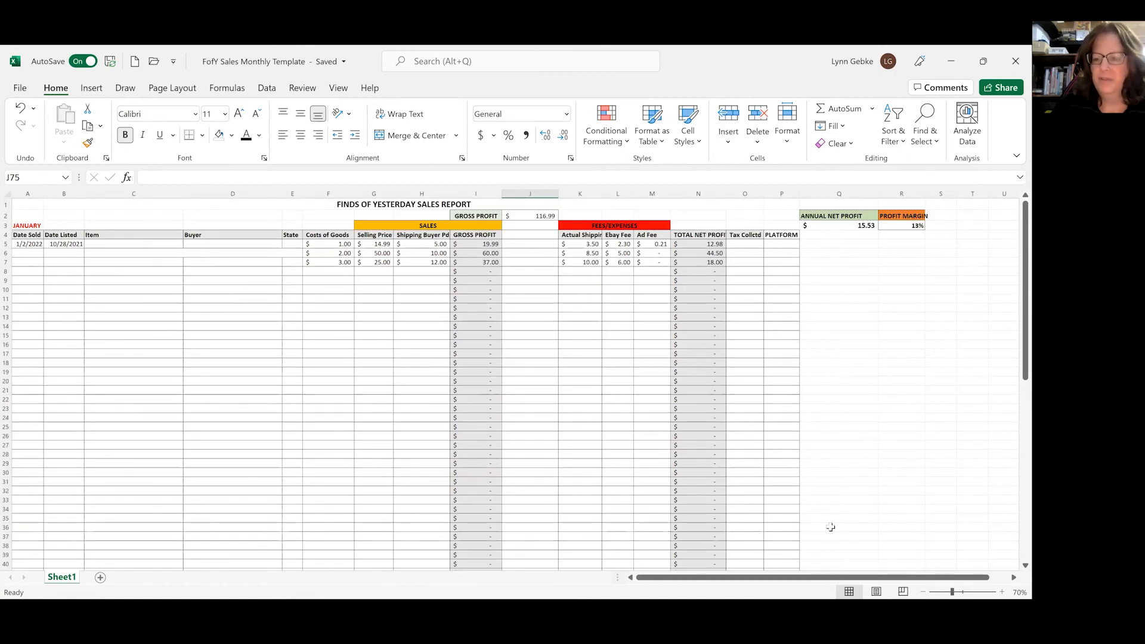
{"action": "scroll", "scroll_direction": "down", "scroll_amount": 3}
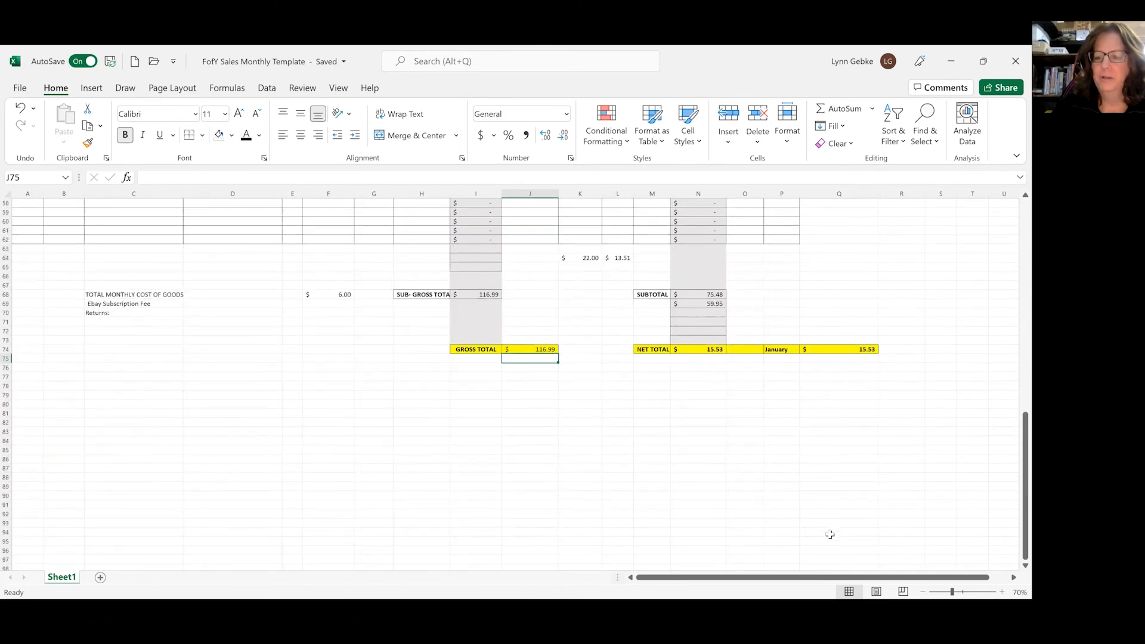
{"action": "scroll", "scroll_direction": "up", "scroll_amount": 3}
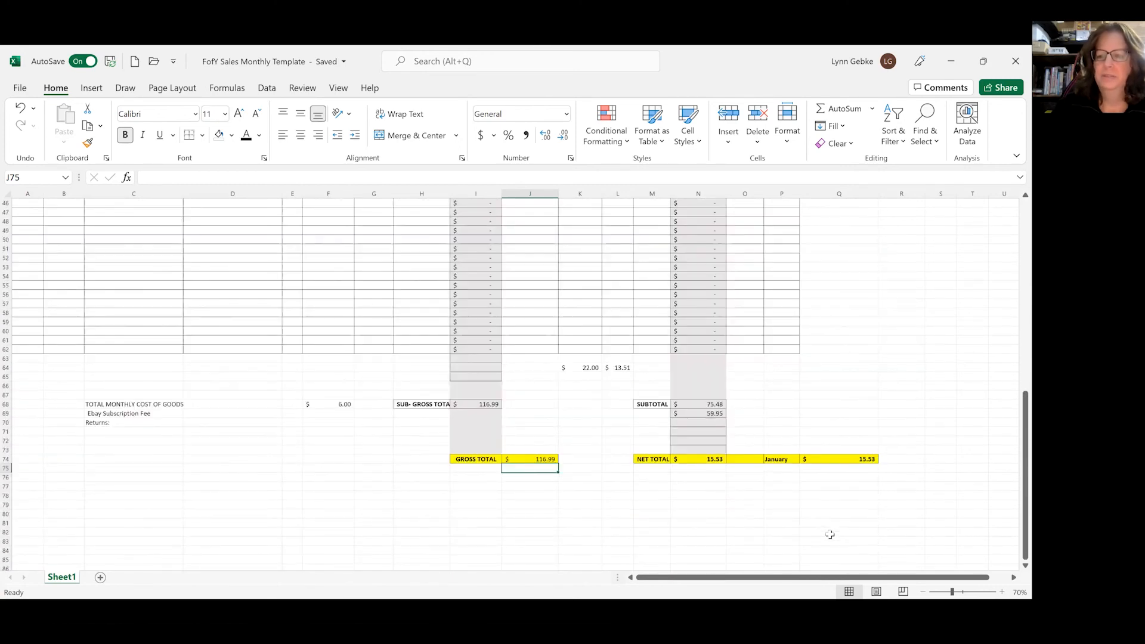
{"action": "scroll", "scroll_direction": "up", "scroll_amount": 3}
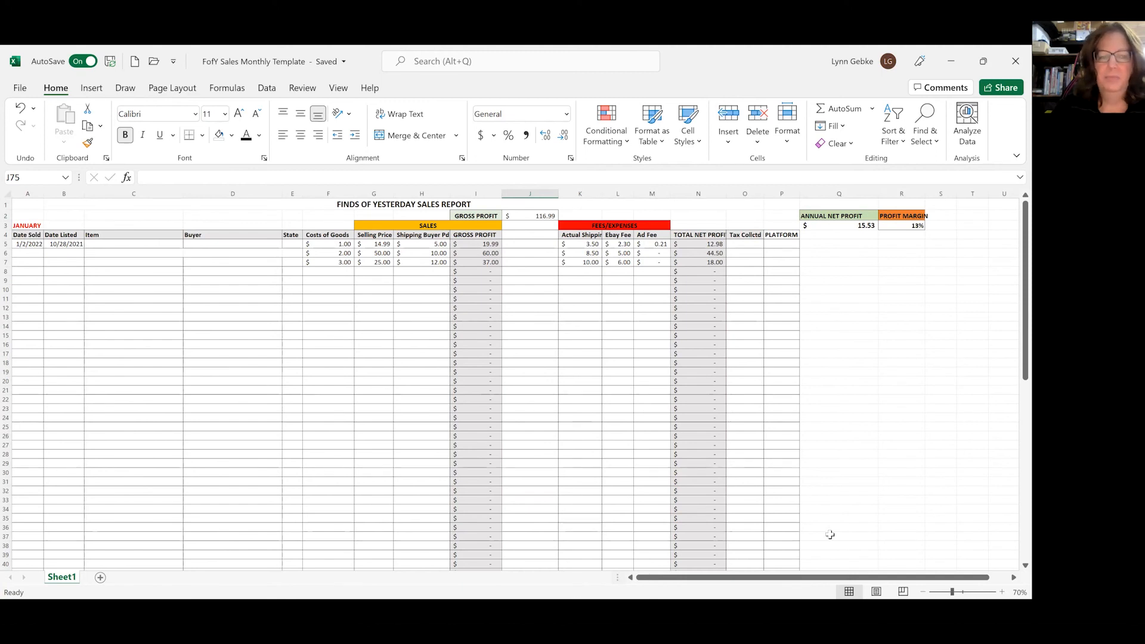
{"action": "mouse_move", "coordinate": [844, 421]}
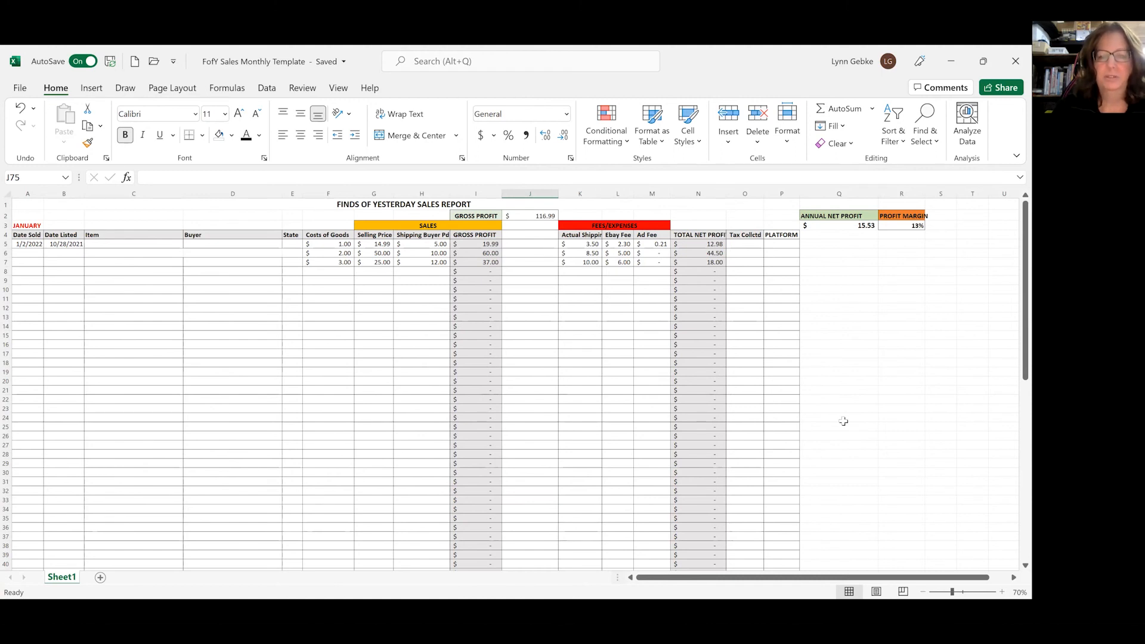
{"action": "mouse_move", "coordinate": [846, 367]}
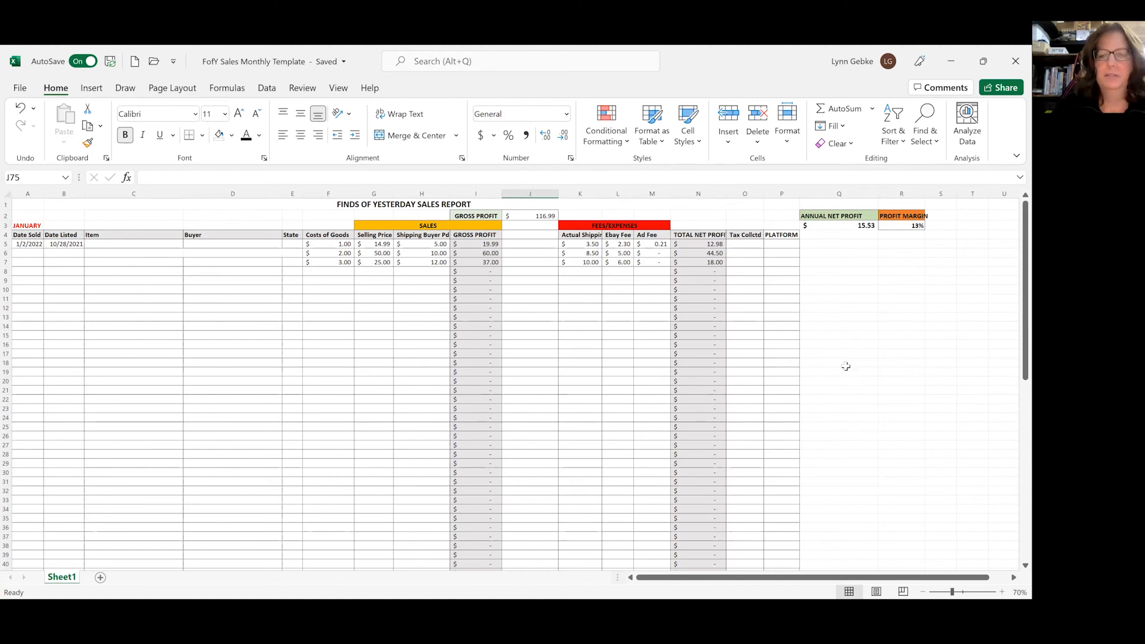
{"action": "mouse_move", "coordinate": [537, 301]}
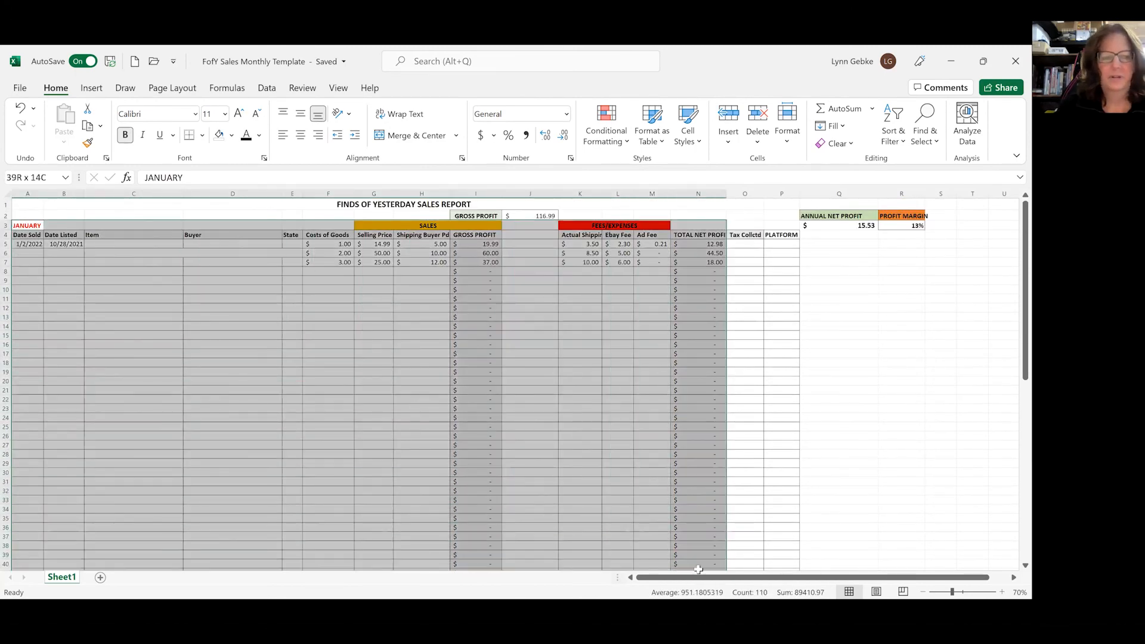
{"action": "scroll", "scroll_direction": "up", "scroll_amount": 3}
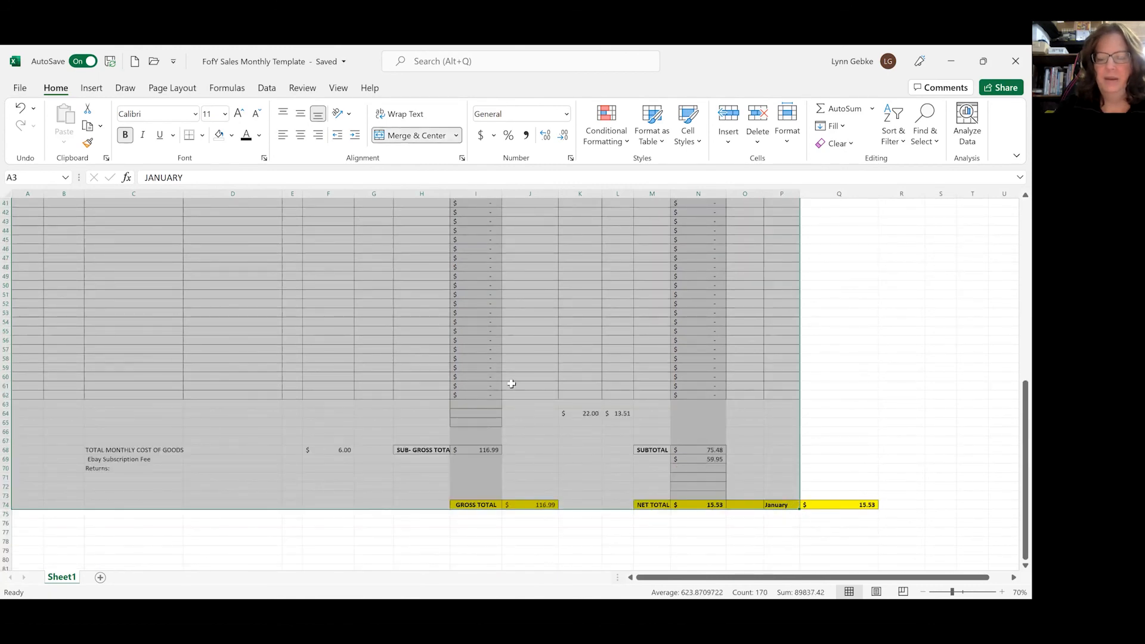
{"action": "left_click", "coordinate": [780, 495]}
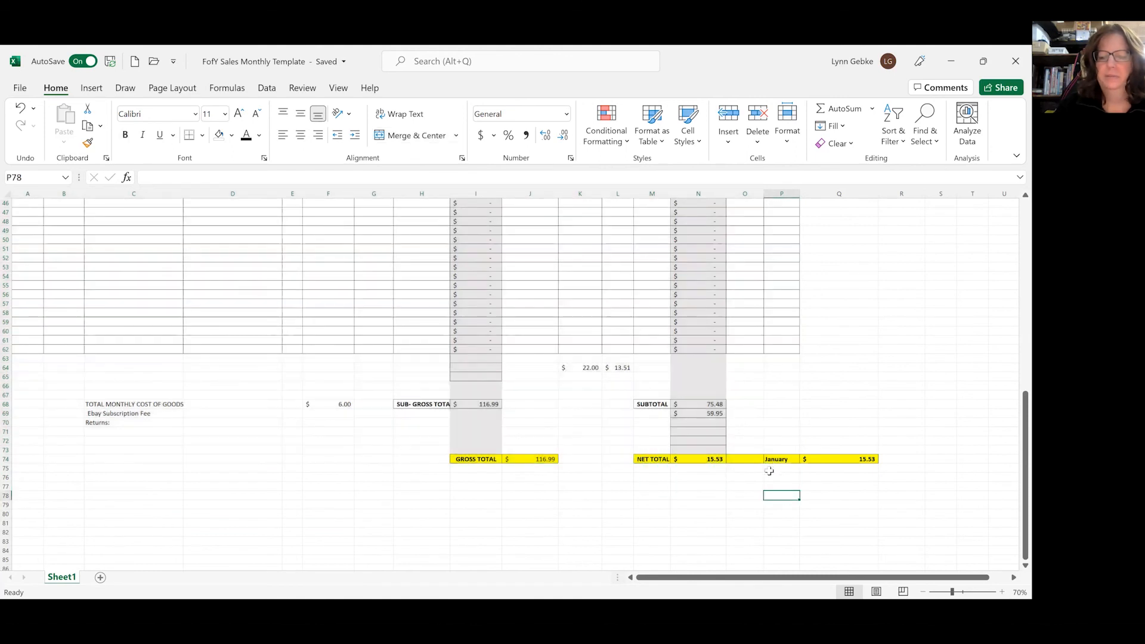
{"action": "left_click", "coordinate": [698, 458]}
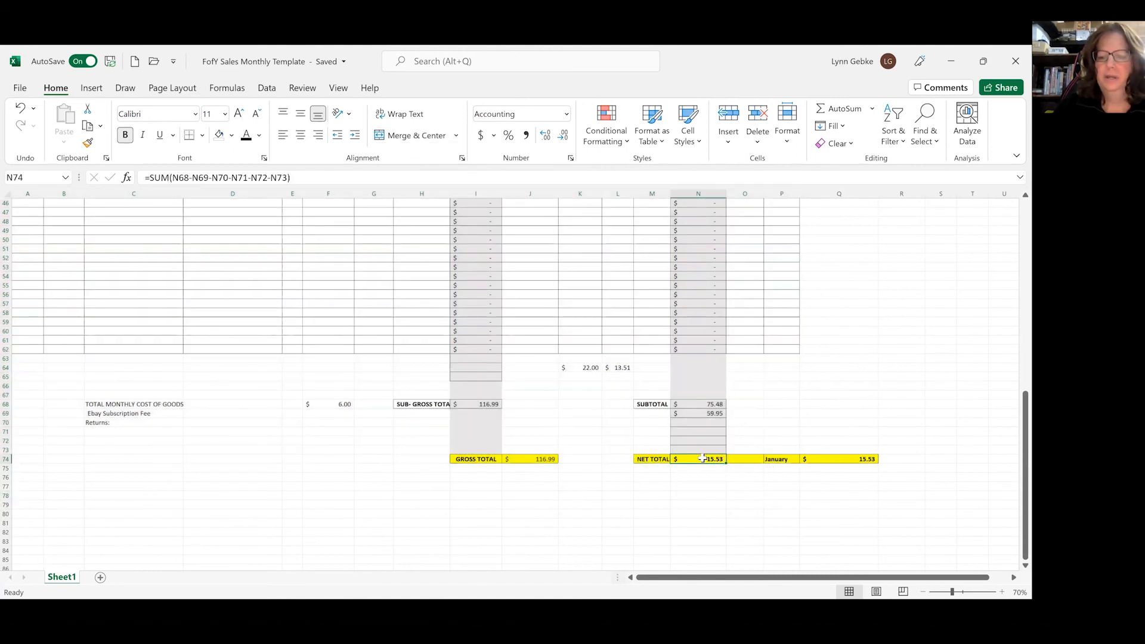
{"action": "key", "text": "ctrl+c"}
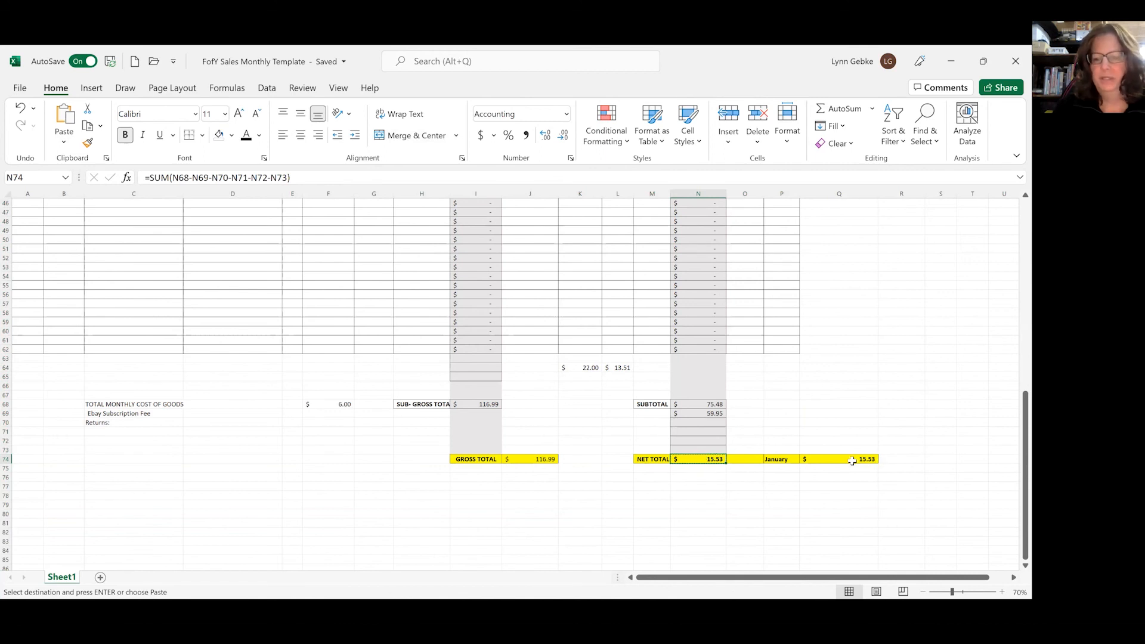
{"action": "left_click", "coordinate": [839, 458]}
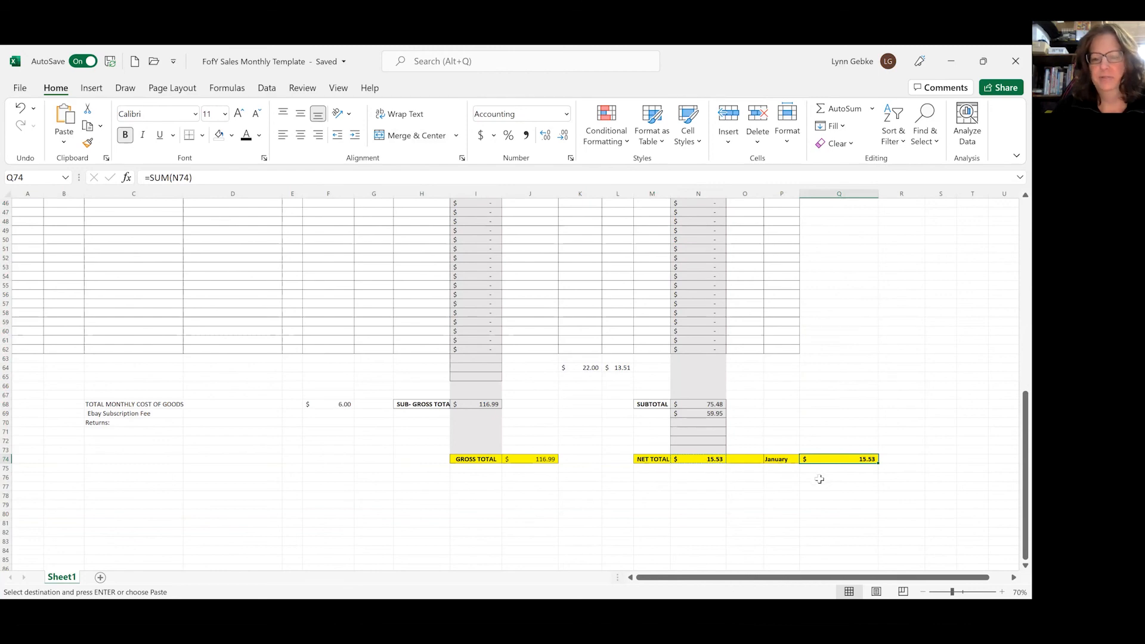
{"action": "mouse_move", "coordinate": [837, 225]}
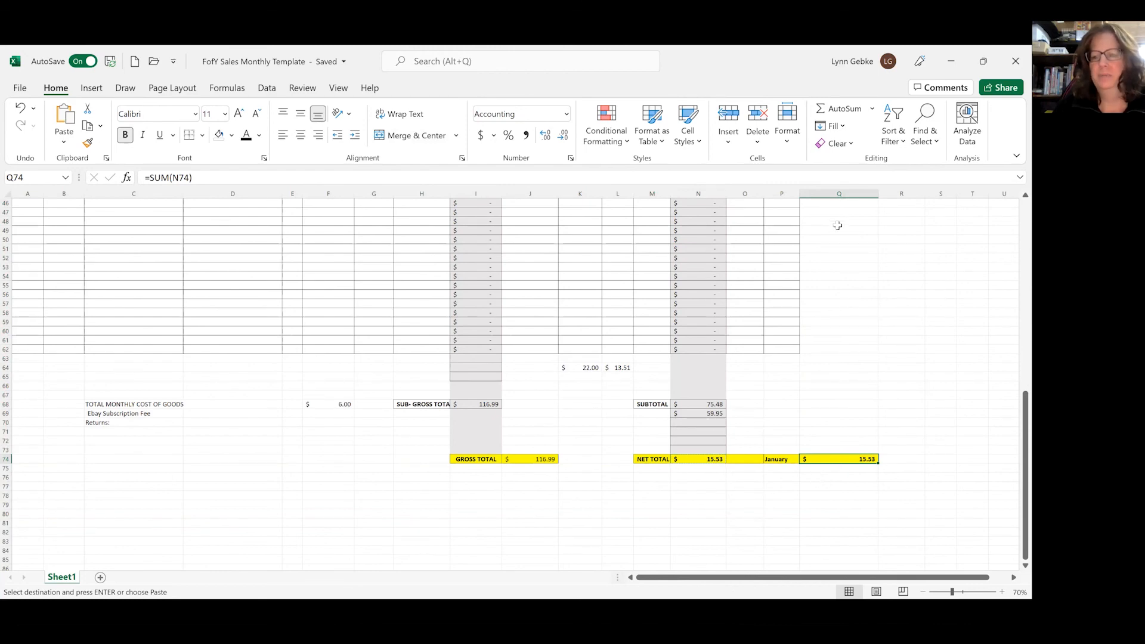
{"action": "scroll", "scroll_direction": "up", "scroll_amount": 3}
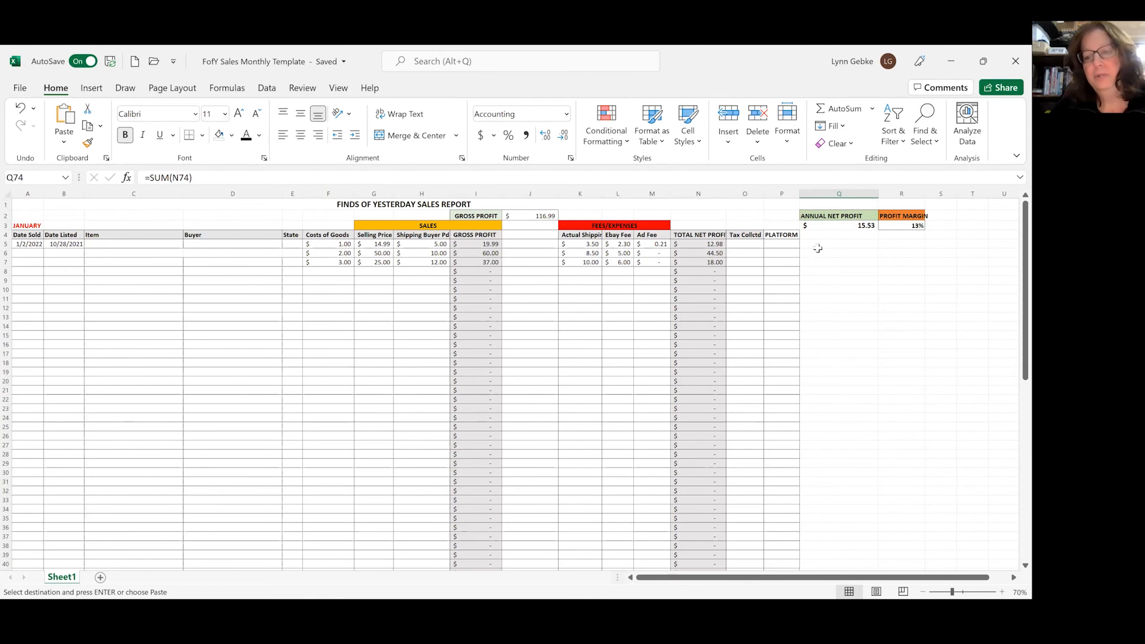
{"action": "scroll", "scroll_direction": "down", "scroll_amount": 3}
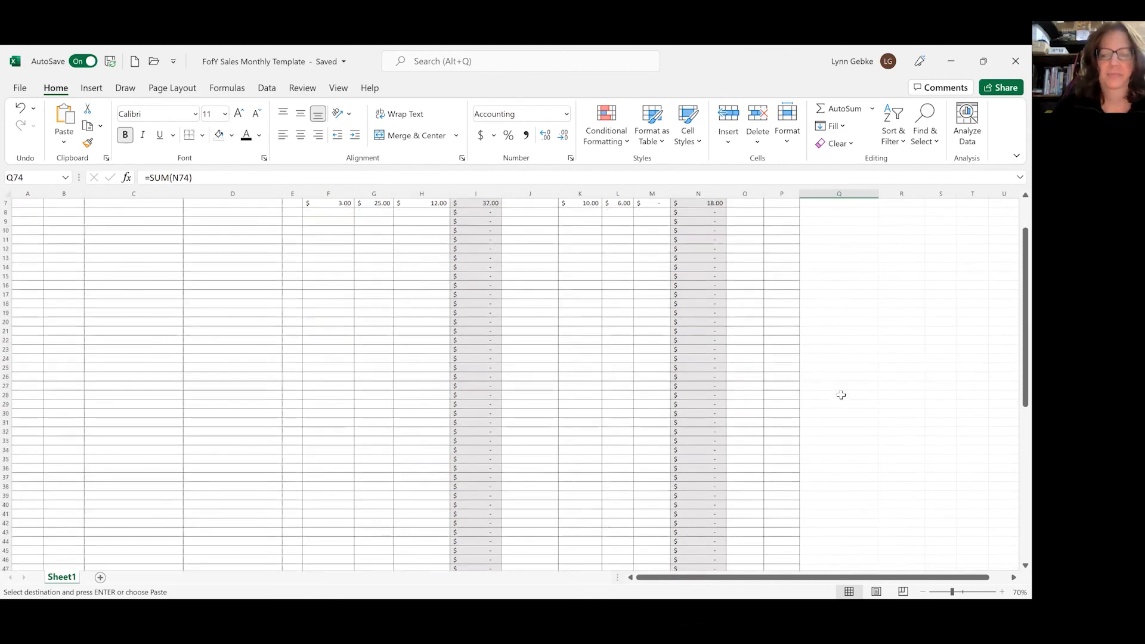
{"action": "scroll", "scroll_direction": "down", "scroll_amount": 3}
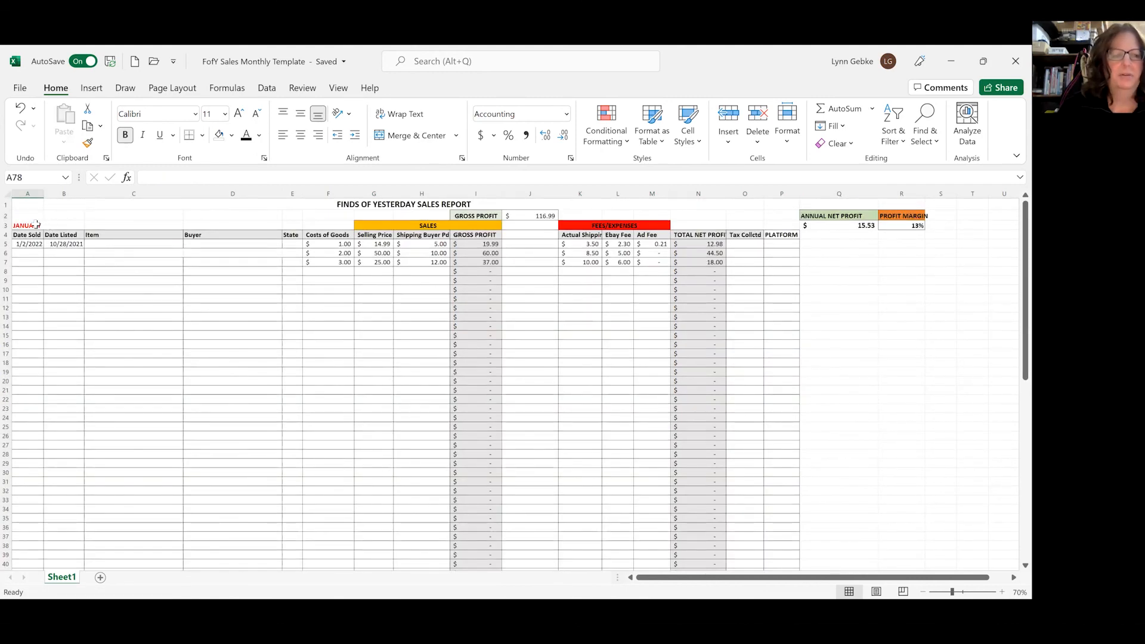
{"action": "left_click", "coordinate": [26, 225]}
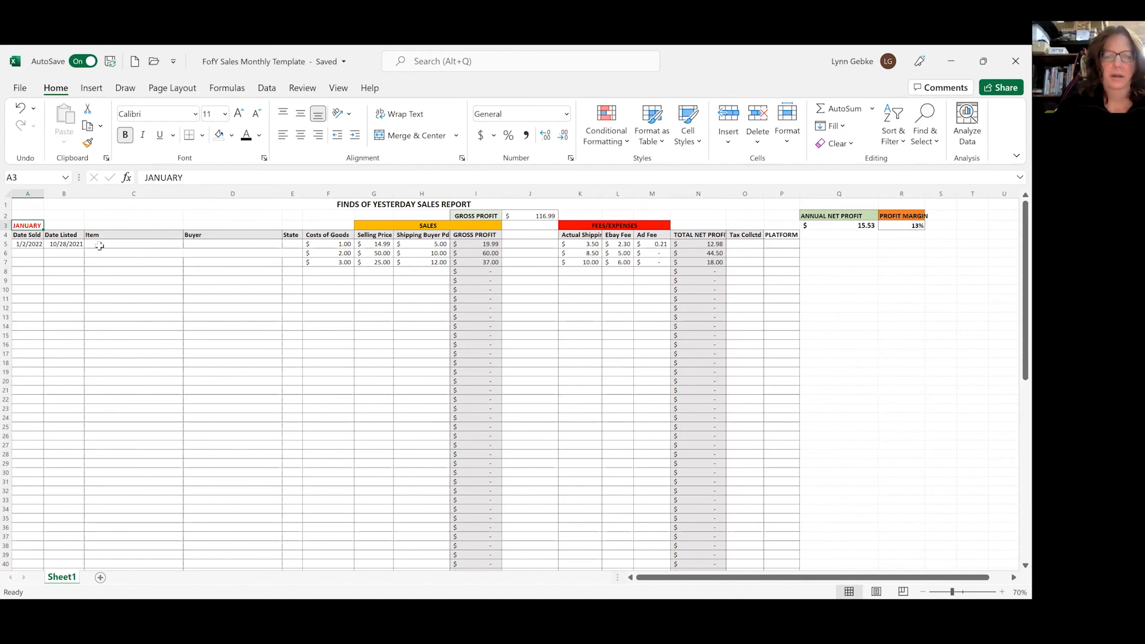
{"action": "scroll", "scroll_direction": "down", "scroll_amount": 3}
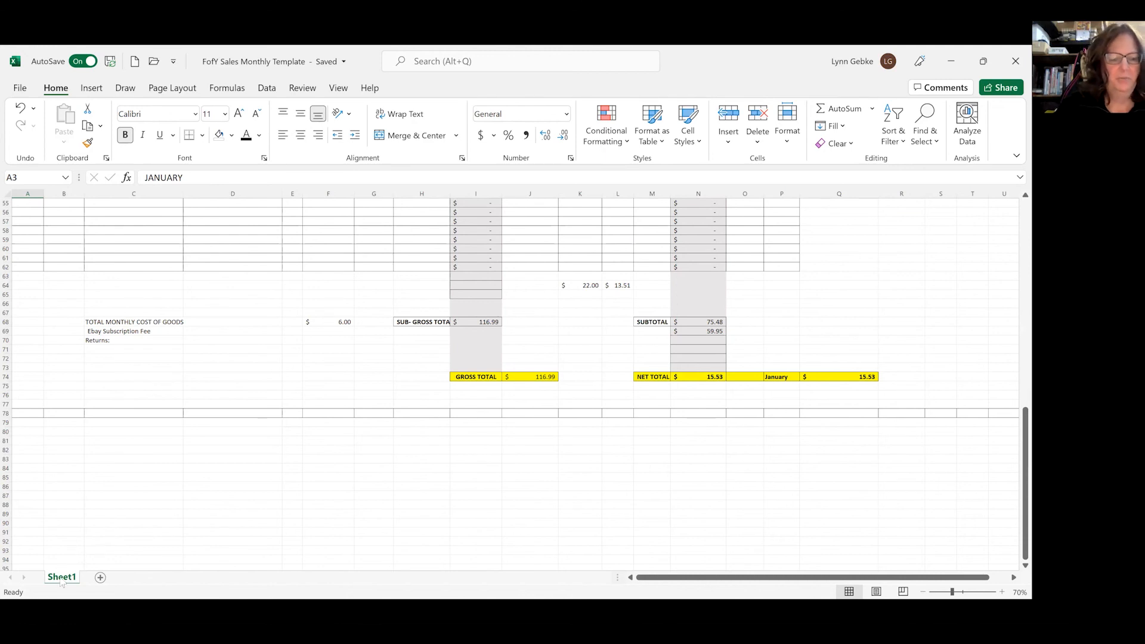
- Rename the Sheet1 worksheet to 2022
{"action": "right_click", "coordinate": [61, 578]}
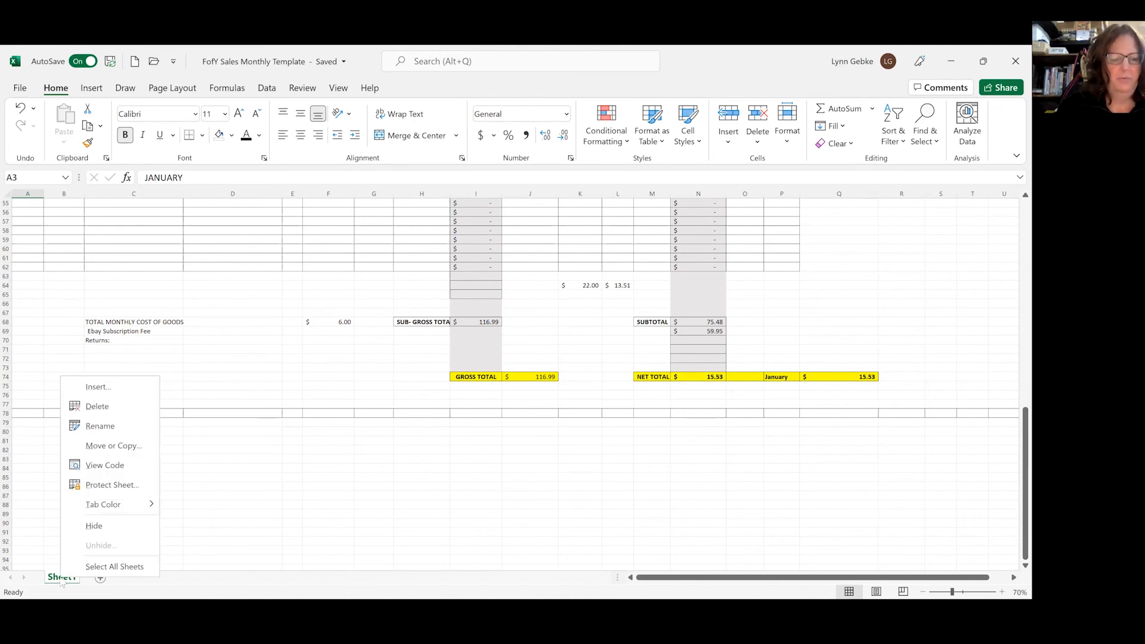
{"action": "mouse_move", "coordinate": [100, 426]}
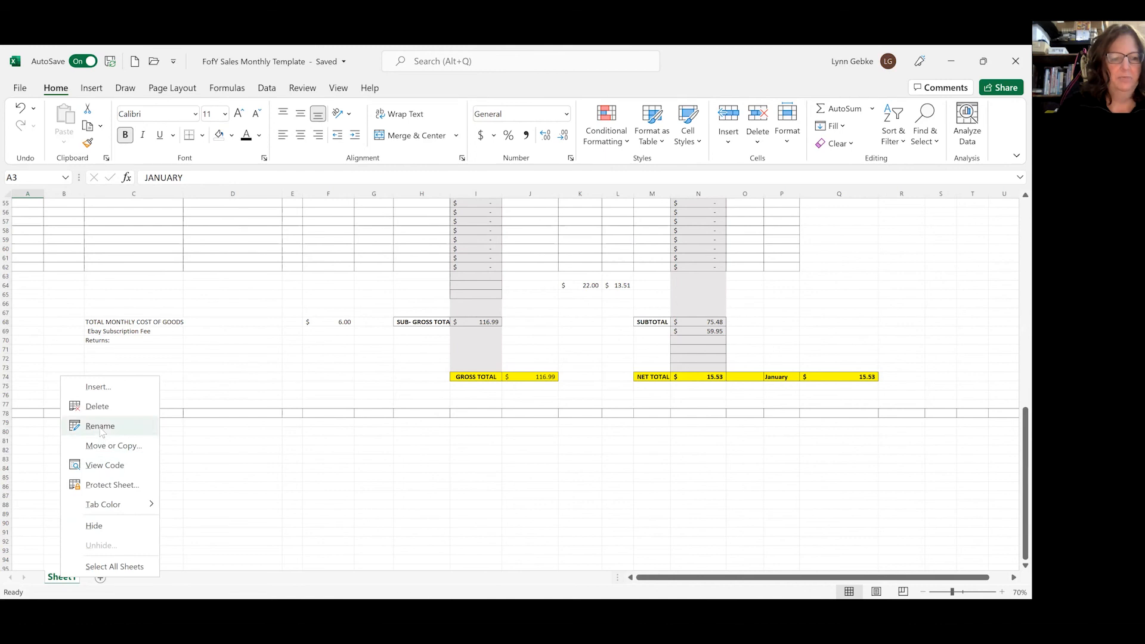
{"action": "left_click", "coordinate": [100, 426]}
{"action": "type", "text": "2022"}
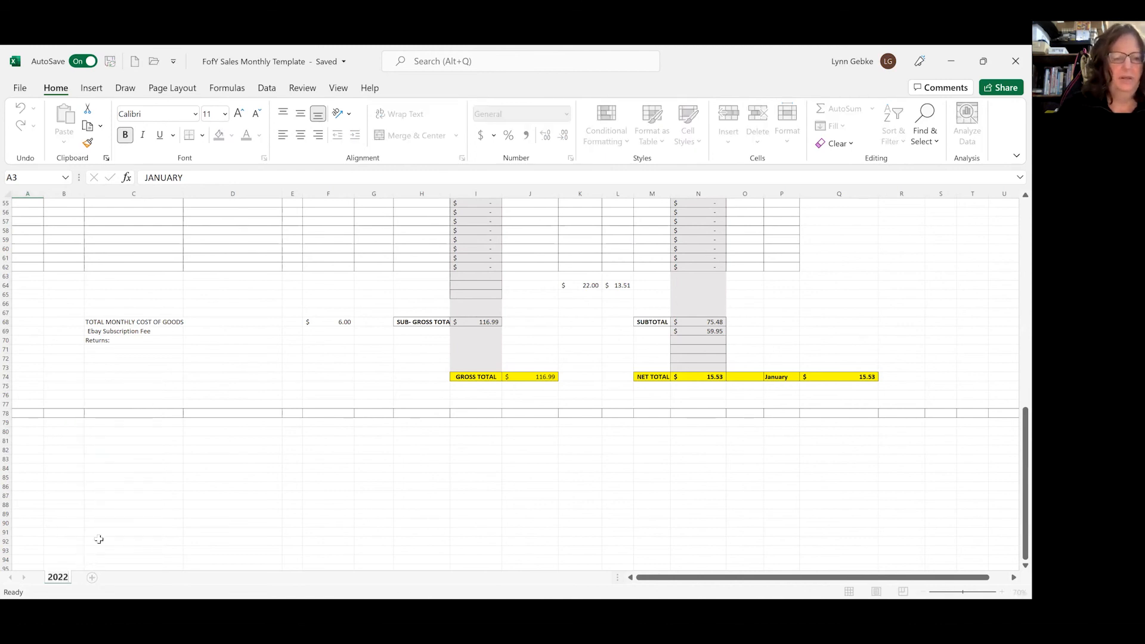
{"action": "mouse_move", "coordinate": [203, 493]}
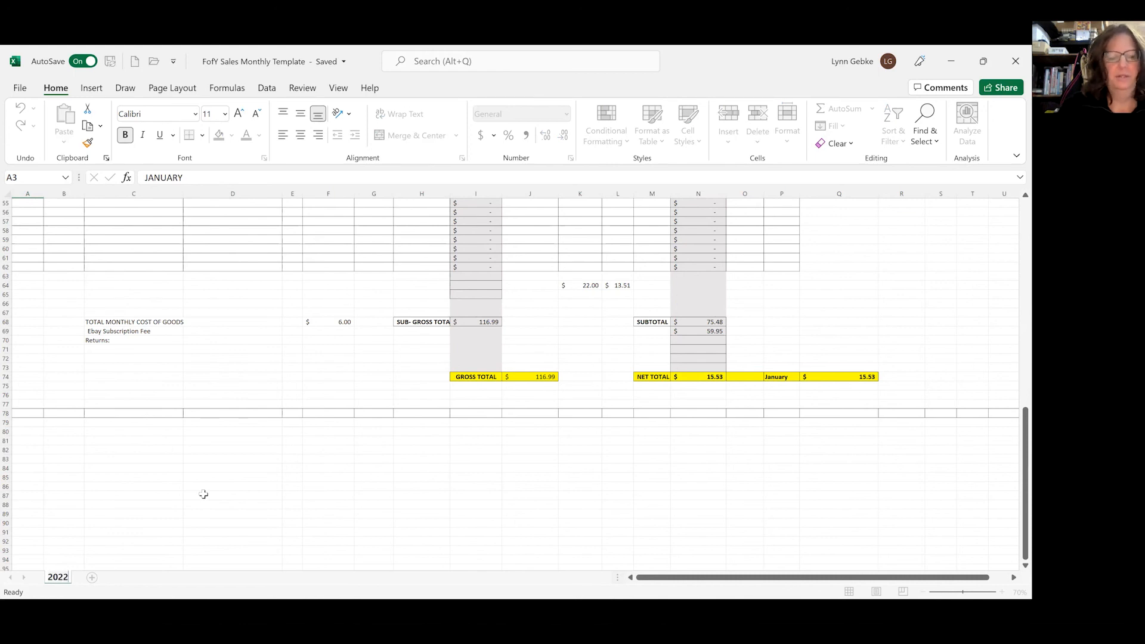